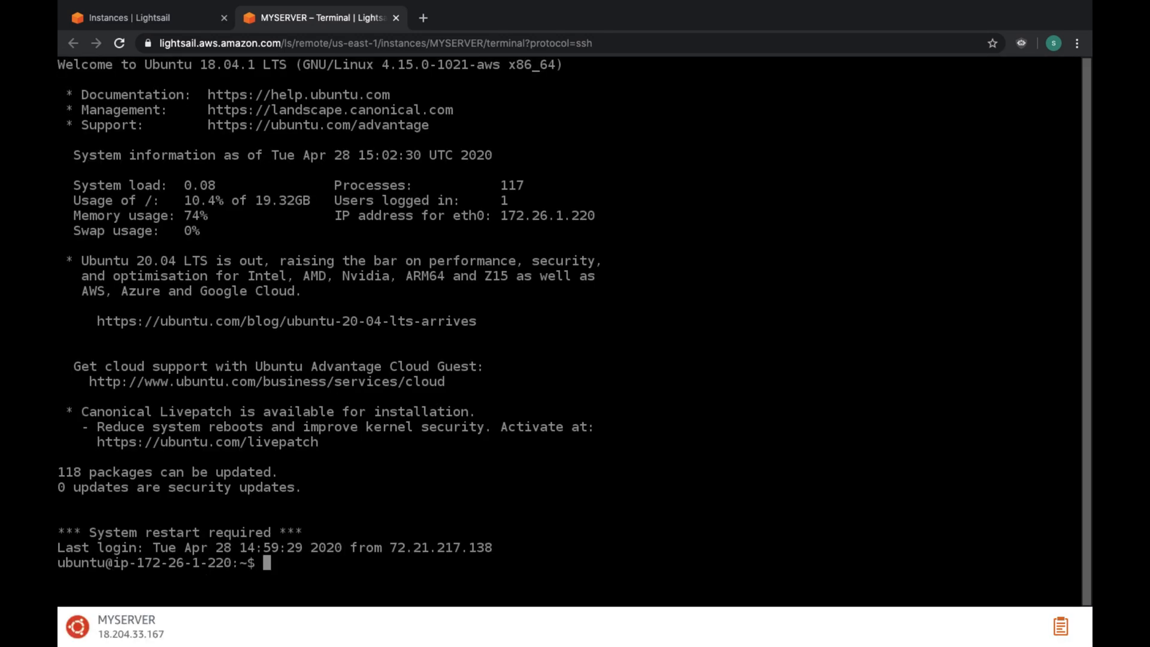
Step: Change to /var/www in the SSH terminal, list its html folder, and begin a sudo mkdir command
{"action": "type", "text": "cd"}
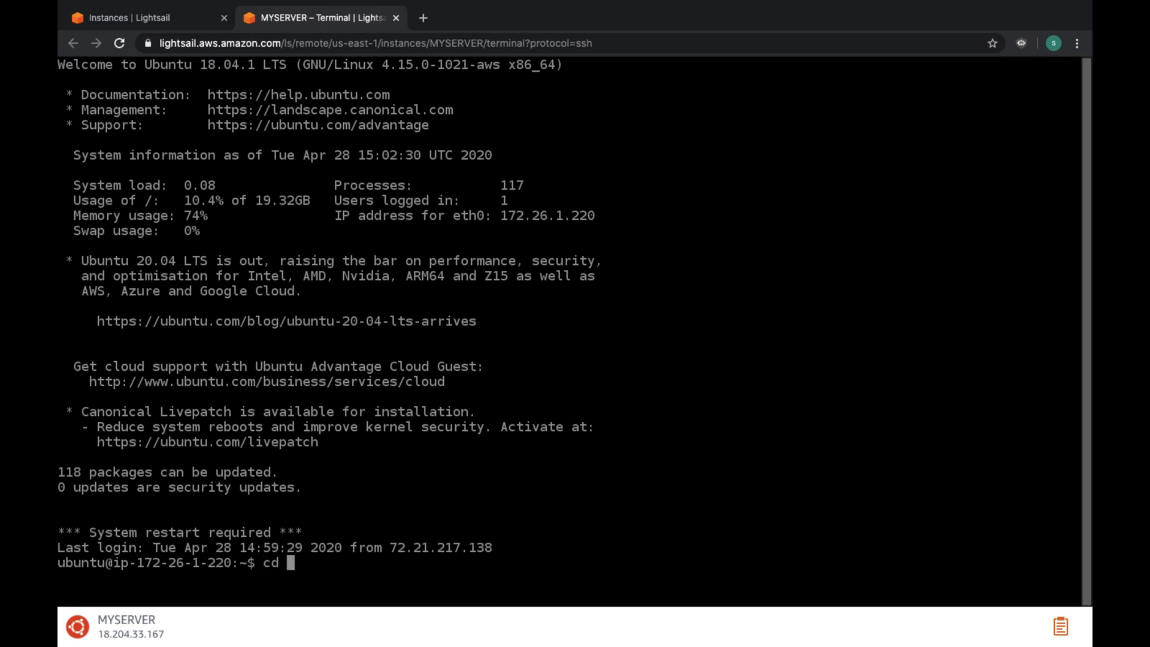
{"action": "type", "text": "/var"}
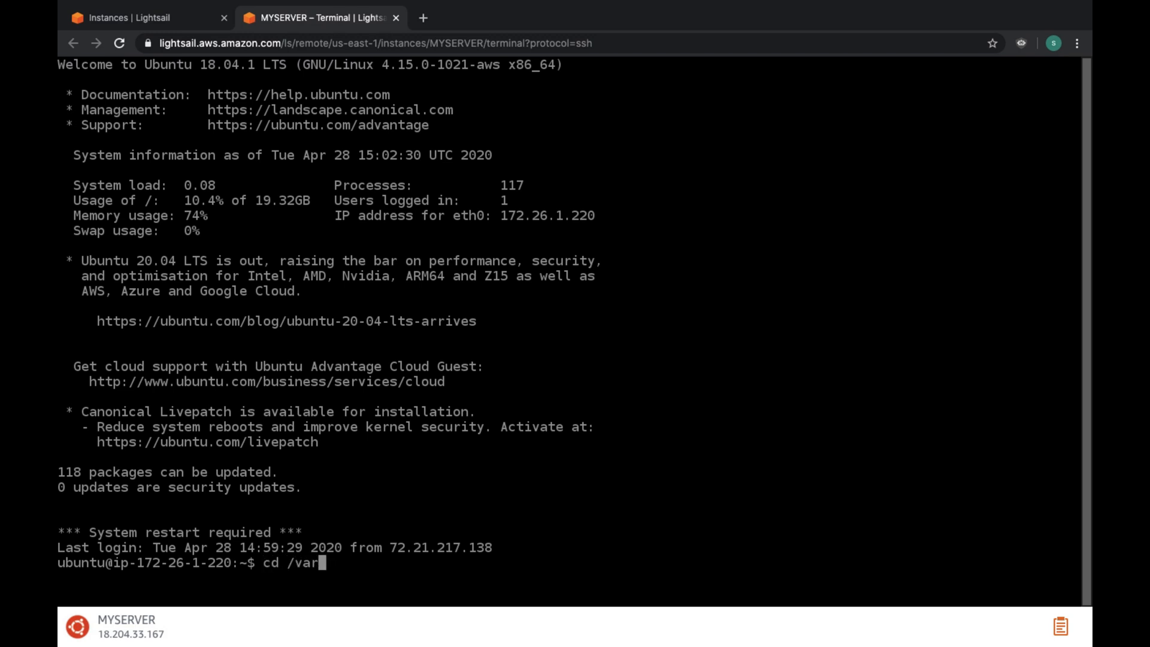
{"action": "type", "text": "/www"}
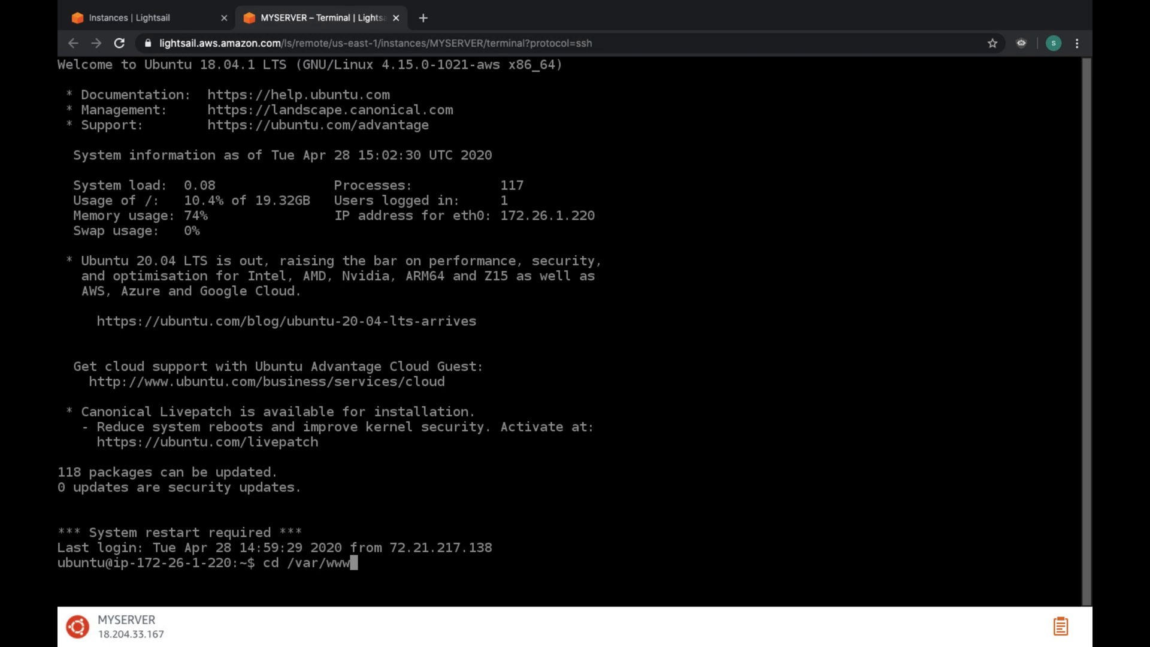
{"action": "type", "text": "ls"}
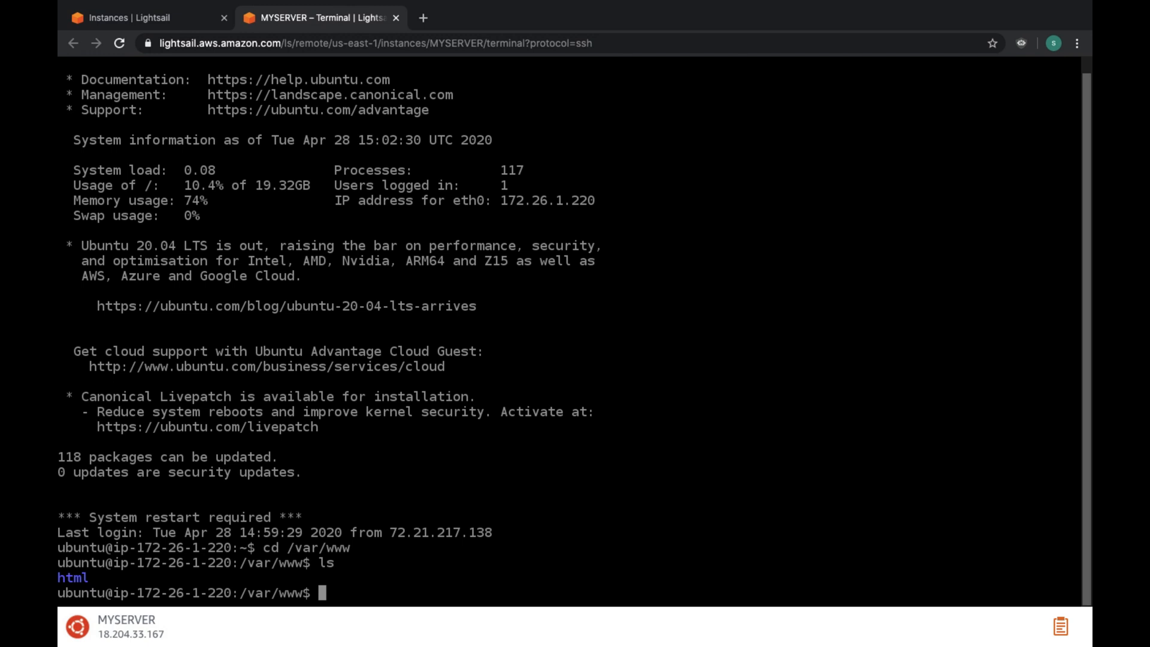
{"action": "type", "text": "sudo mk"}
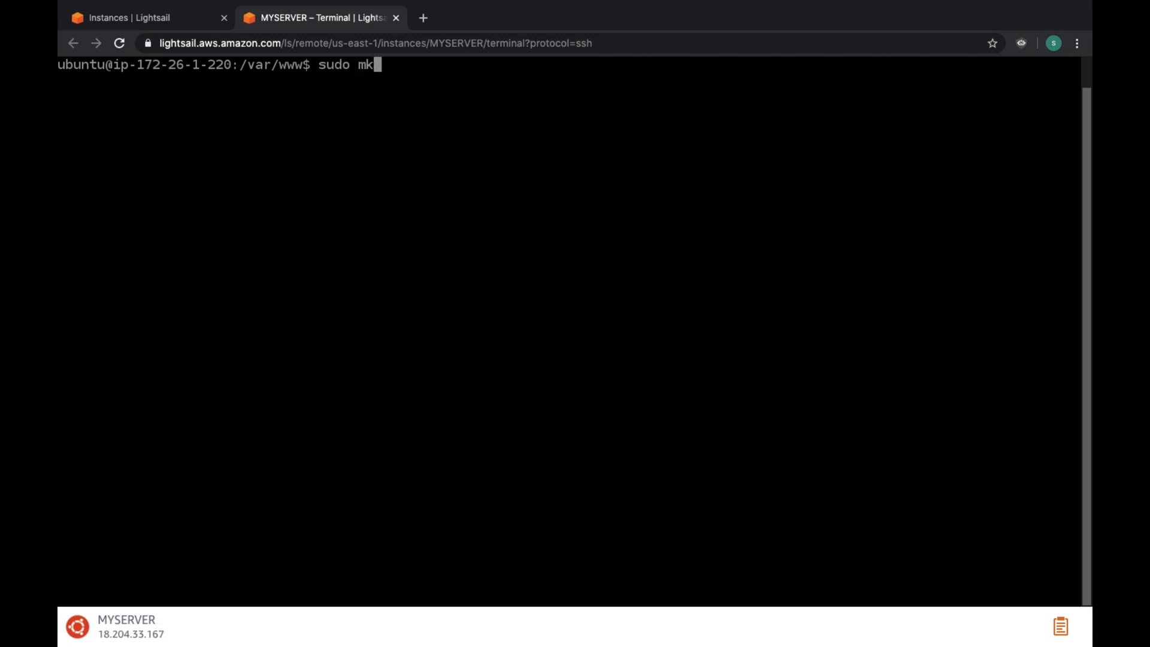
Step: Create the perfectcup folder with sudo mkdir, then list /var/www with ls and ls -all to show owners
{"action": "type", "text": "dir"}
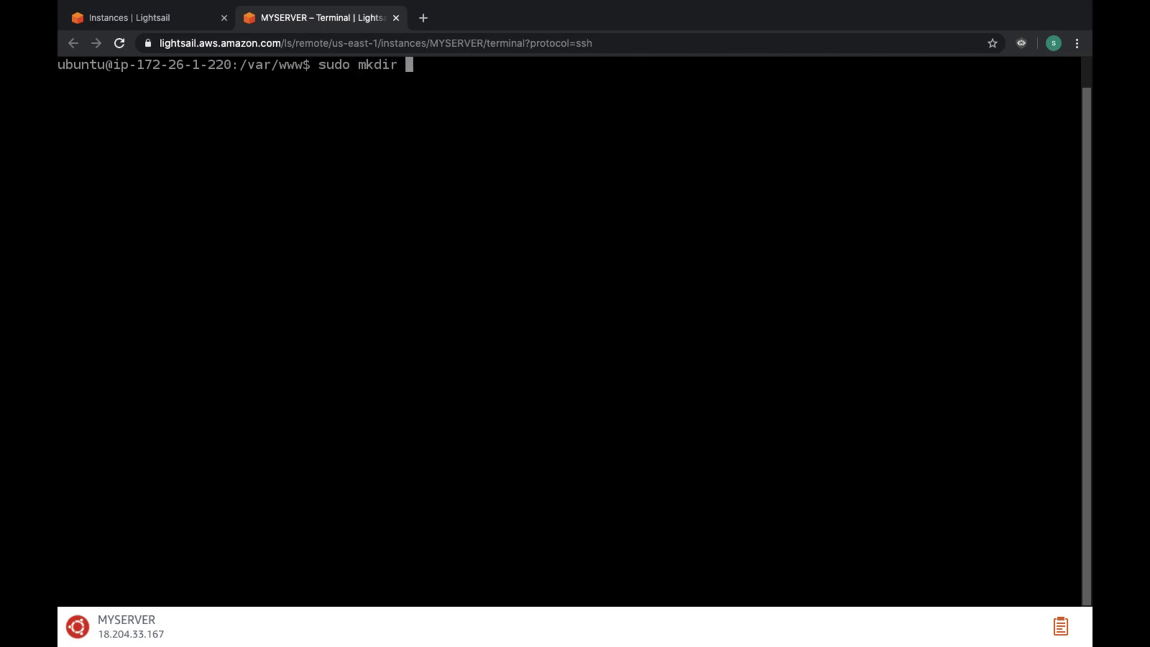
{"action": "type", "text": "perfect"}
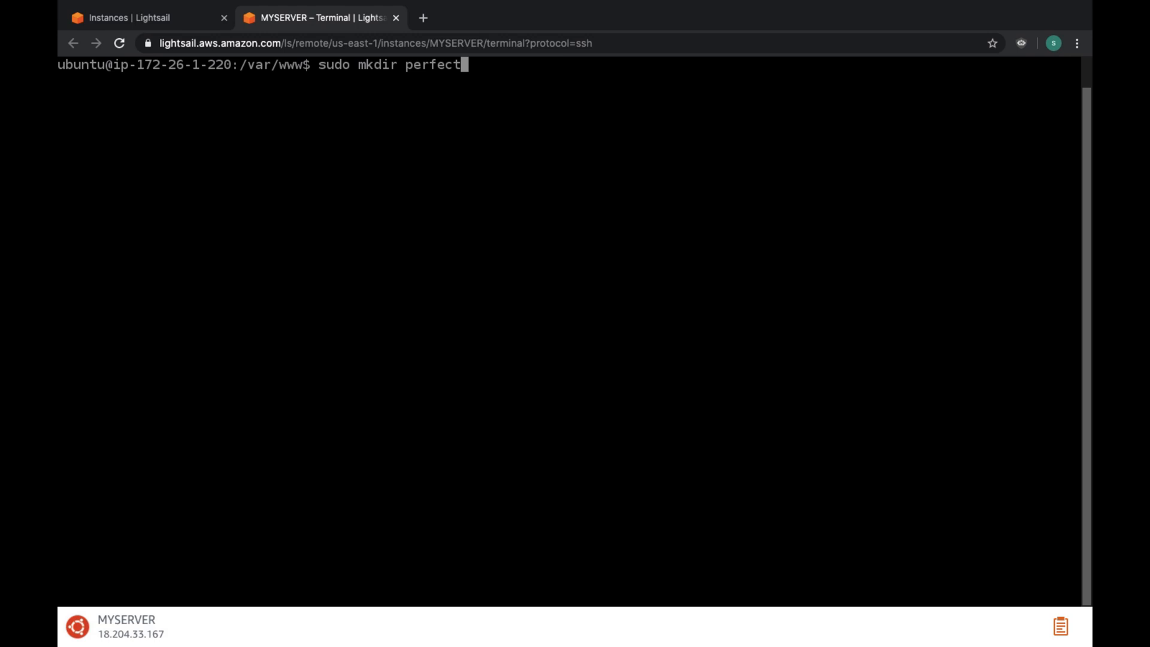
{"action": "type", "text": "cup"}
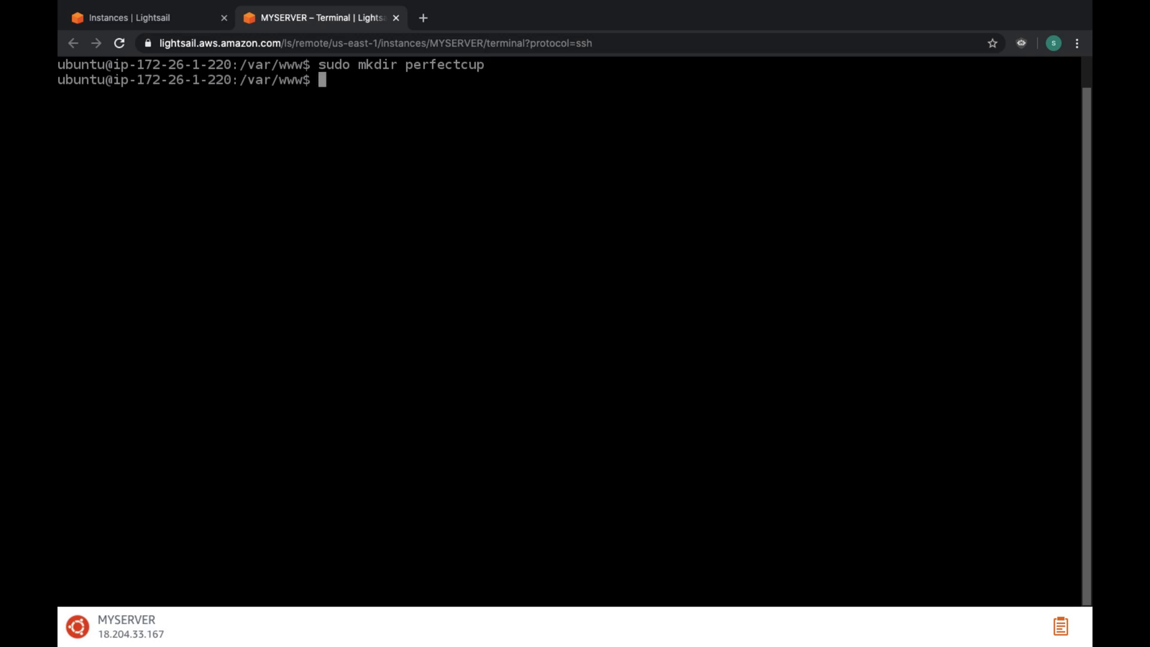
{"action": "type", "text": "ls"}
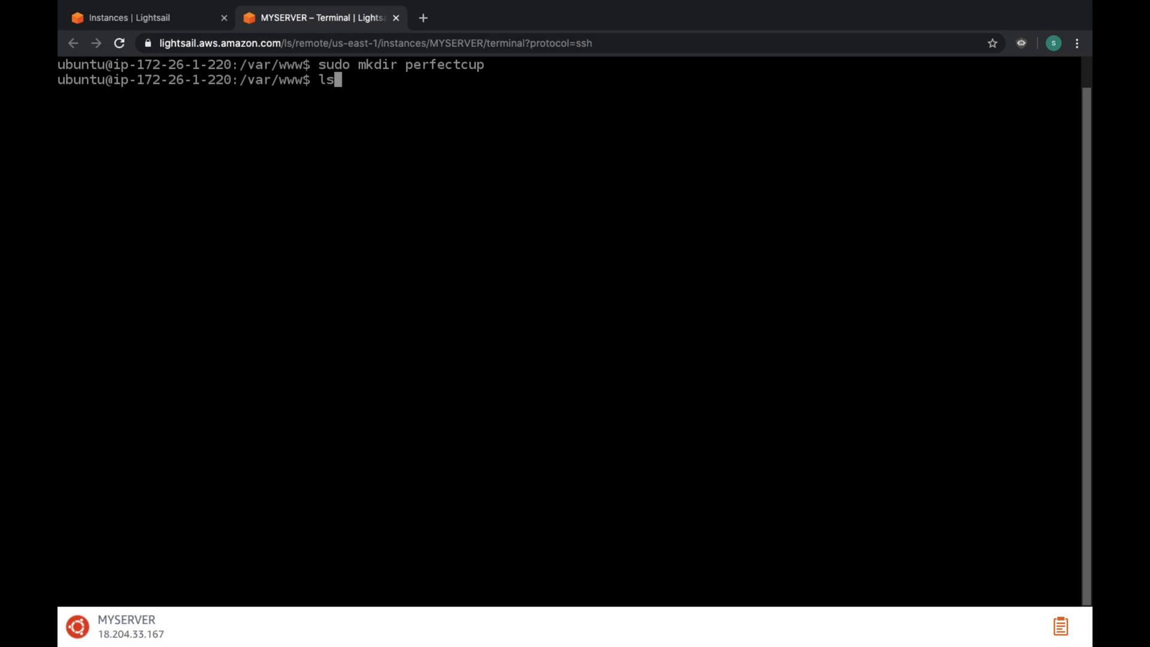
{"action": "key", "text": "Enter"}
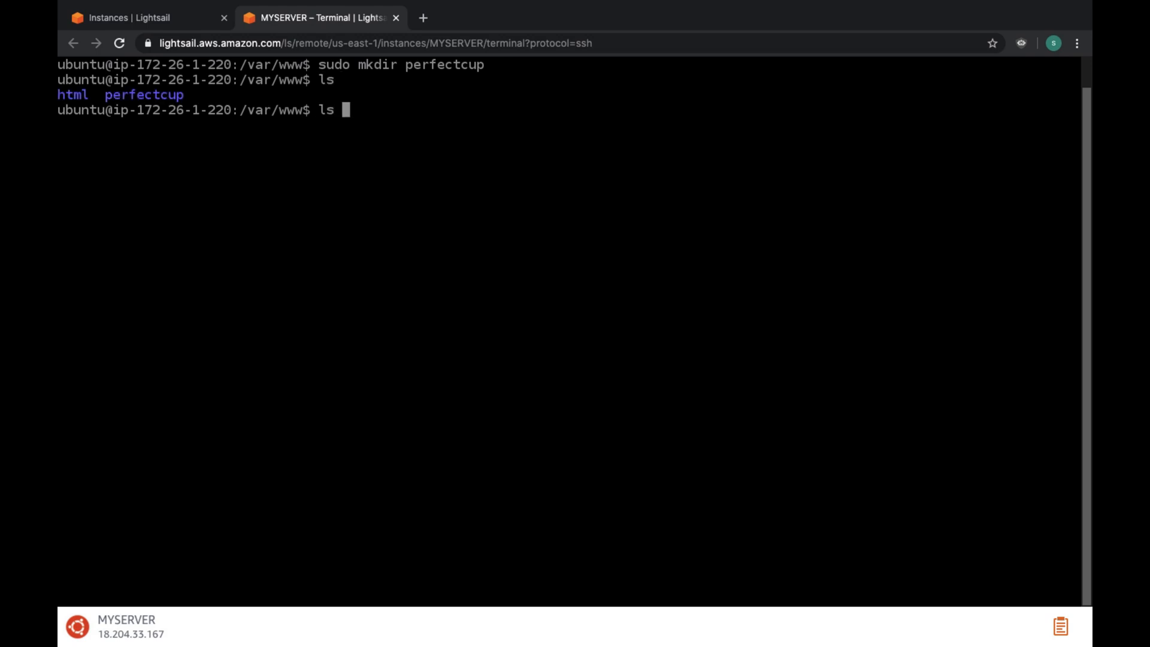
{"action": "type", "text": "-all"}
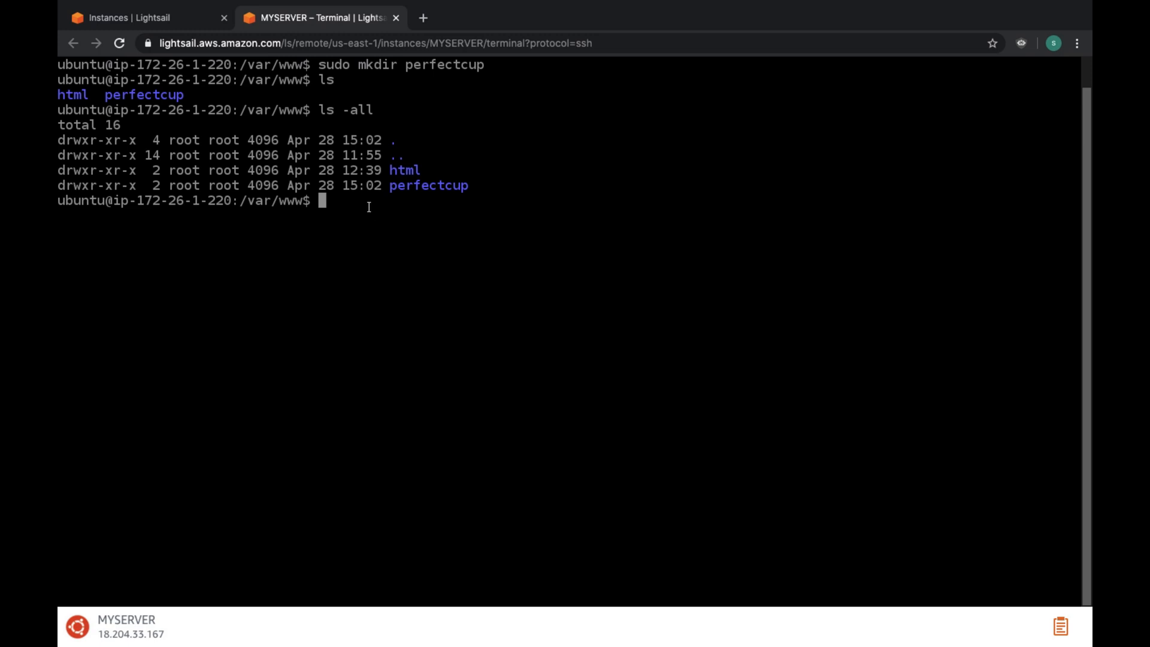
{"action": "type", "text": "c"}
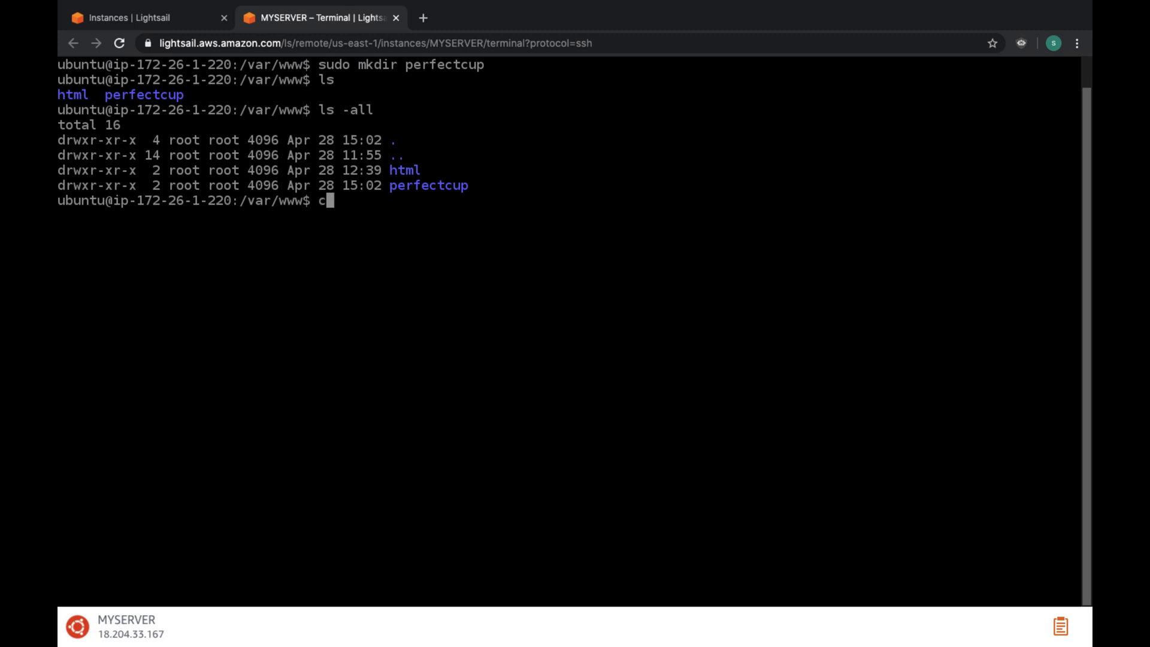
Step: Run sudo chown -R $USER:$USER perfectcup, then list the folder details again with ls -a
{"action": "type", "text": "how"}
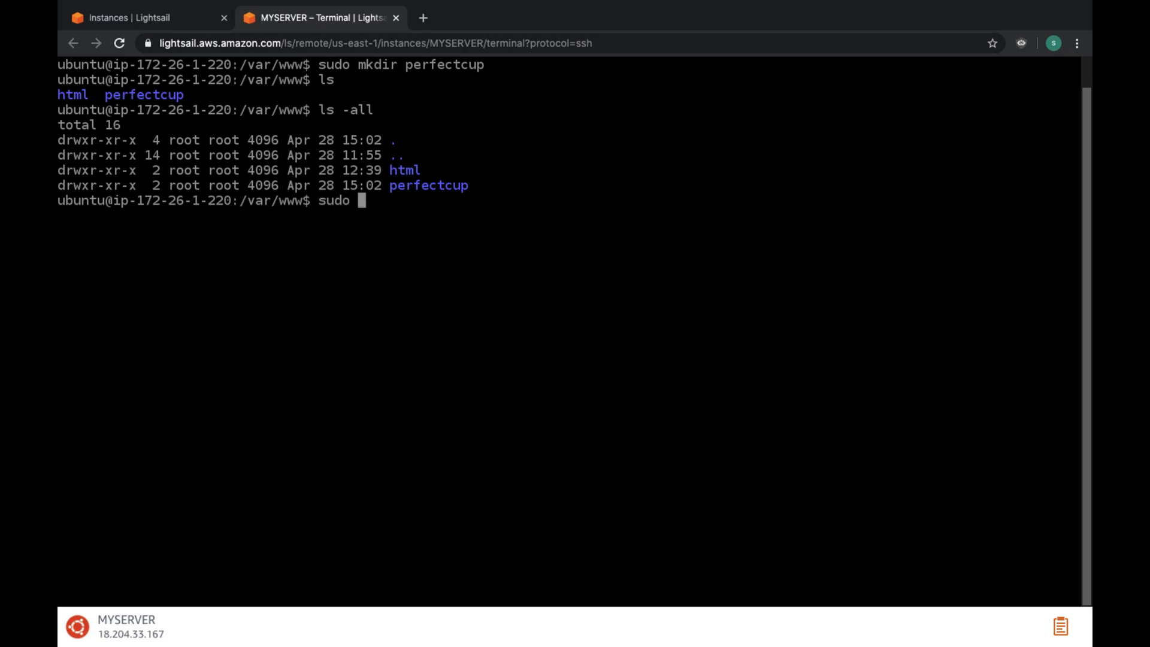
{"action": "type", "text": "chown -R"}
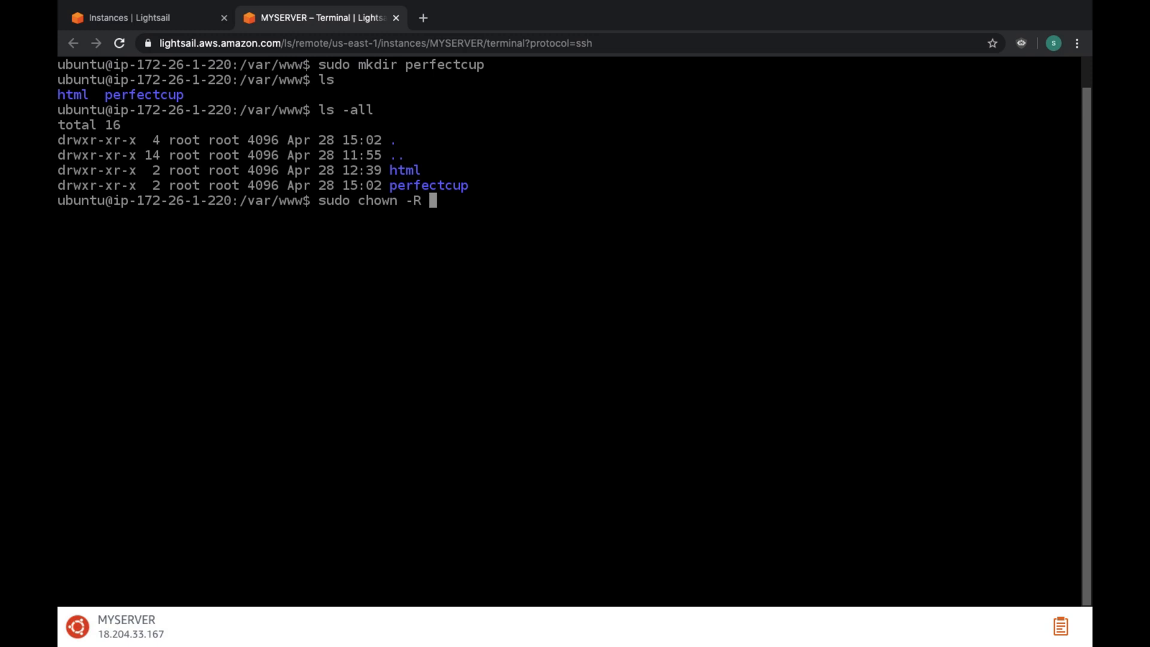
{"action": "type", "text": "$USER"}
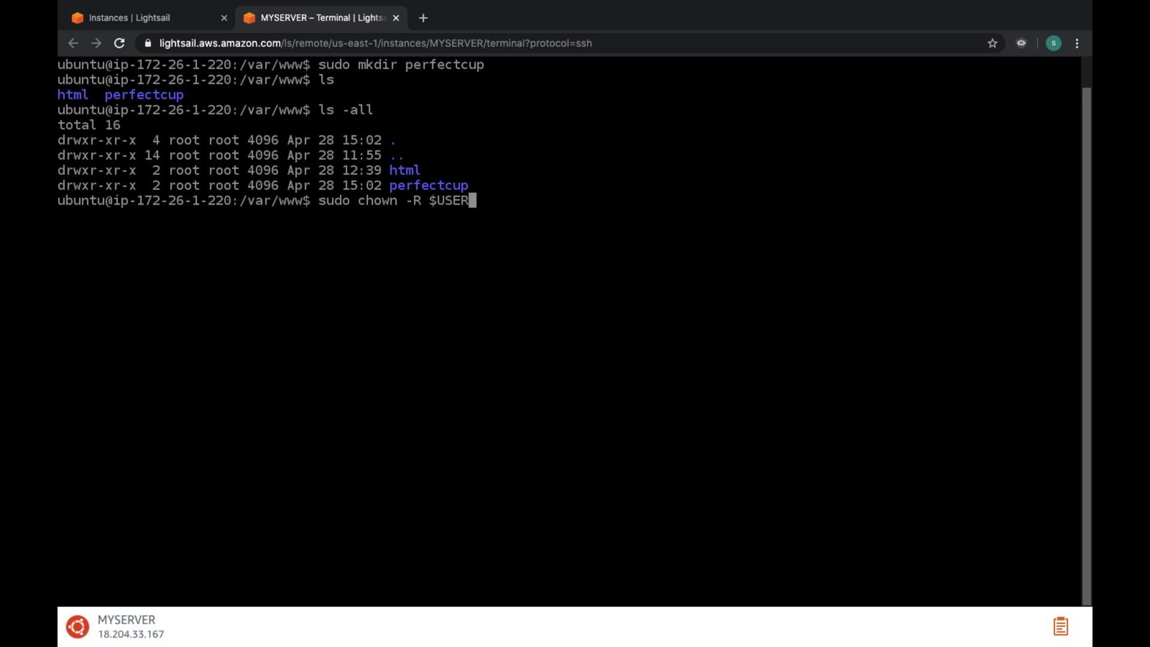
{"action": "type", "text": ":$"}
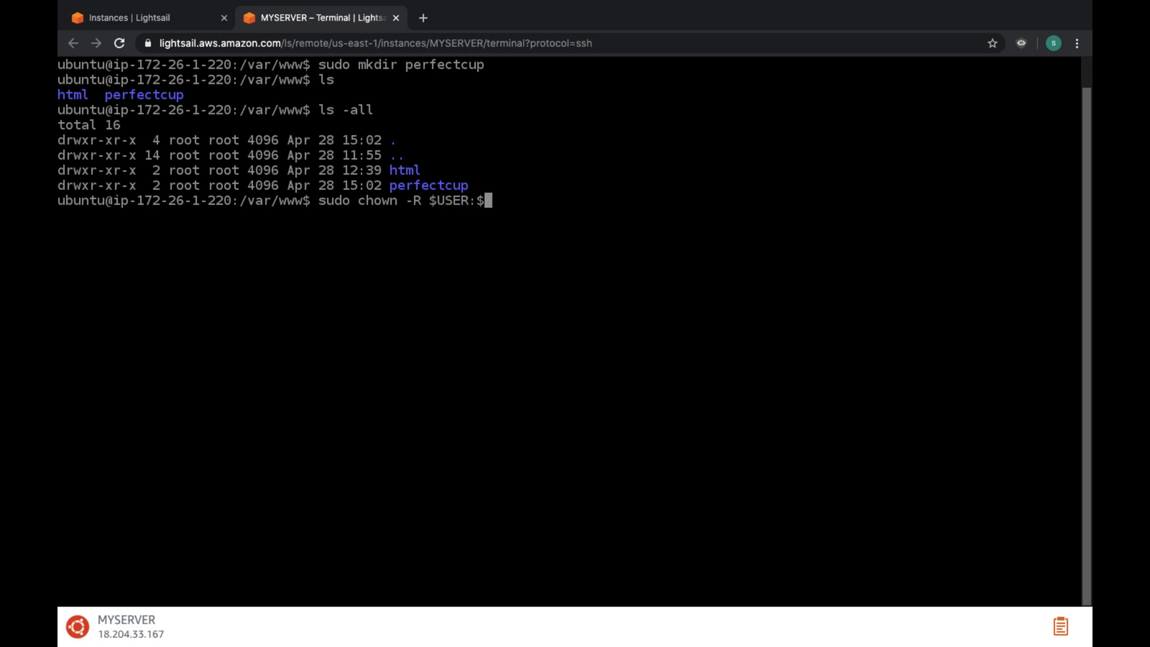
{"action": "type", "text": "USER"}
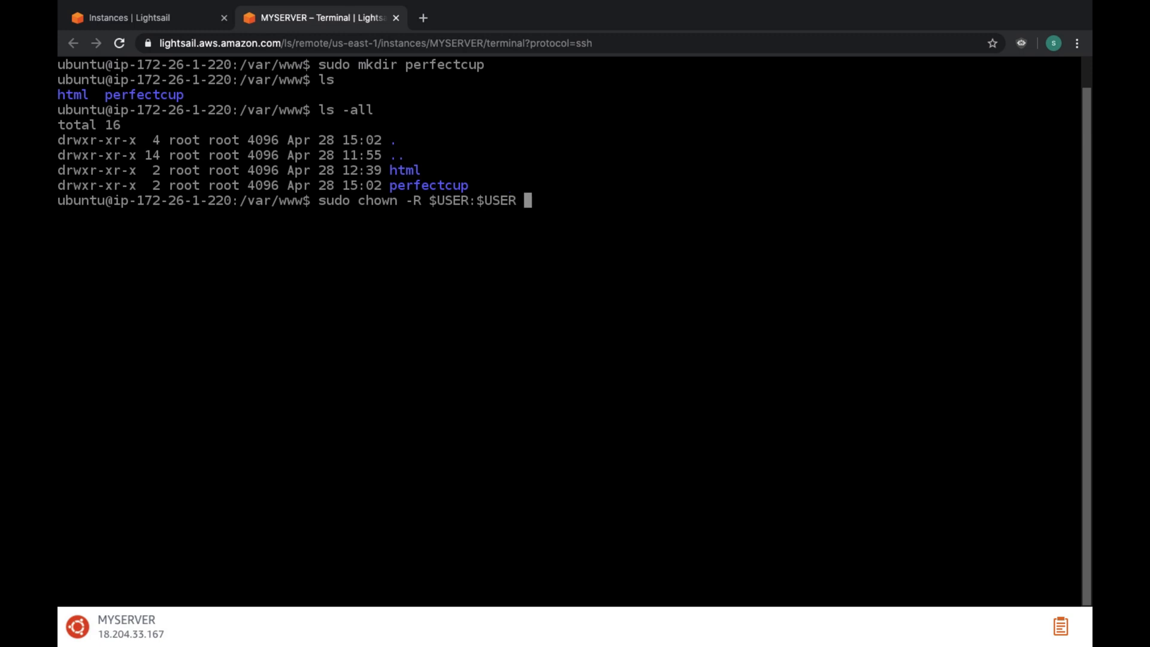
{"action": "type", "text": "perfect"}
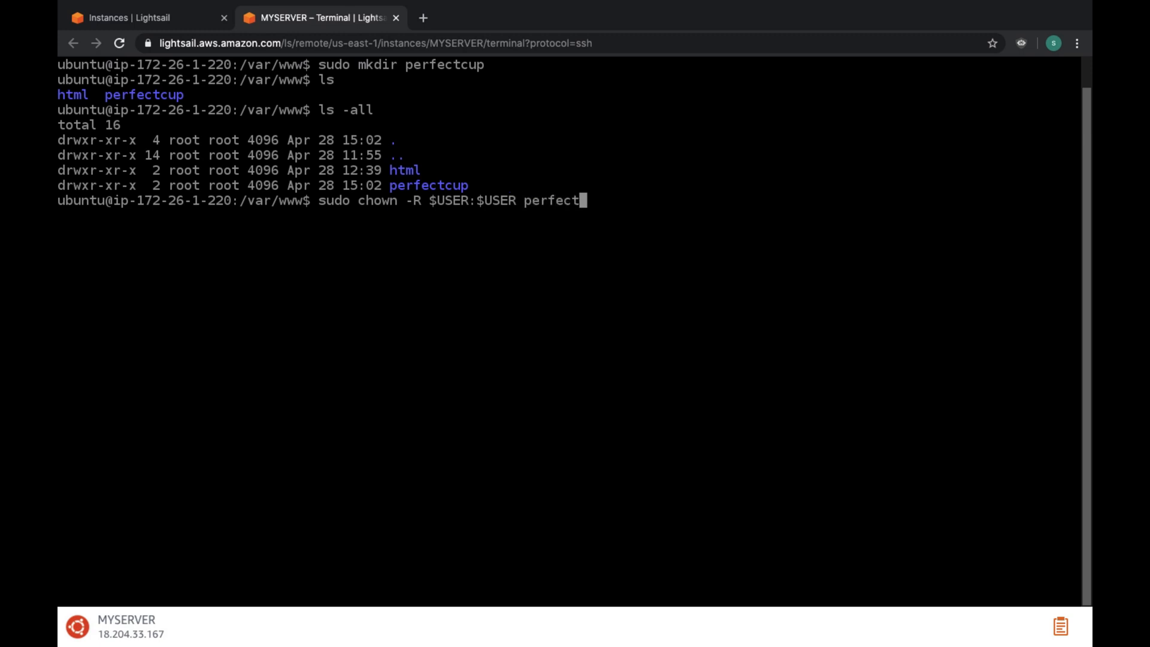
{"action": "type", "text": "cup"}
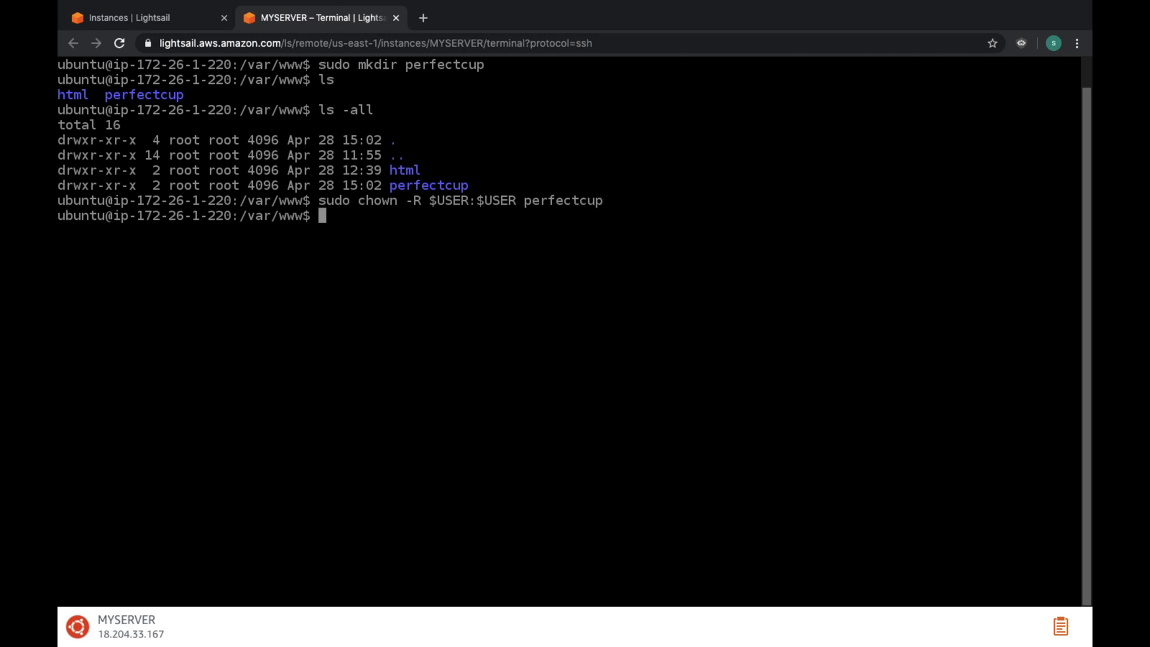
{"action": "type", "text": "ls -a"}
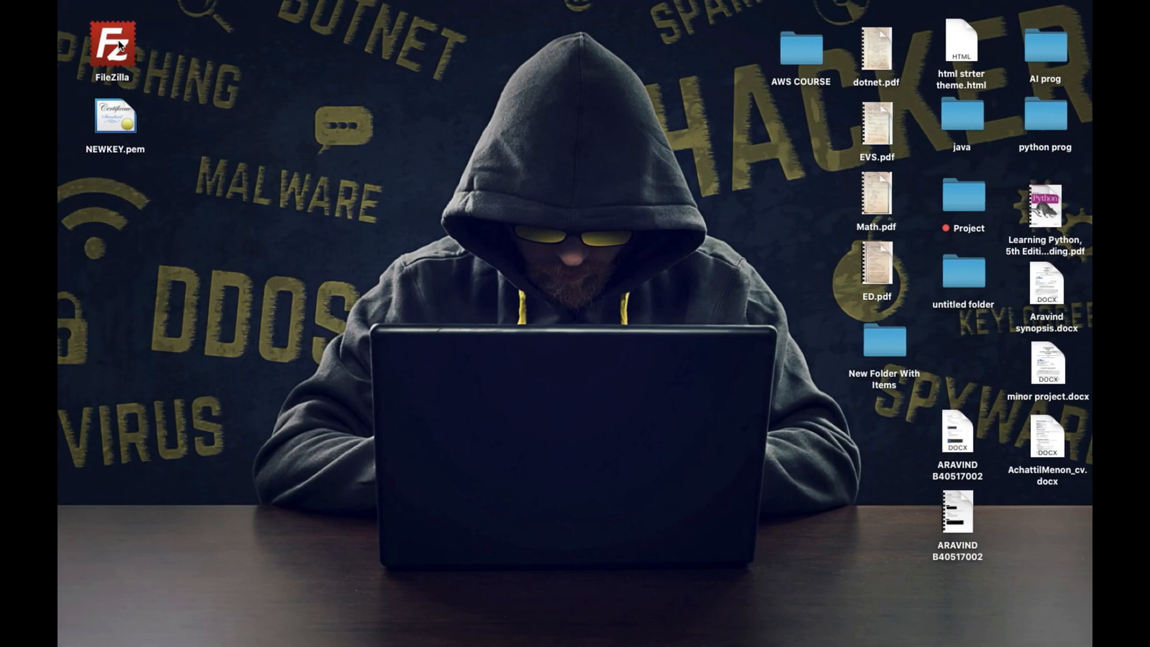
Step: Bring the browser SSH terminal back to the front showing perfectcup owned by ubuntu
{"action": "left_click", "coordinate": [113, 43]}
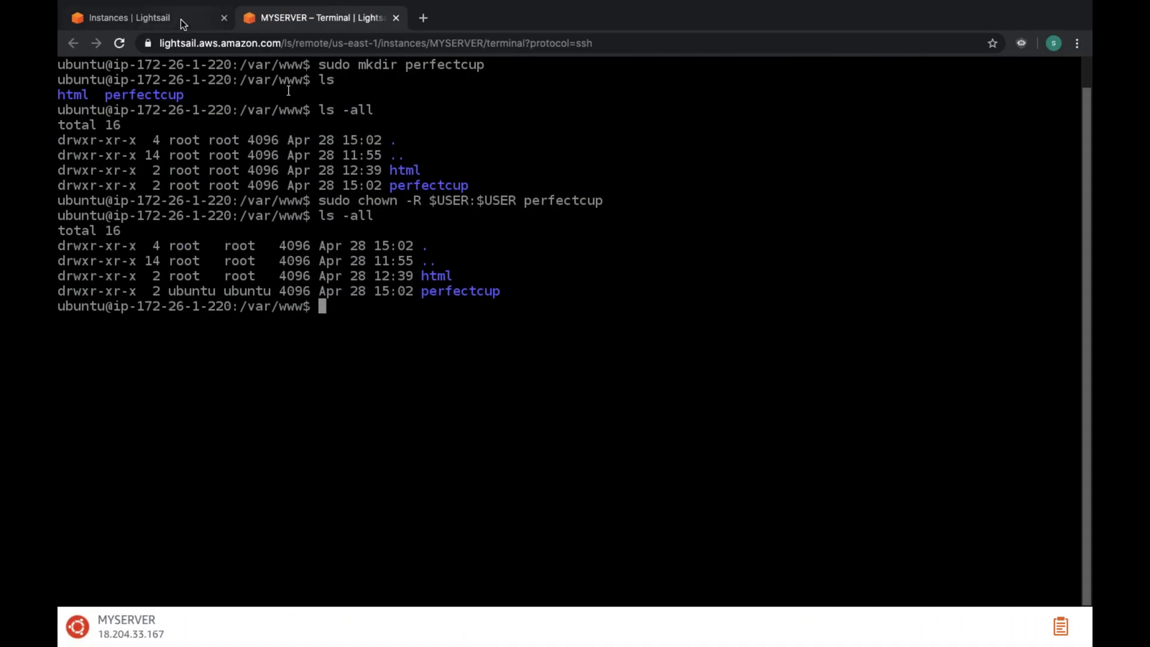
Step: Review the Lightsail account's Networking resources with the static IP, then return to the instances list
{"action": "left_click", "coordinate": [138, 17]}
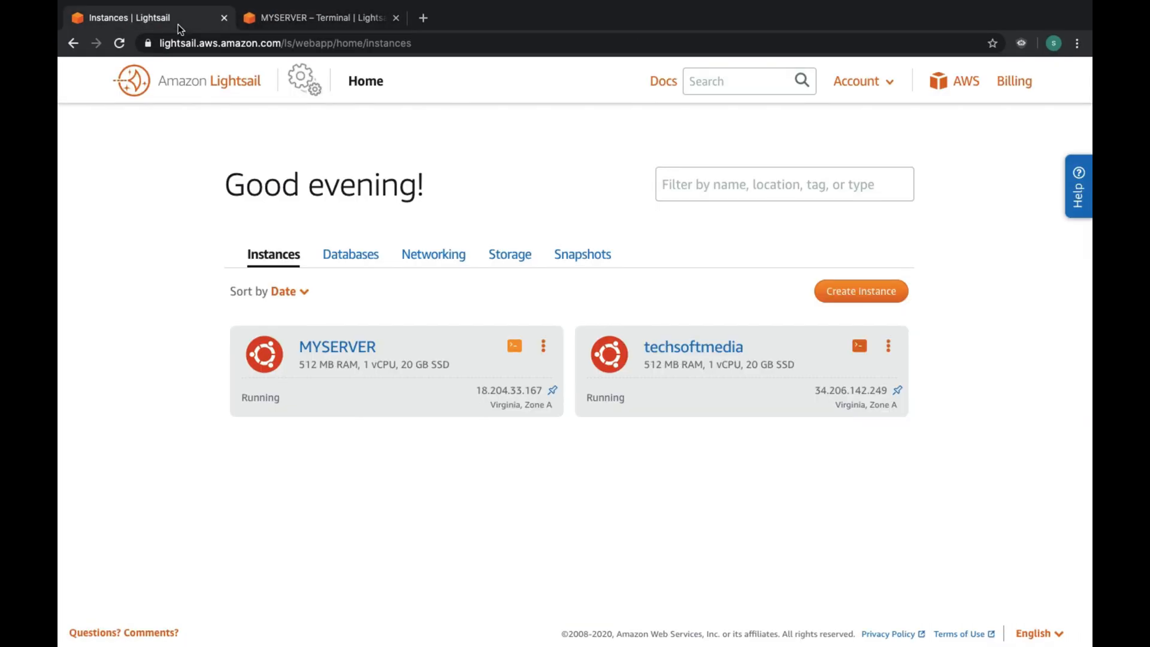
{"action": "left_click", "coordinate": [432, 254]}
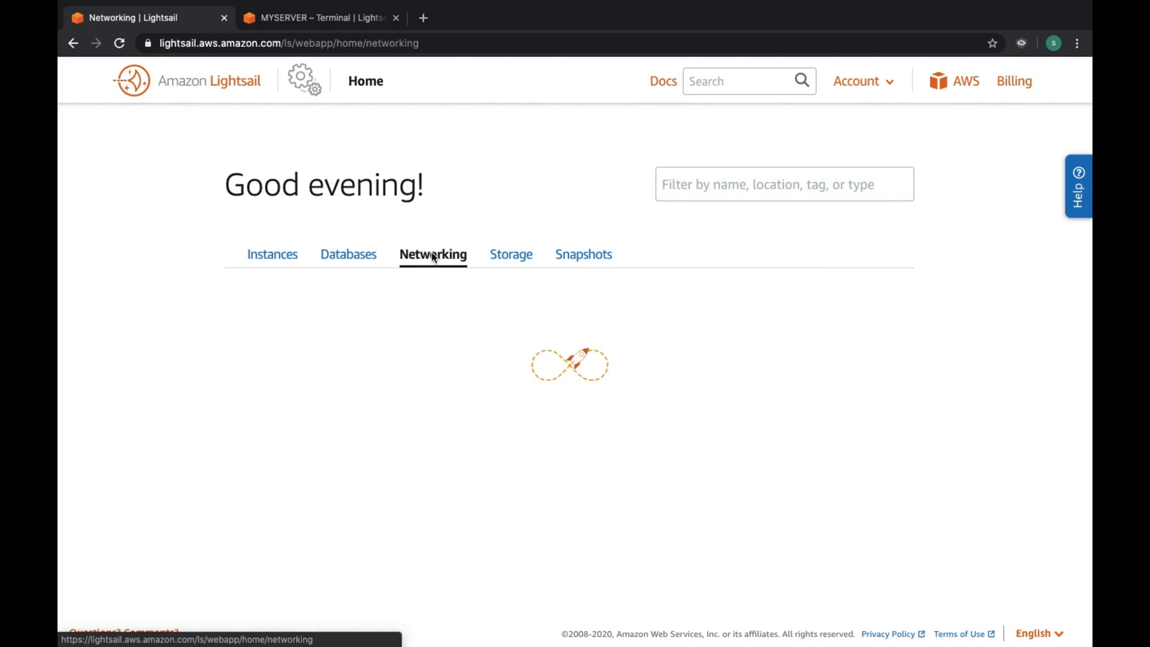
{"action": "mouse_move", "coordinate": [535, 345]}
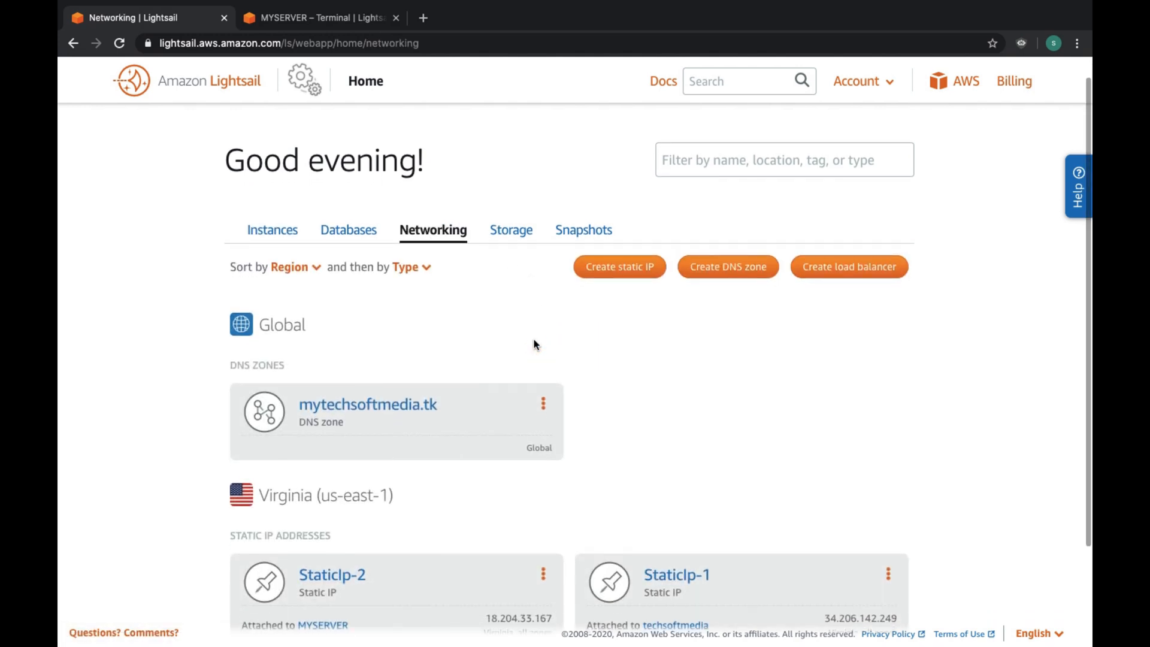
{"action": "mouse_move", "coordinate": [281, 240]}
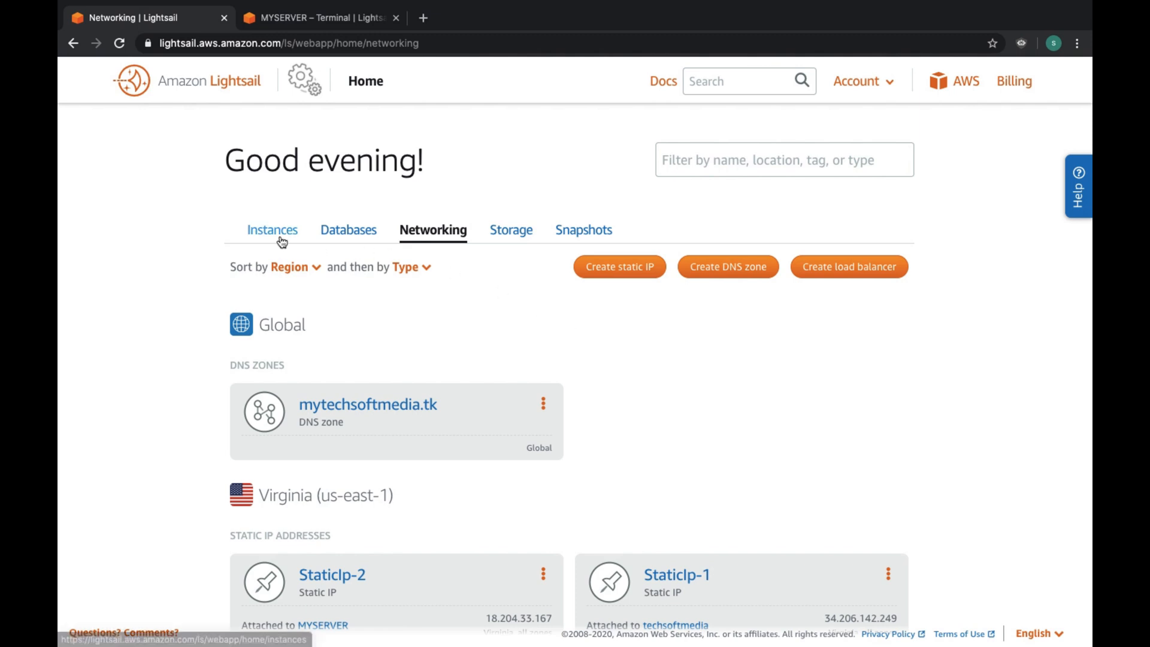
{"action": "left_click", "coordinate": [272, 229]}
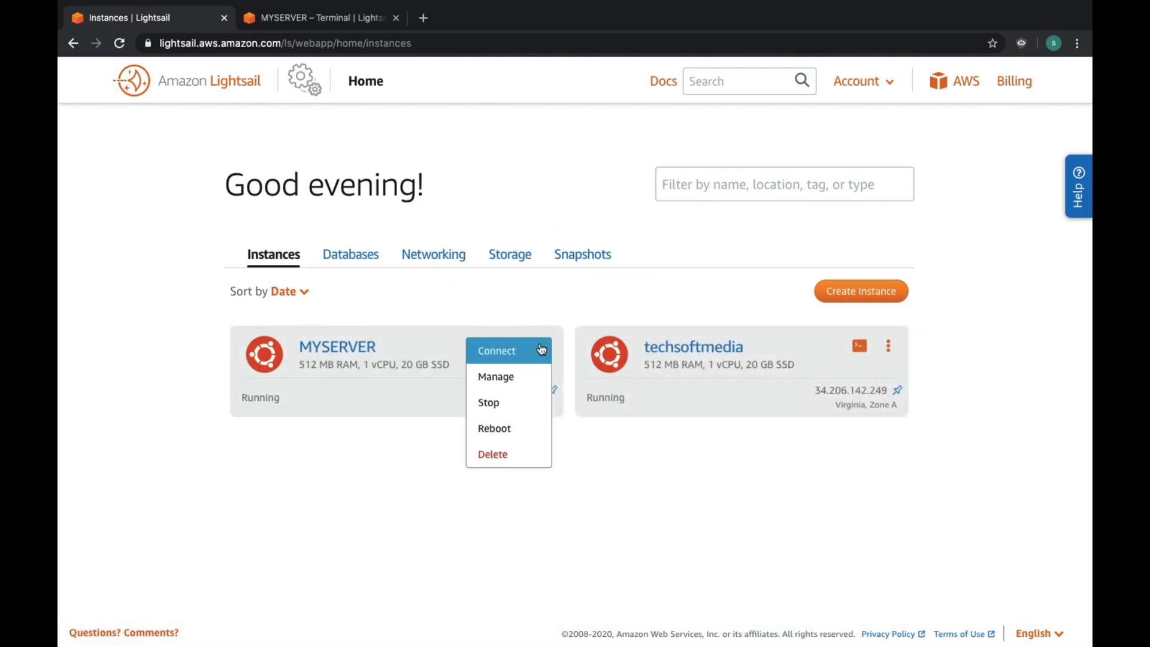
Step: Manage MYSERVER, check its Networking firewall rules, and show its Connect details with IP 18.204.33.167
{"action": "left_click", "coordinate": [504, 350]}
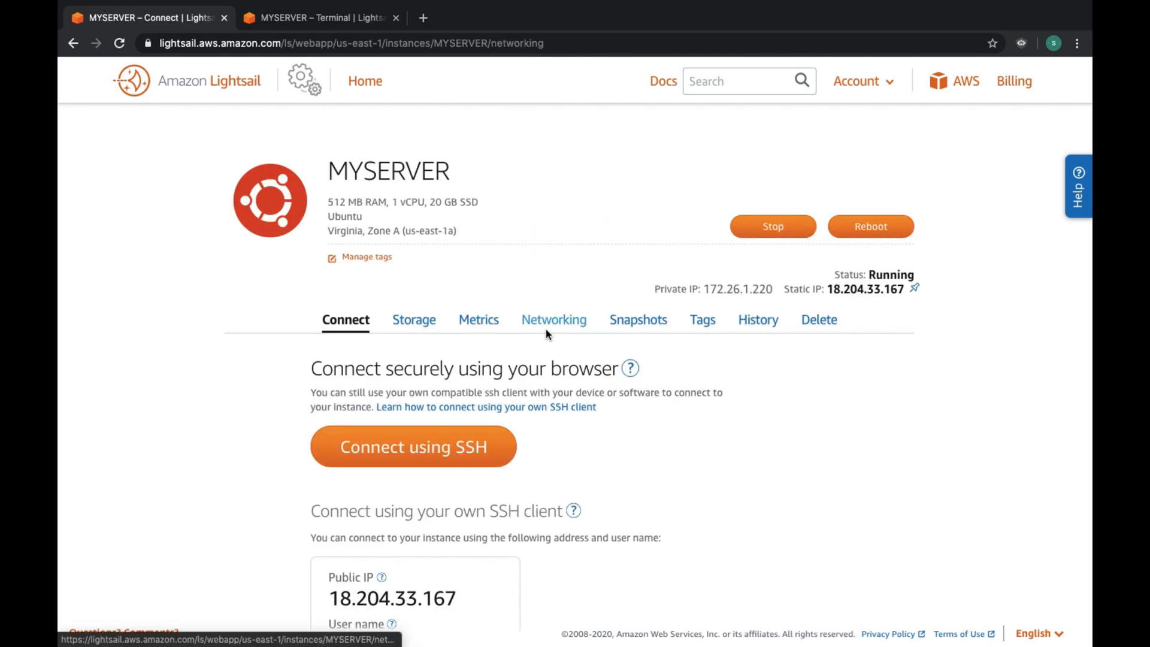
{"action": "left_click", "coordinate": [553, 319]}
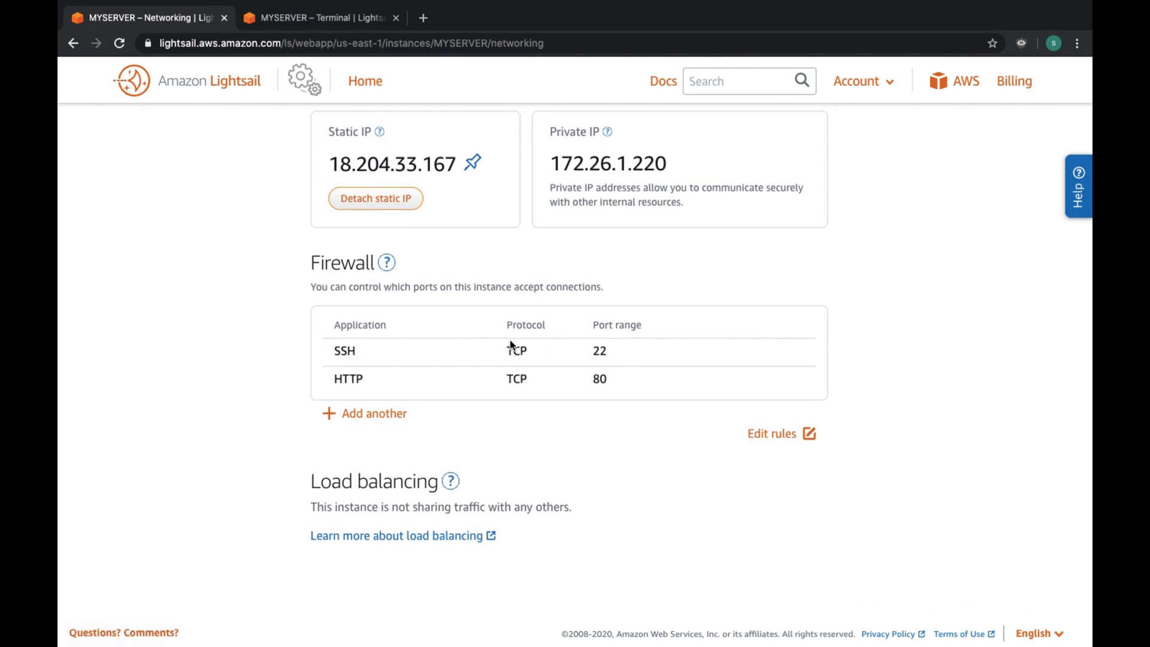
{"action": "mouse_move", "coordinate": [332, 351]}
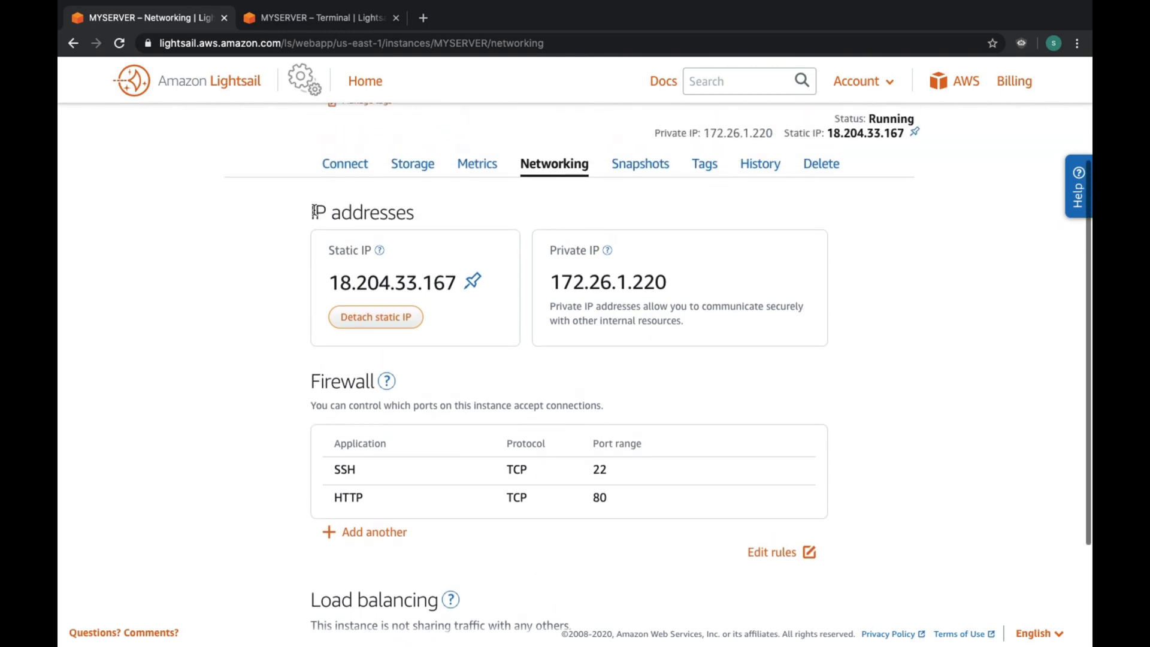
{"action": "left_click", "coordinate": [344, 163]}
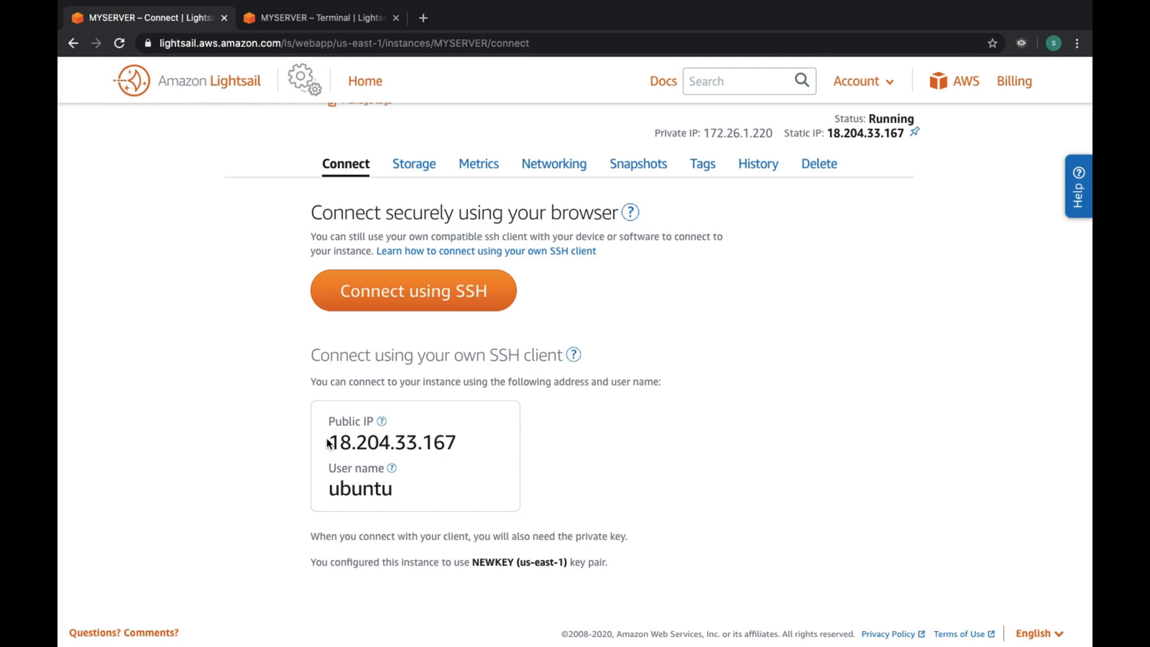
Step: Select the public IP 18.204.33.167 on the Connect page for copying
{"action": "double_click", "coordinate": [391, 441]}
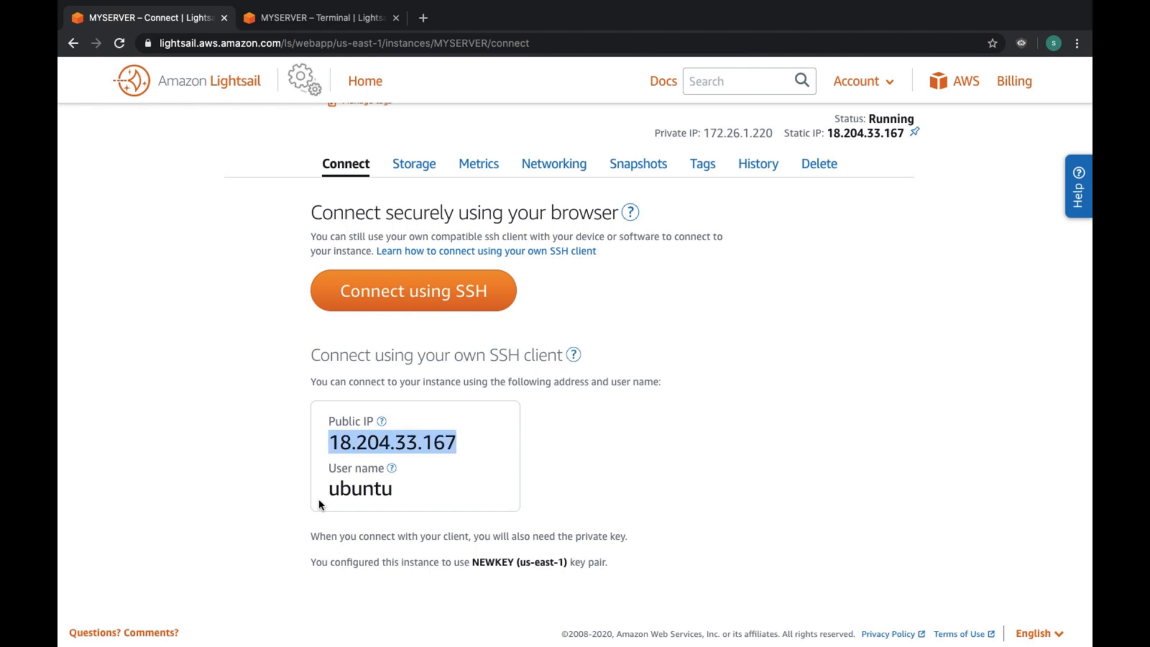
{"action": "double_click", "coordinate": [360, 489]}
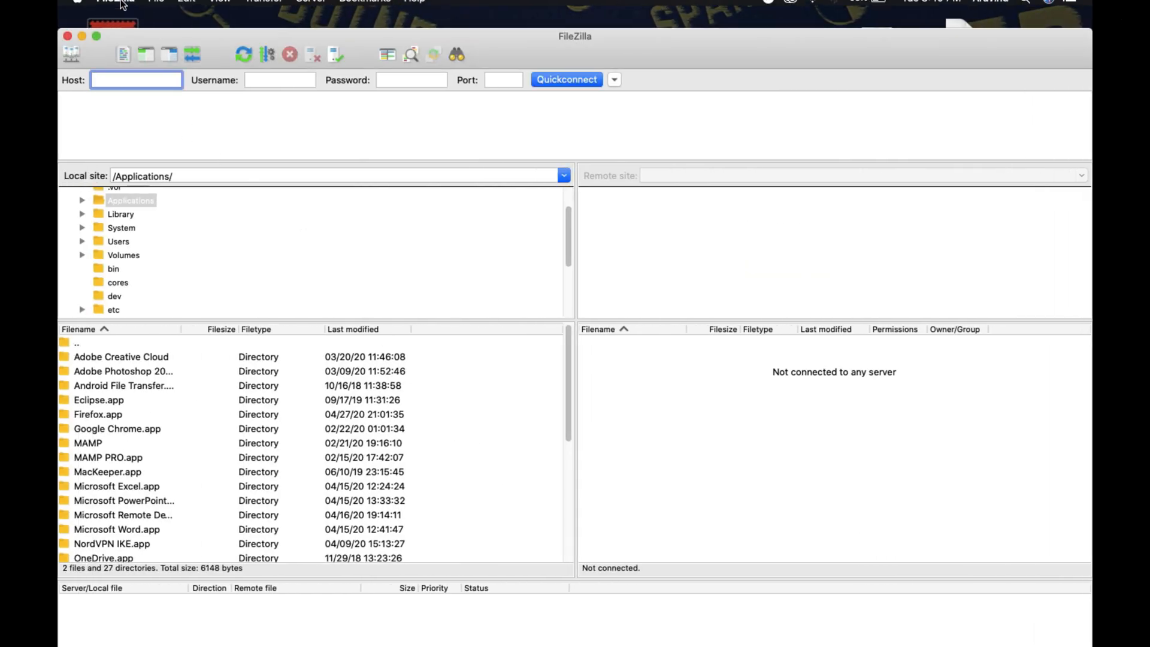
Step: In Site Manager, set the saved site's host to 18.204.33.167
{"action": "left_click", "coordinate": [156, 7]}
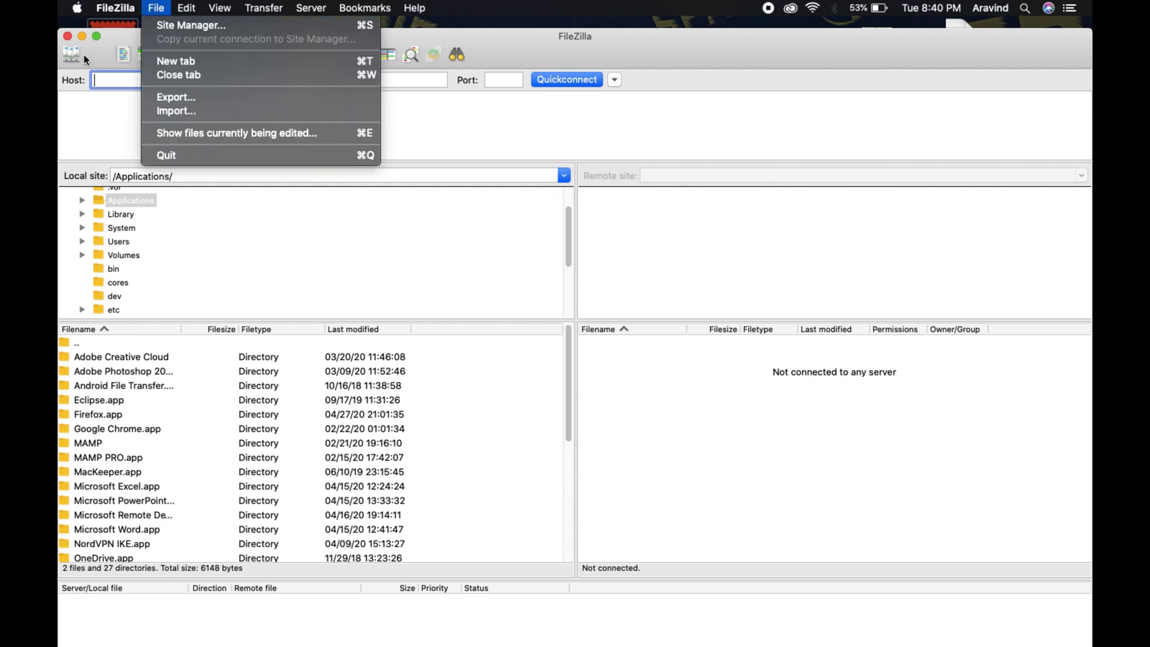
{"action": "left_click", "coordinate": [191, 24]}
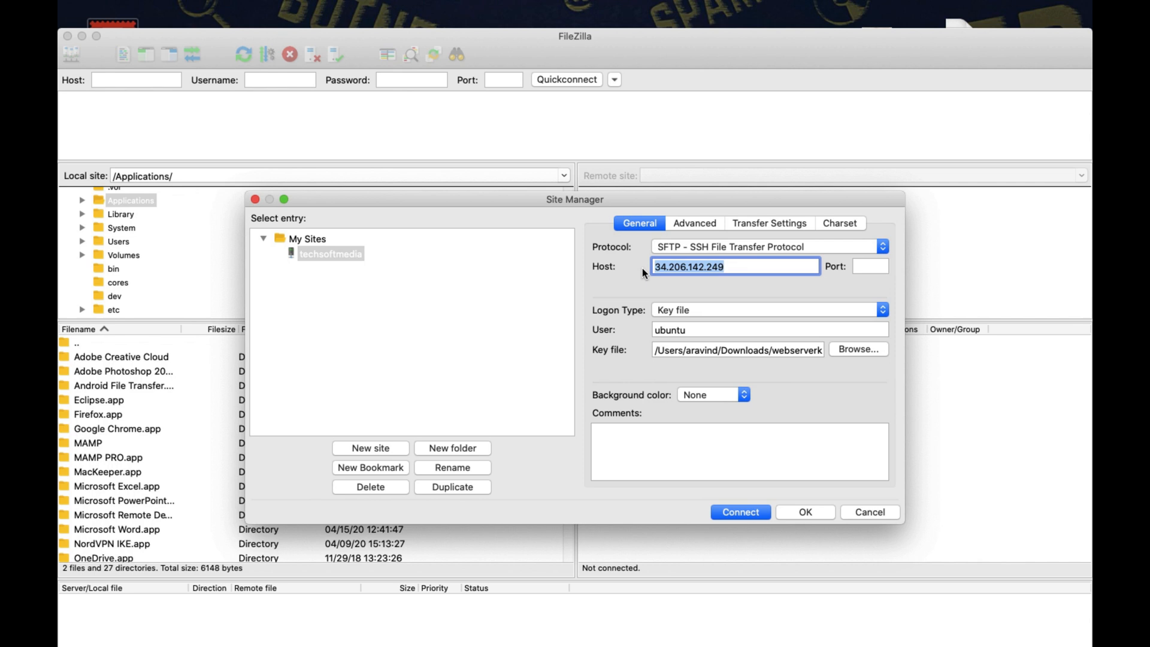
{"action": "type", "text": "18.204.33.167"}
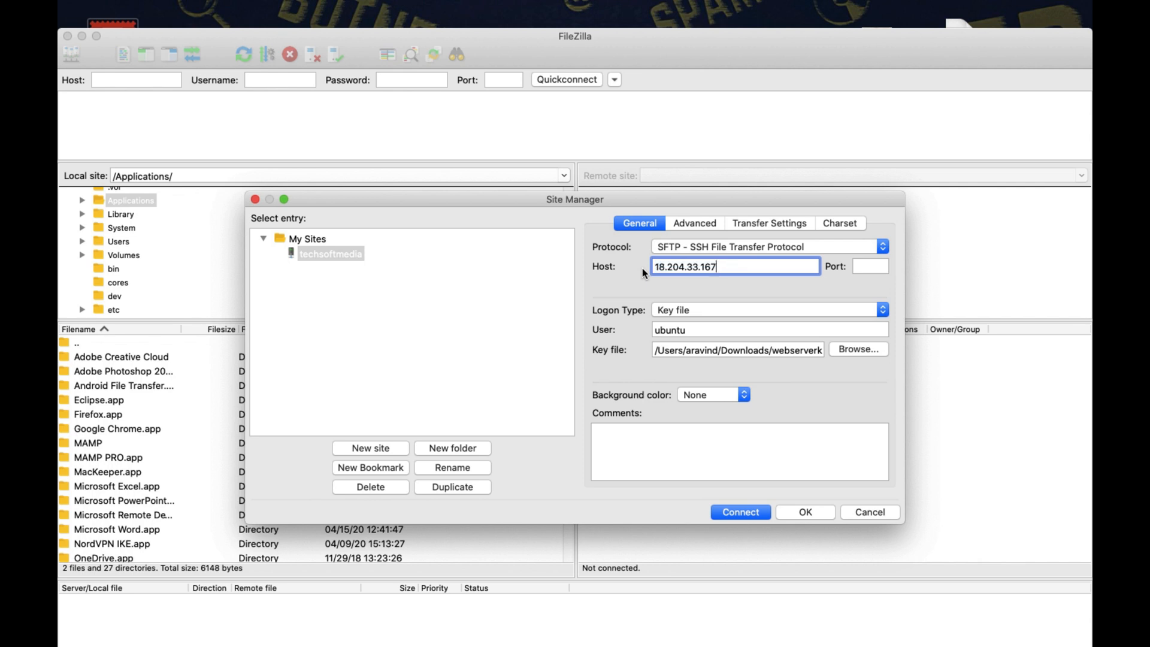
{"action": "left_click", "coordinate": [769, 309]}
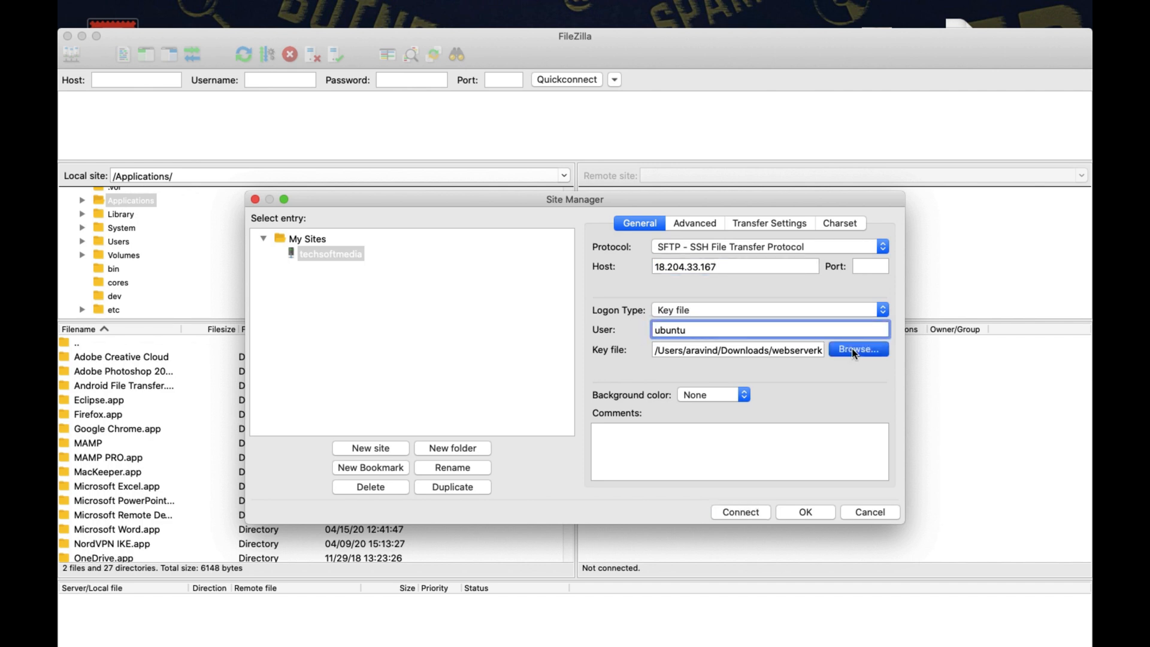
Step: Choose the NEWKEY.pem key file from the Desktop and connect to the server
{"action": "left_click", "coordinate": [858, 350]}
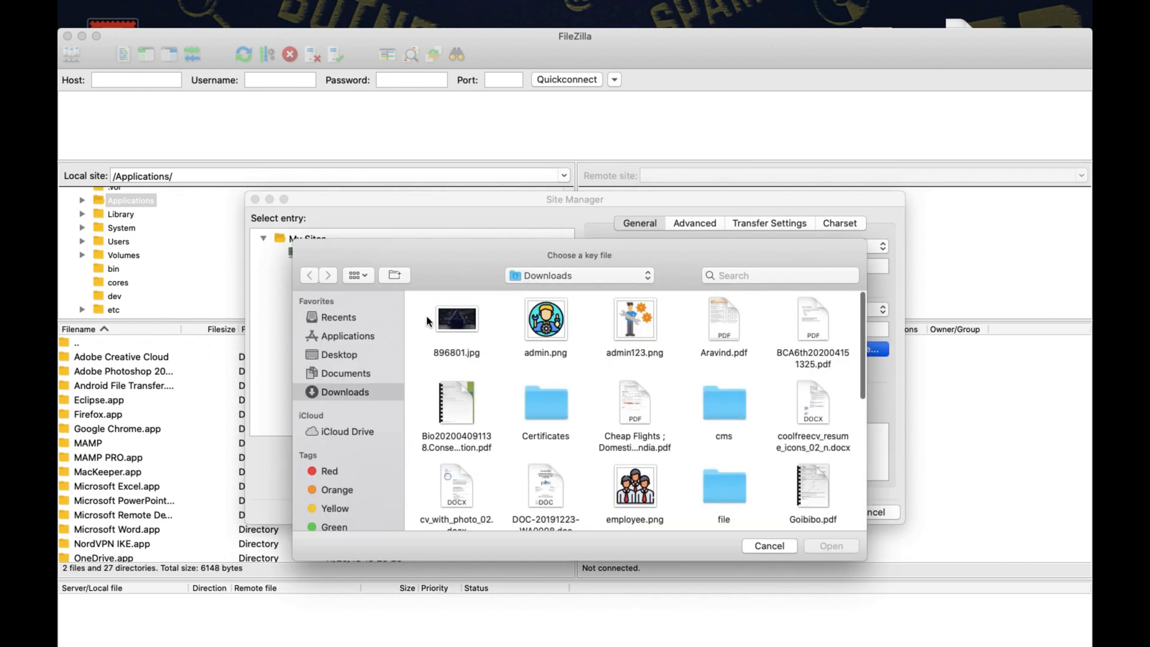
{"action": "left_click", "coordinate": [339, 354]}
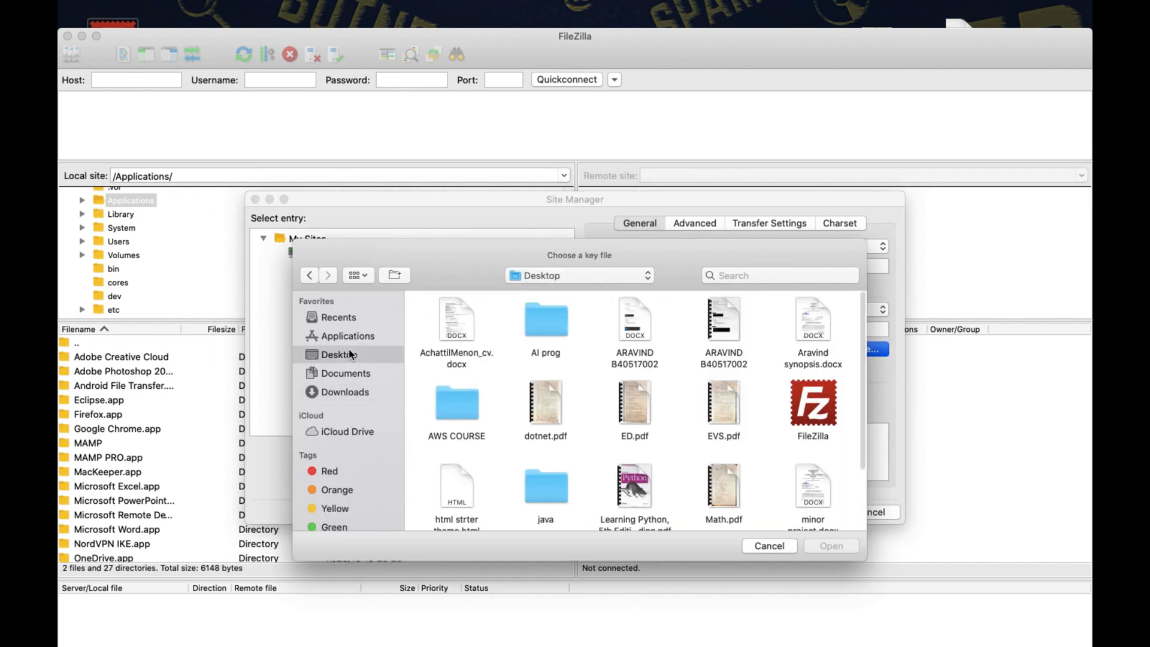
{"action": "scroll", "scroll_direction": "down", "scroll_amount": 3}
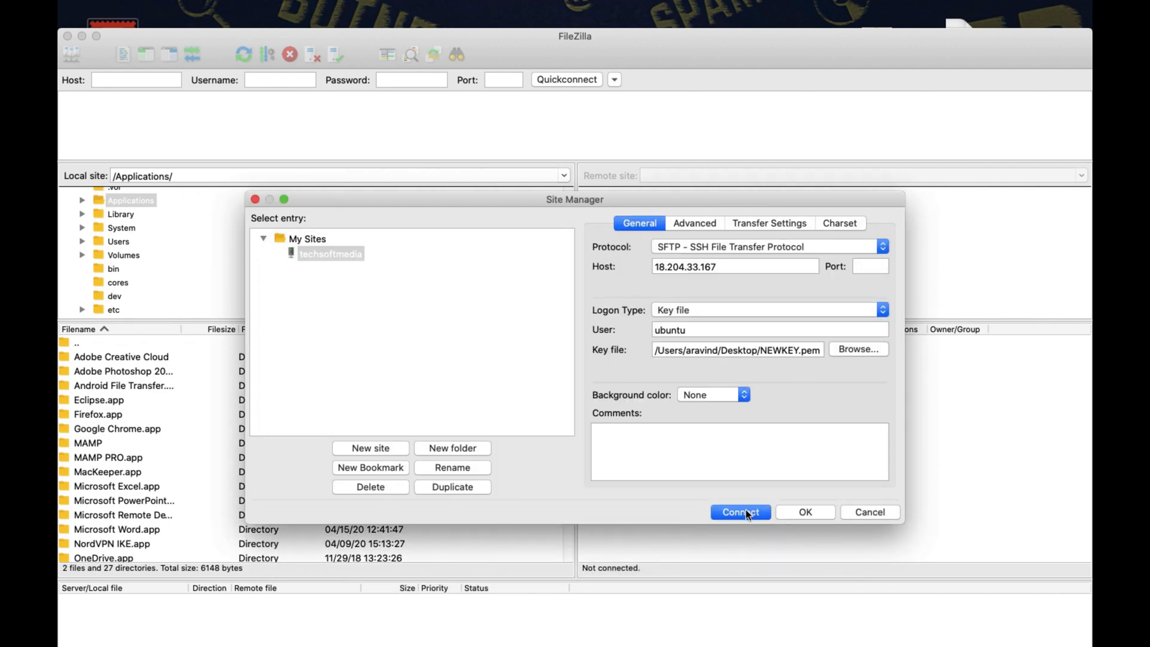
{"action": "left_click", "coordinate": [740, 512]}
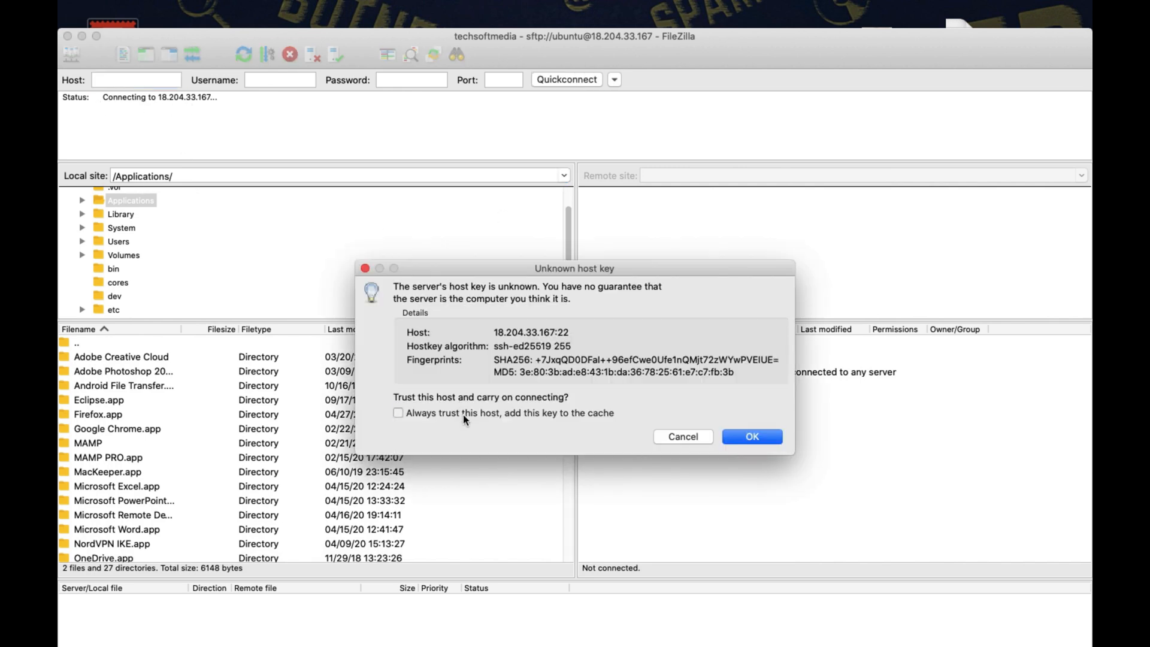
Step: Always trust the server's host key and continue connecting to 18.204.33.167
{"action": "left_click", "coordinate": [398, 429]}
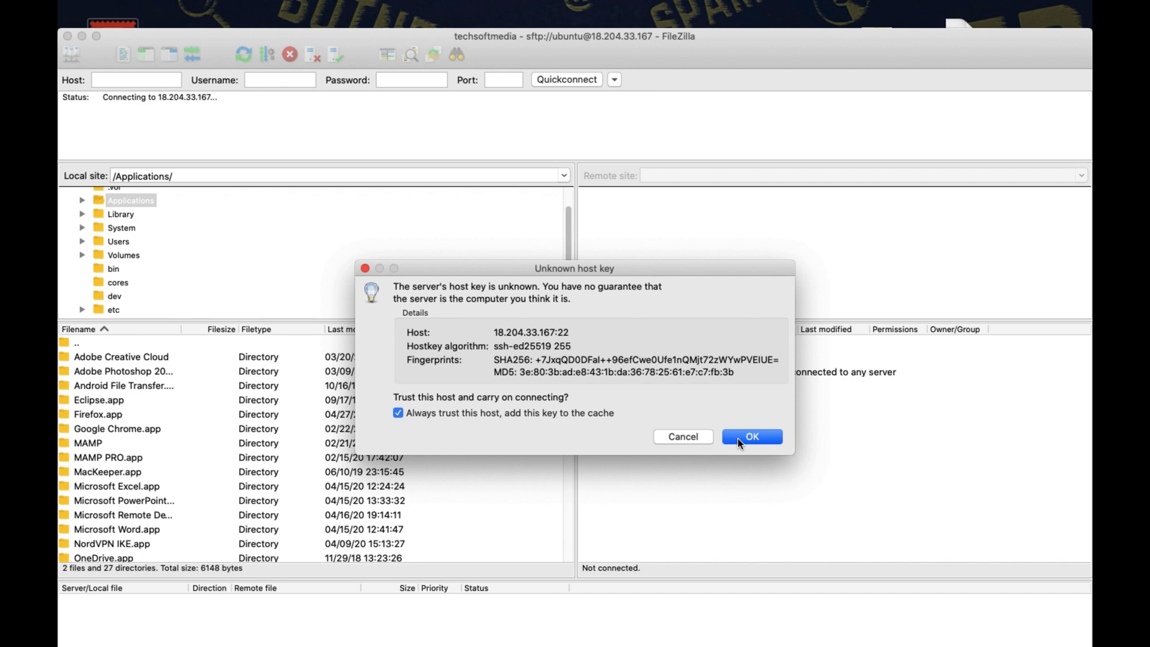
{"action": "left_click", "coordinate": [751, 436]}
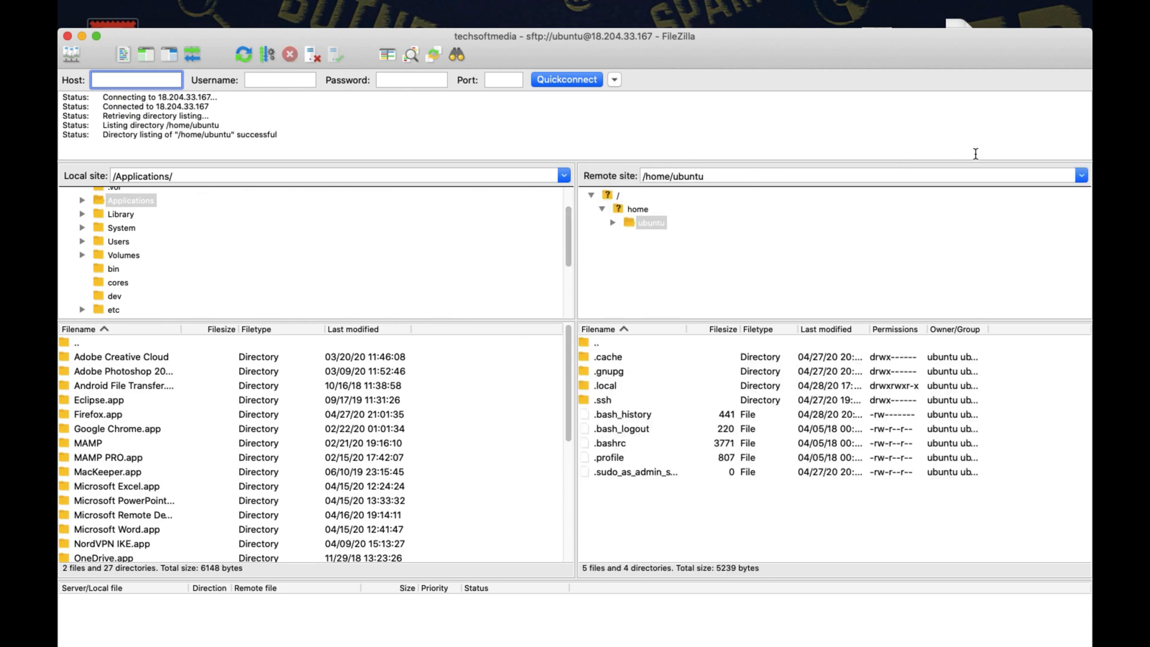
{"action": "mouse_move", "coordinate": [448, 209]}
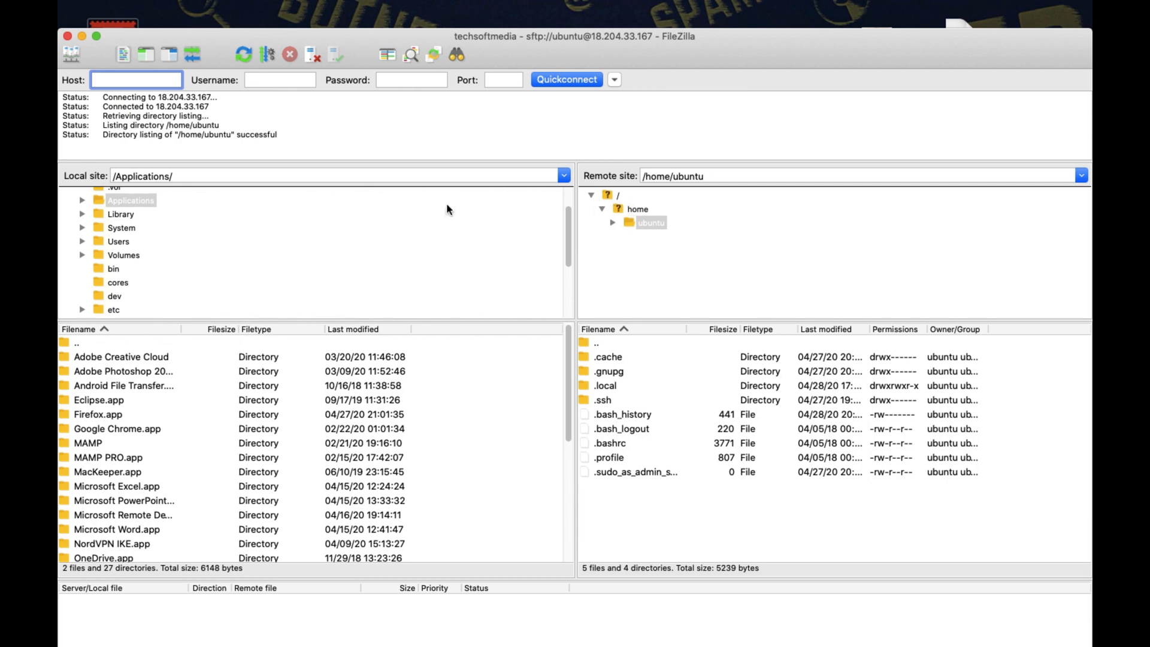
{"action": "mouse_move", "coordinate": [445, 427]}
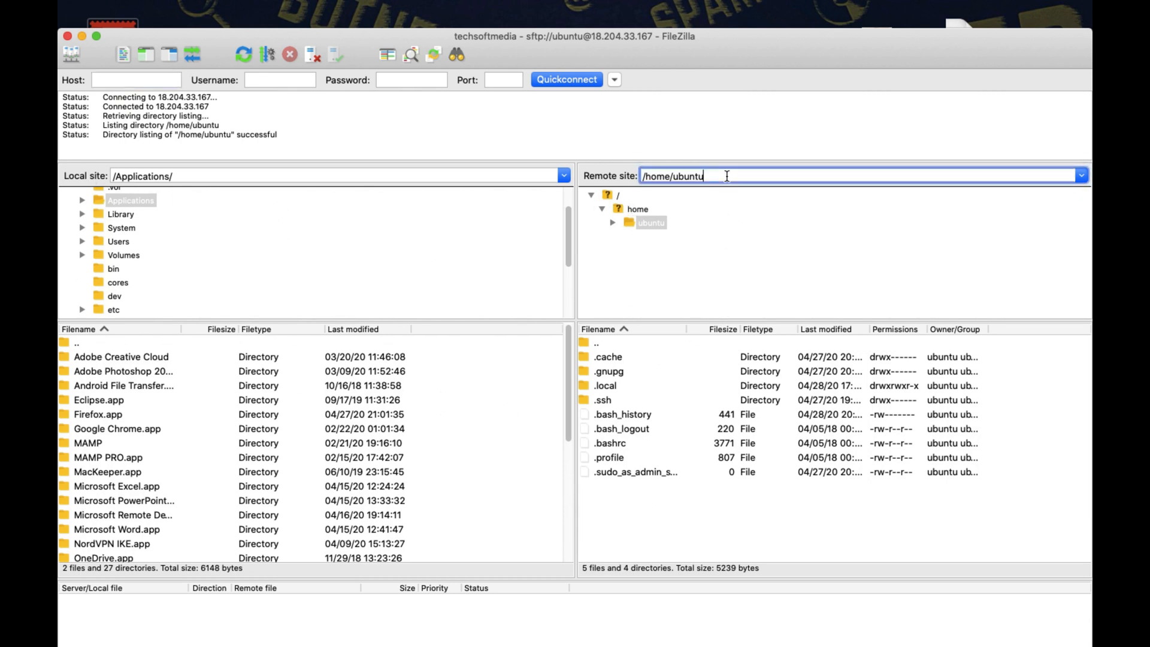
Step: Go to /var/www on the remote side and enter the empty perfectcup folder
{"action": "key", "text": "Backspace"}
{"action": "type", "text": "/var/www"}
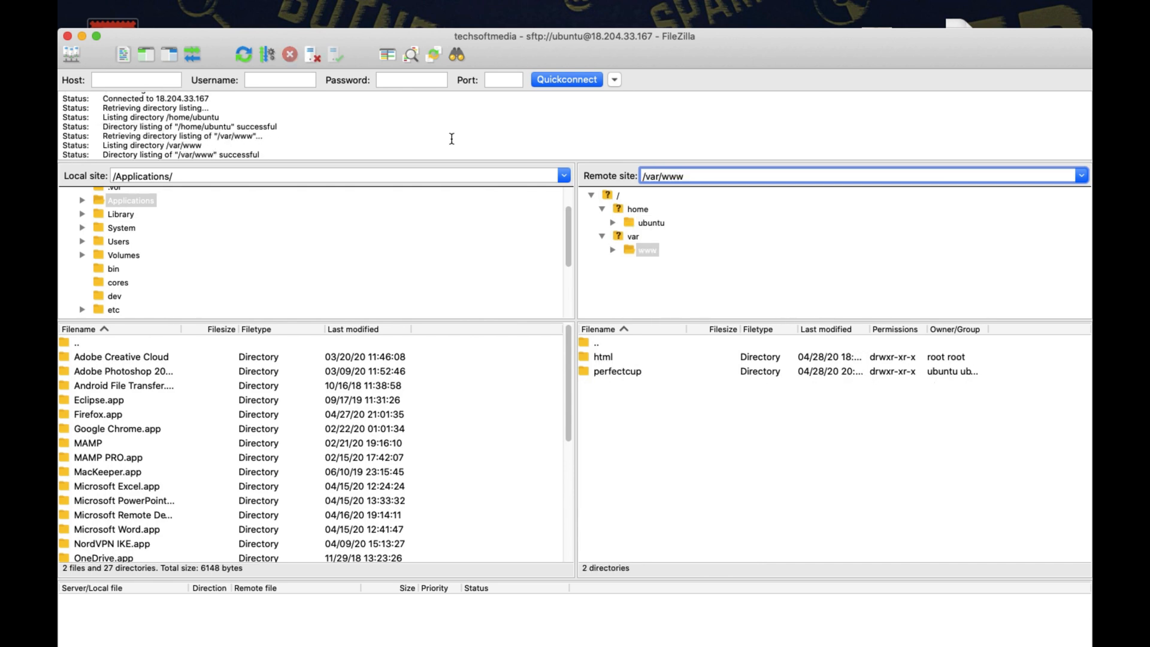
{"action": "mouse_move", "coordinate": [627, 376]}
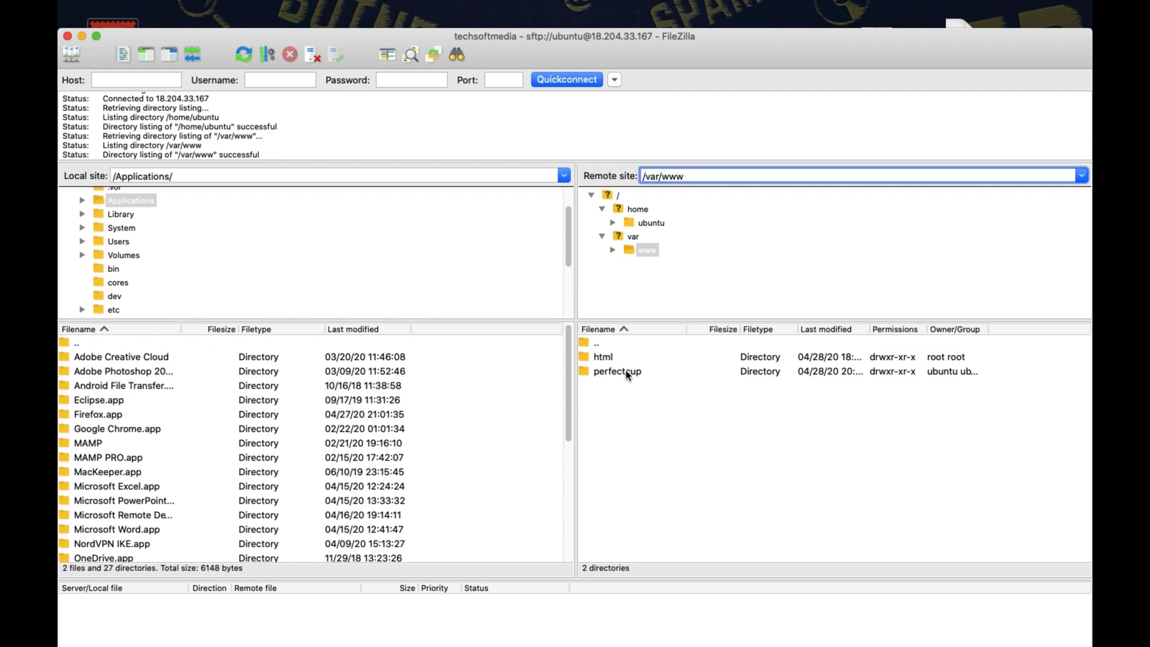
{"action": "double_click", "coordinate": [617, 371]}
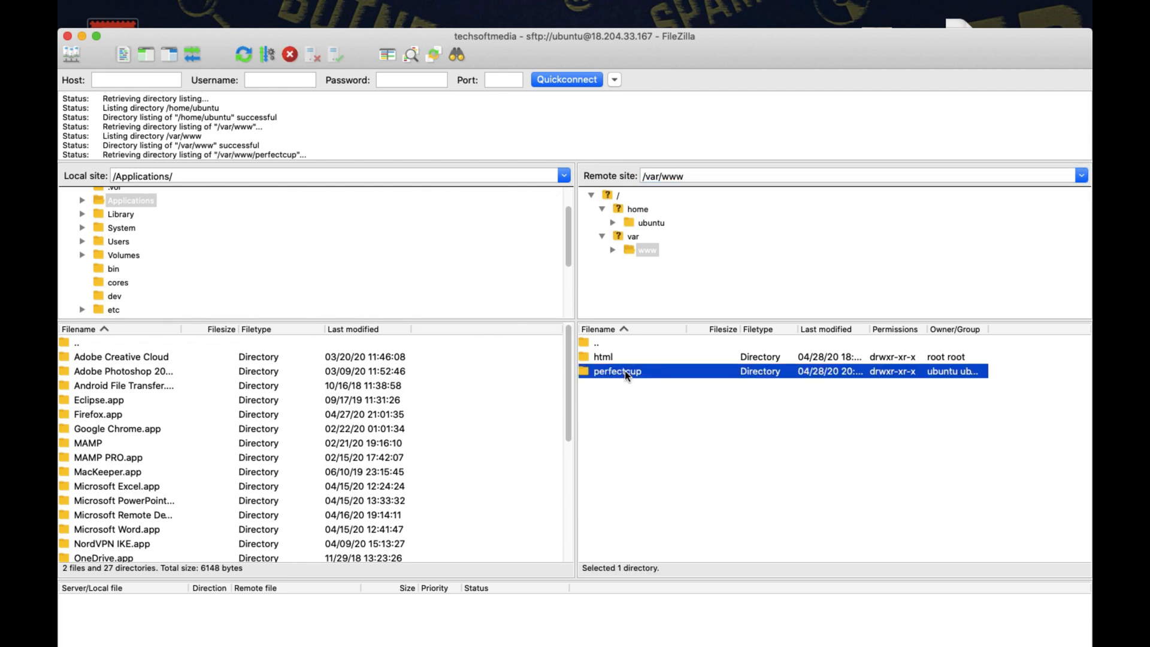
{"action": "double_click", "coordinate": [616, 371]}
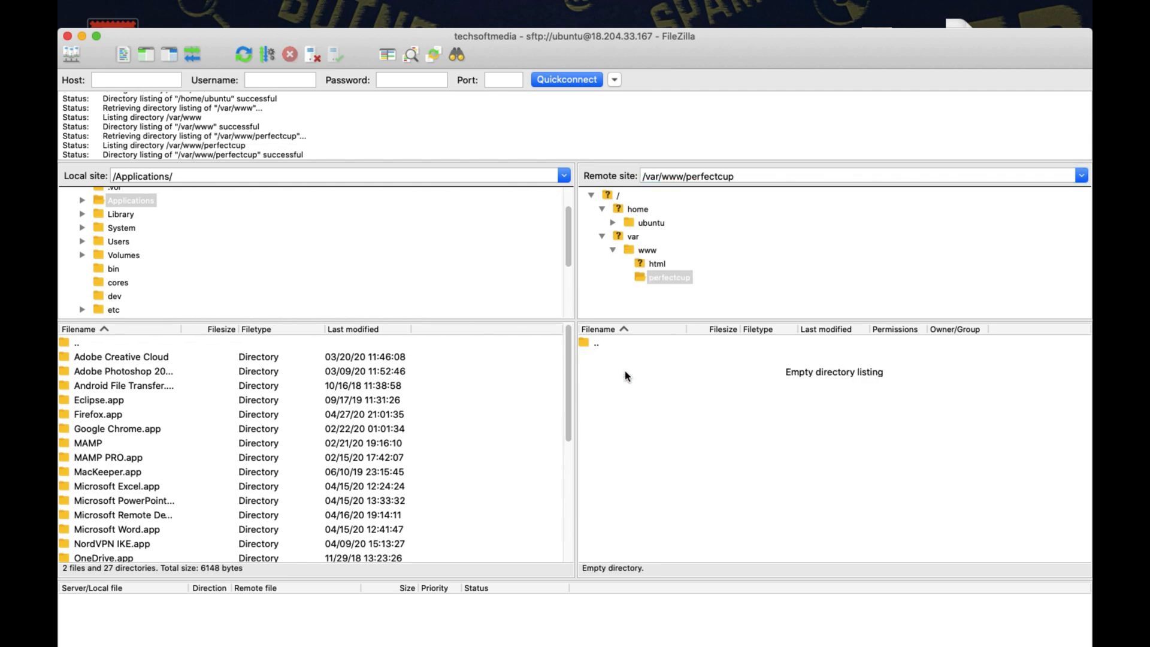
{"action": "mouse_move", "coordinate": [120, 329]}
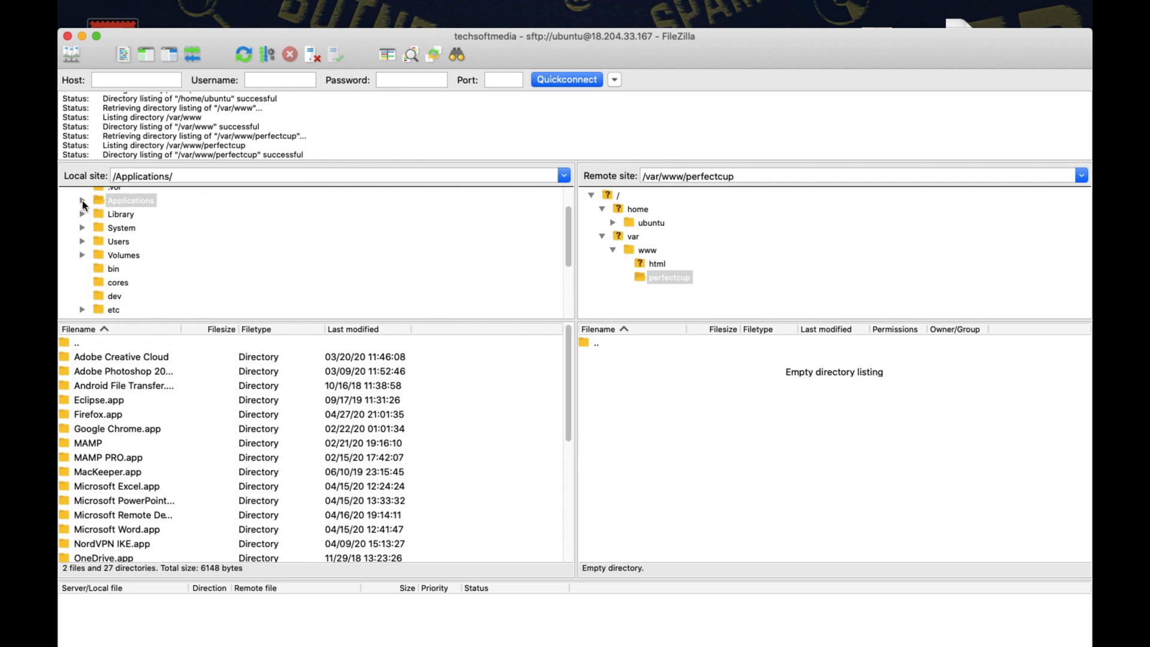
Step: Expand Applications > MAMP > htdocs > Develop > perfectcup locally and select all its files and folders
{"action": "left_click", "coordinate": [81, 201]}
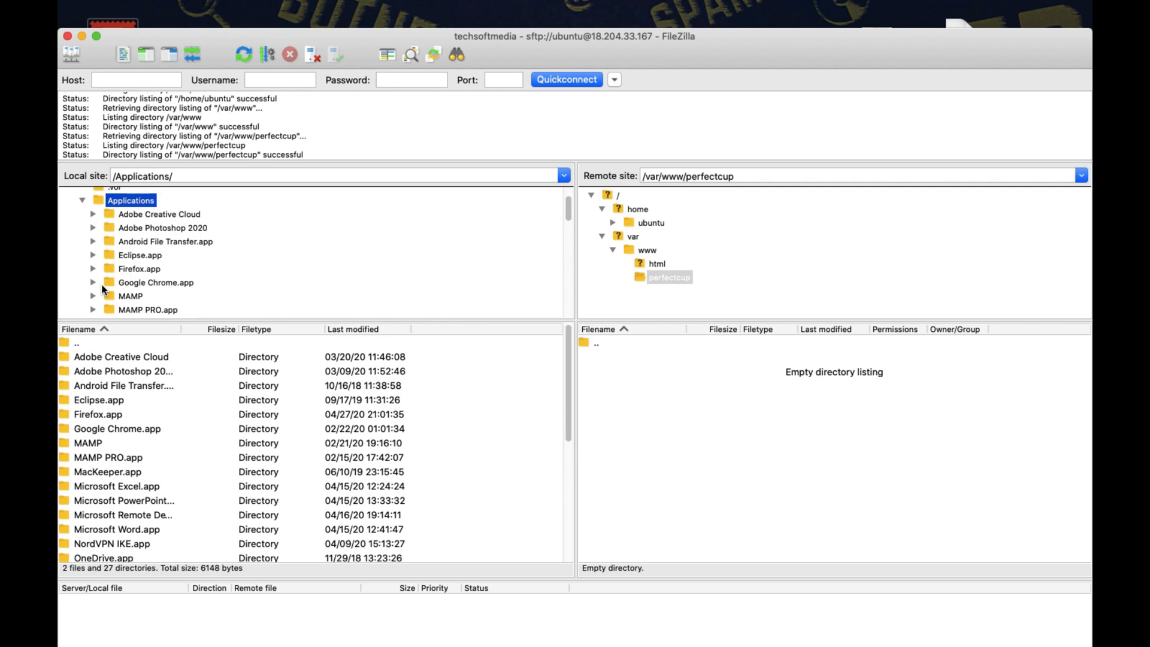
{"action": "left_click", "coordinate": [92, 296]}
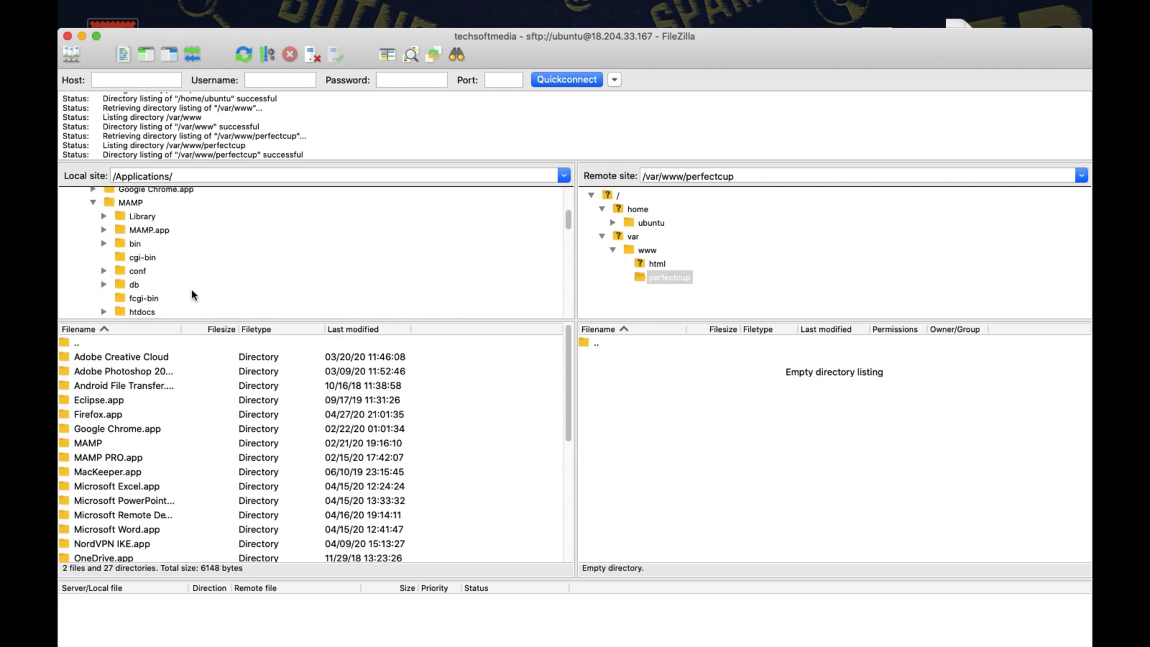
{"action": "scroll", "scroll_direction": "down", "scroll_amount": 3}
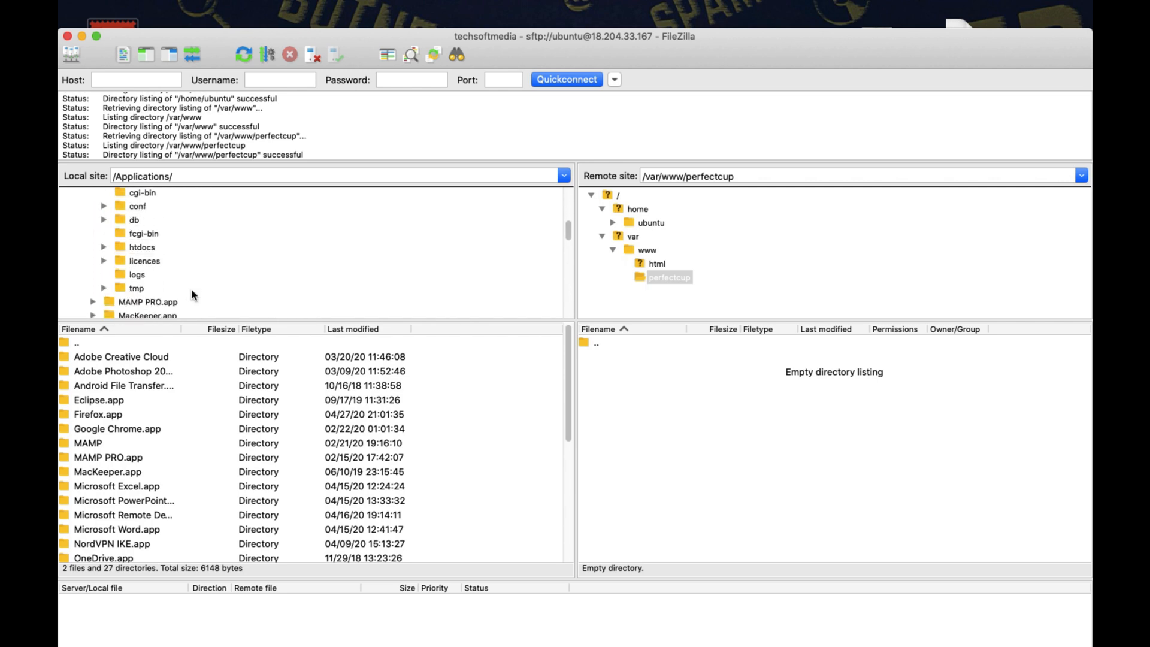
{"action": "left_click", "coordinate": [103, 247]}
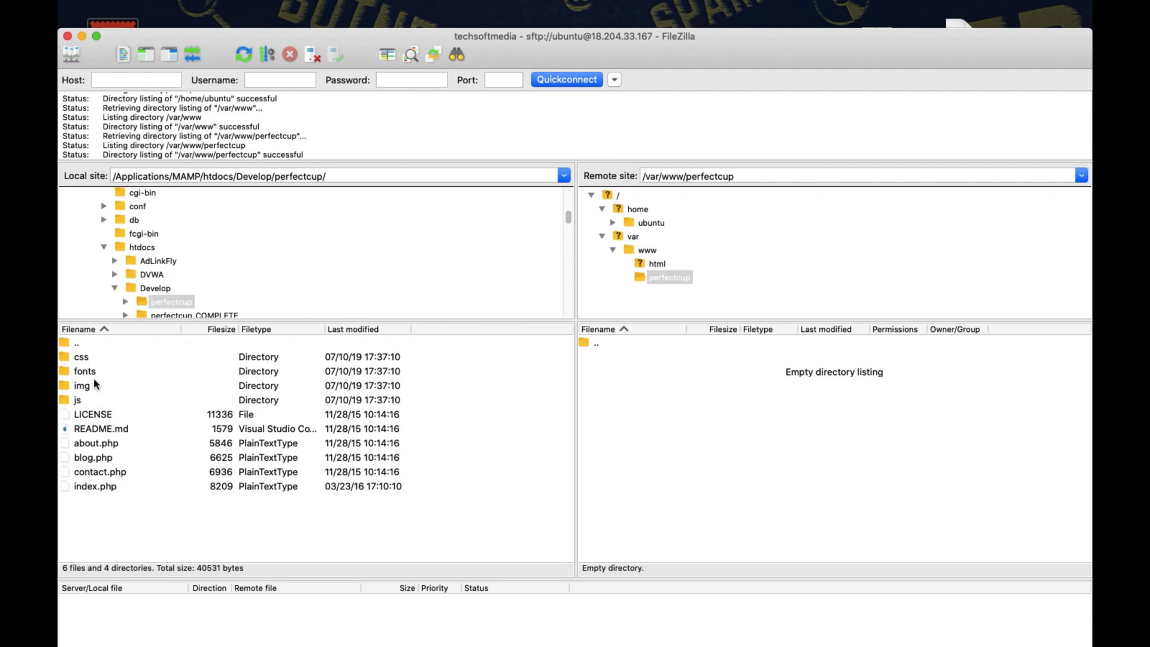
{"action": "left_click", "coordinate": [81, 372]}
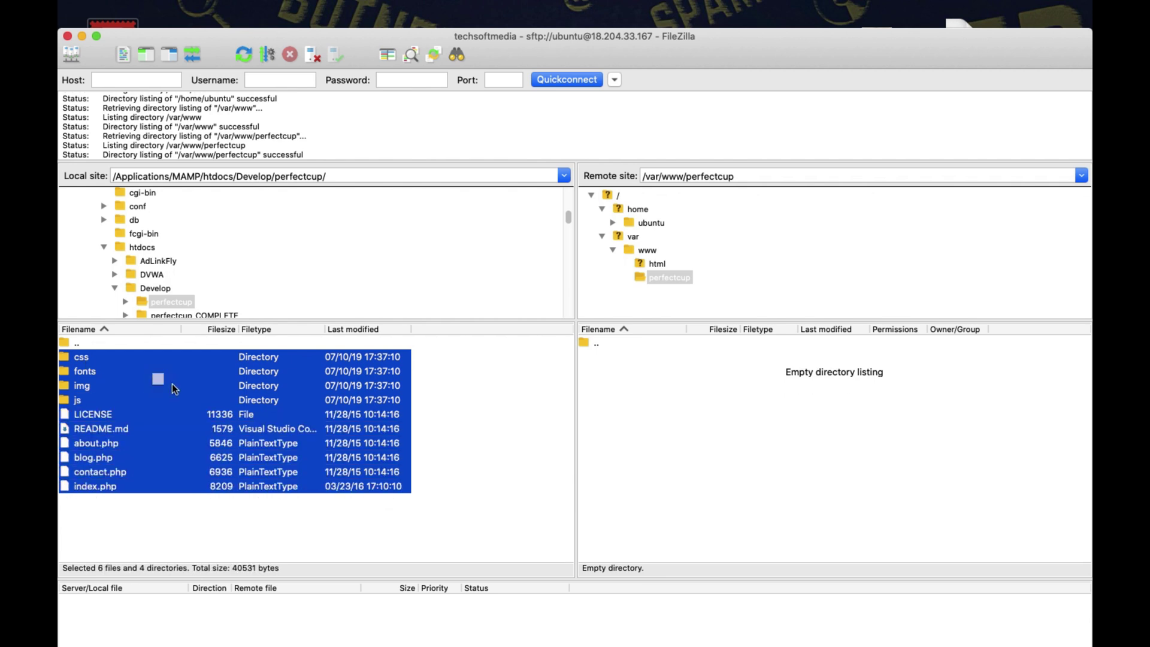
{"action": "mouse_move", "coordinate": [322, 404]}
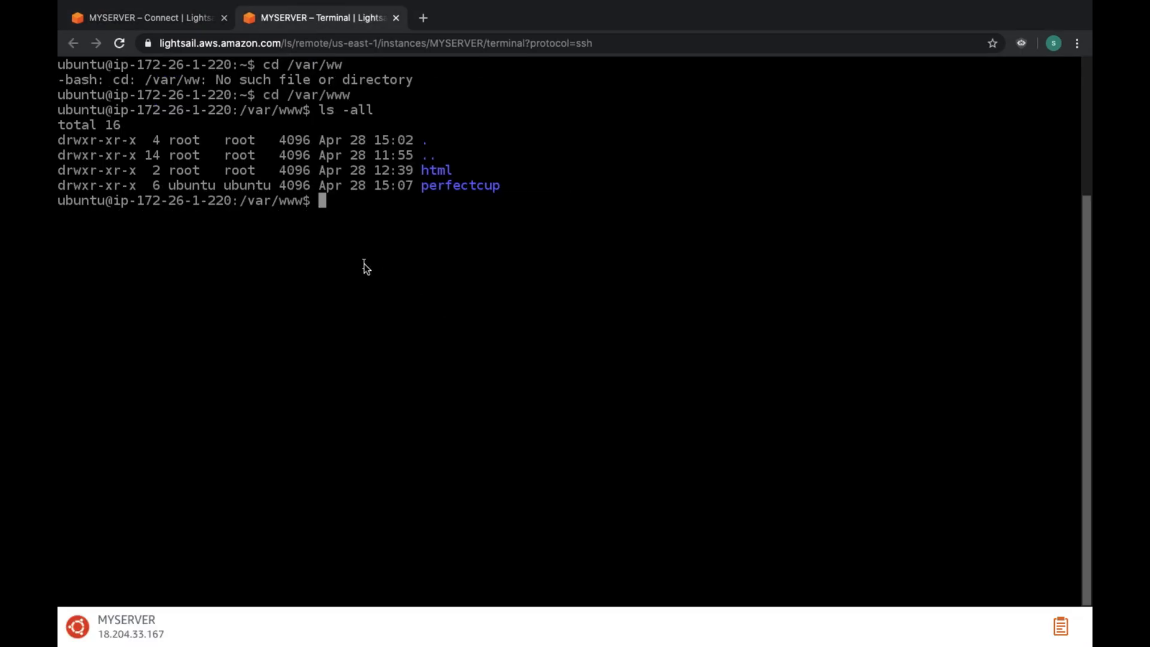
{"action": "mouse_move", "coordinate": [396, 18]}
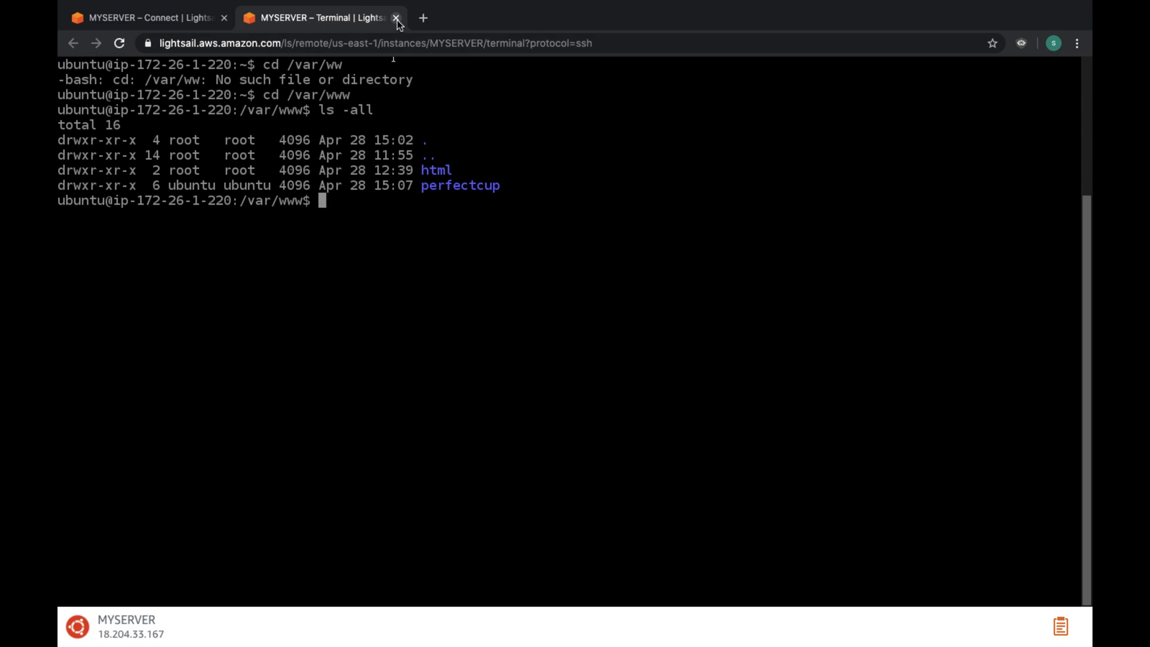
Step: Replace the old terminal with a fresh Lightsail SSH session and clear the screen
{"action": "left_click", "coordinate": [399, 17]}
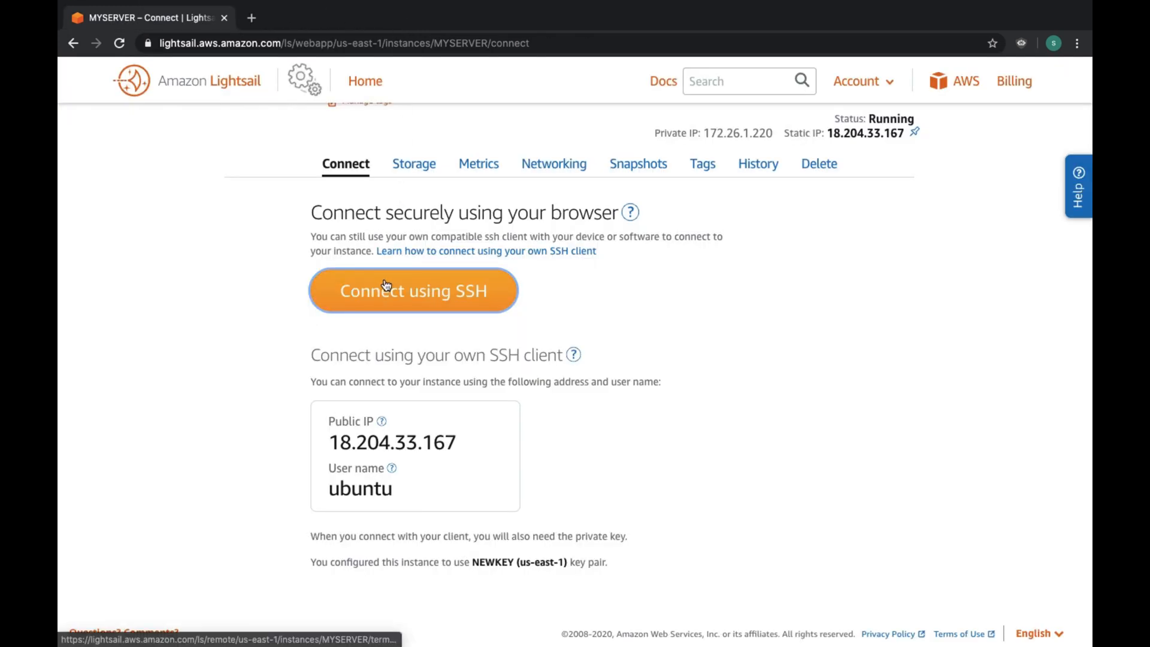
{"action": "left_click", "coordinate": [413, 290]}
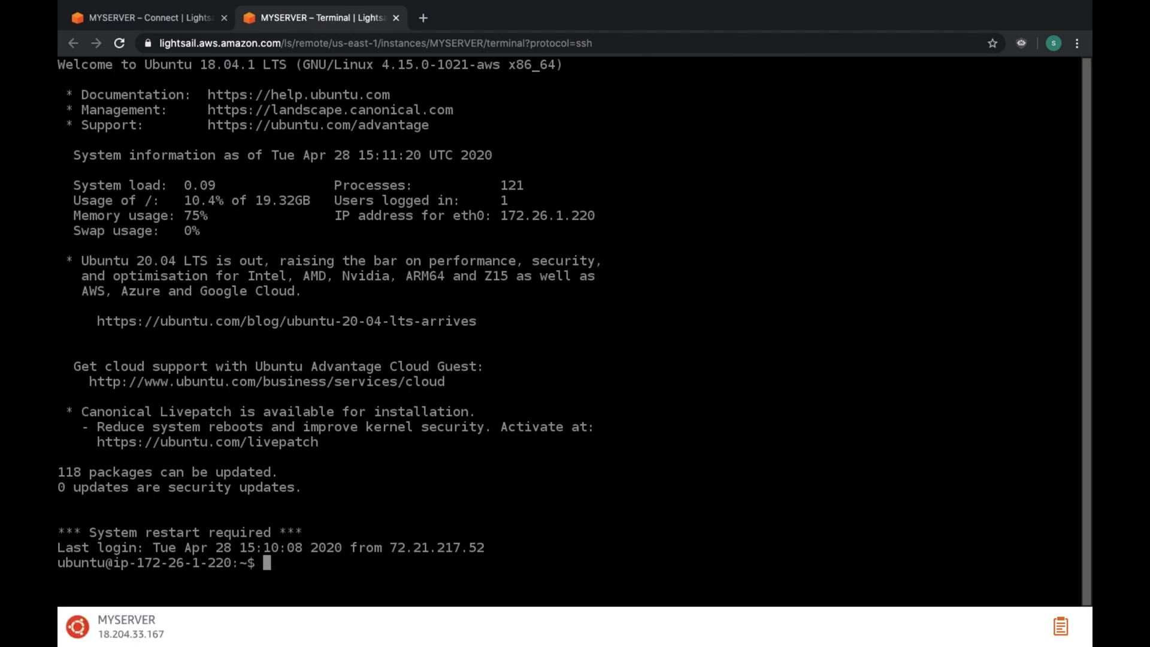
{"action": "type", "text": "clea"}
{"action": "type", "text": "cd"}
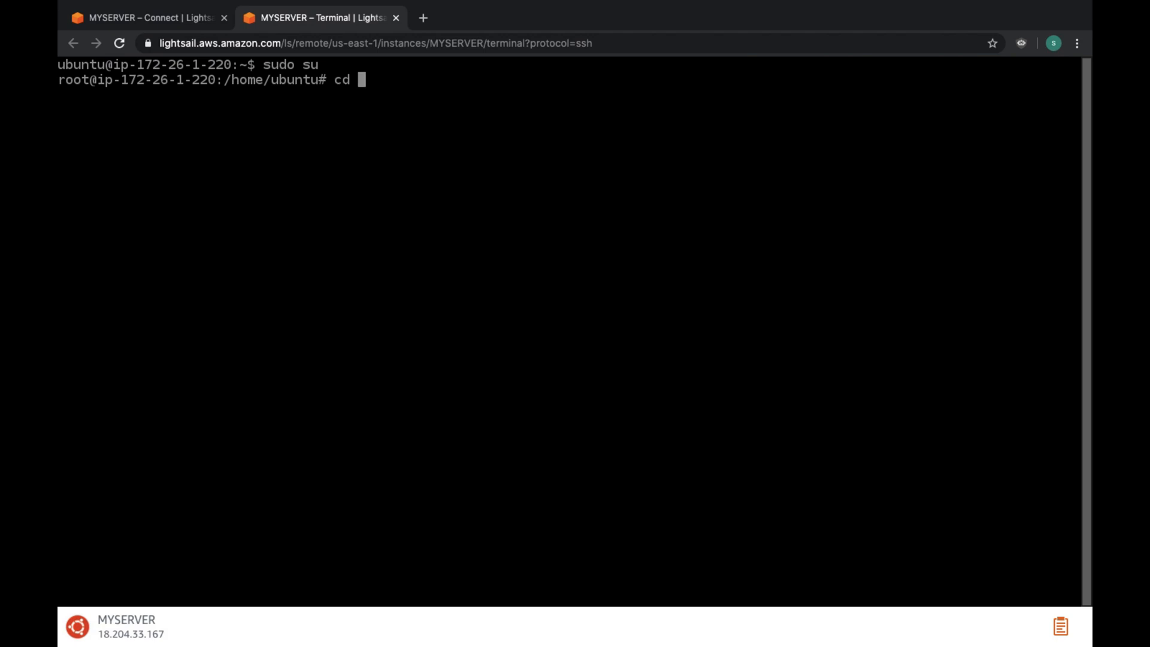
Step: Go to /var/www, list its html and perfectcup folders, and begin cd perfectcup
{"action": "type", "text": "/vaar"}
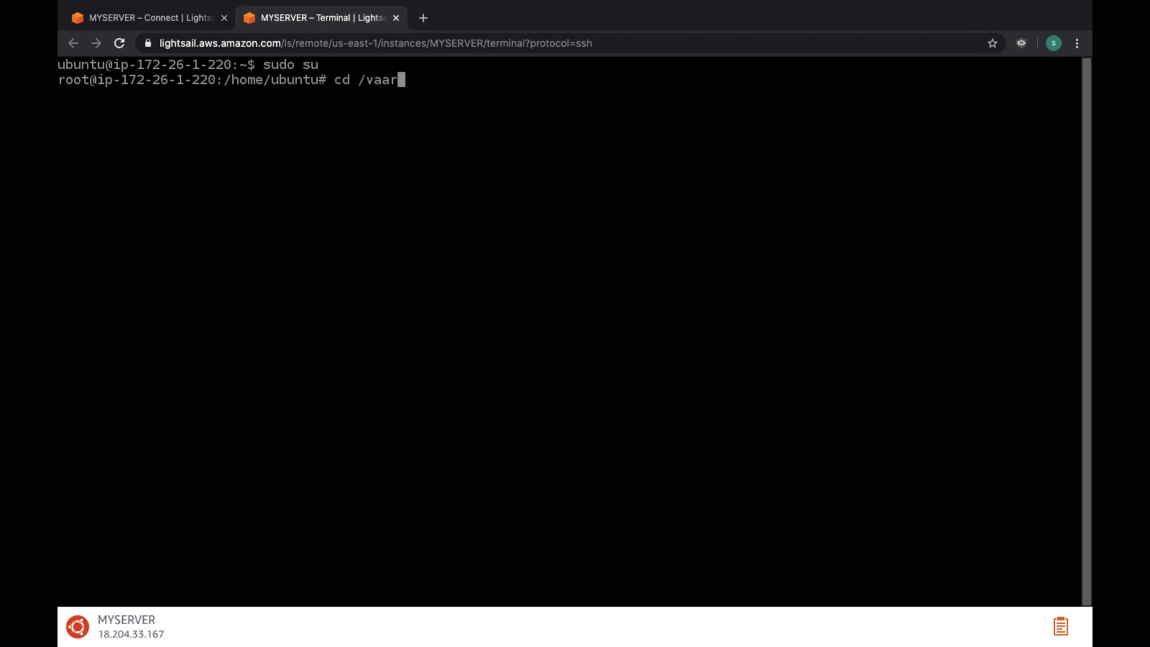
{"action": "type", "text": "/var/www"}
{"action": "type", "text": "ls"}
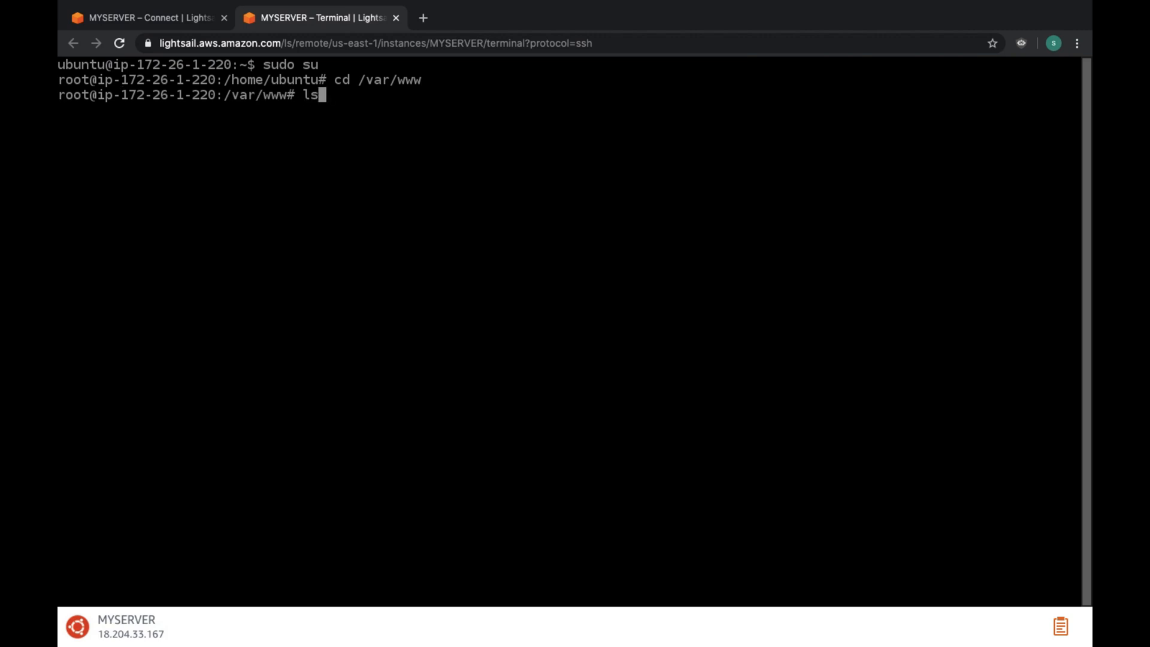
{"action": "key", "text": "Enter"}
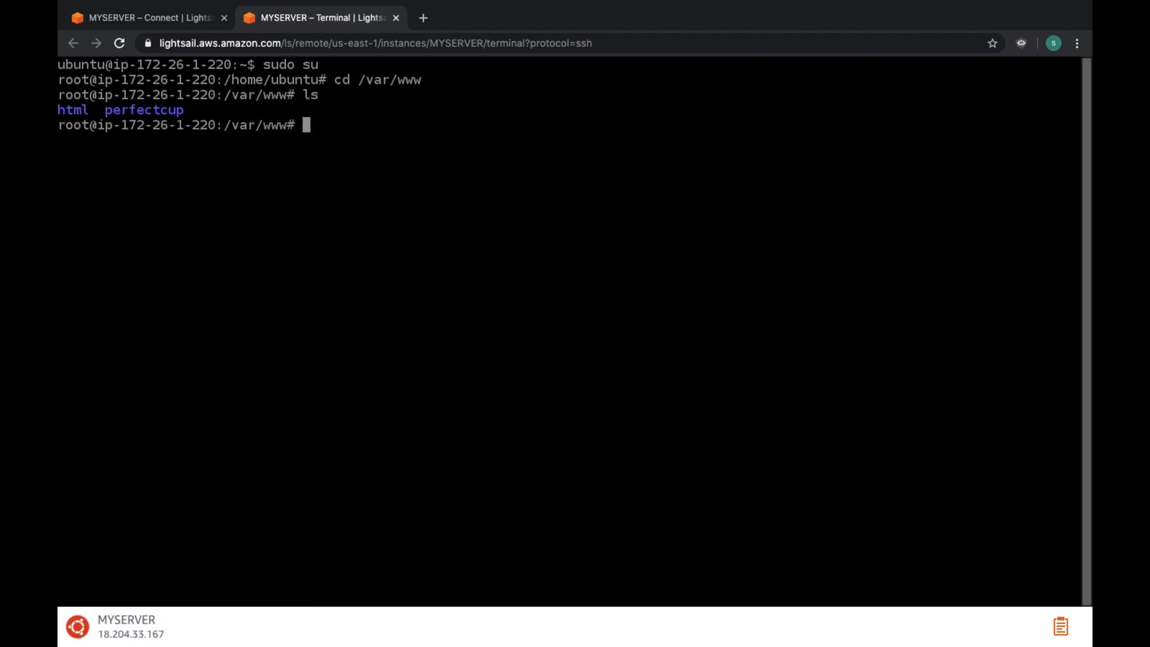
{"action": "type", "text": "cd"}
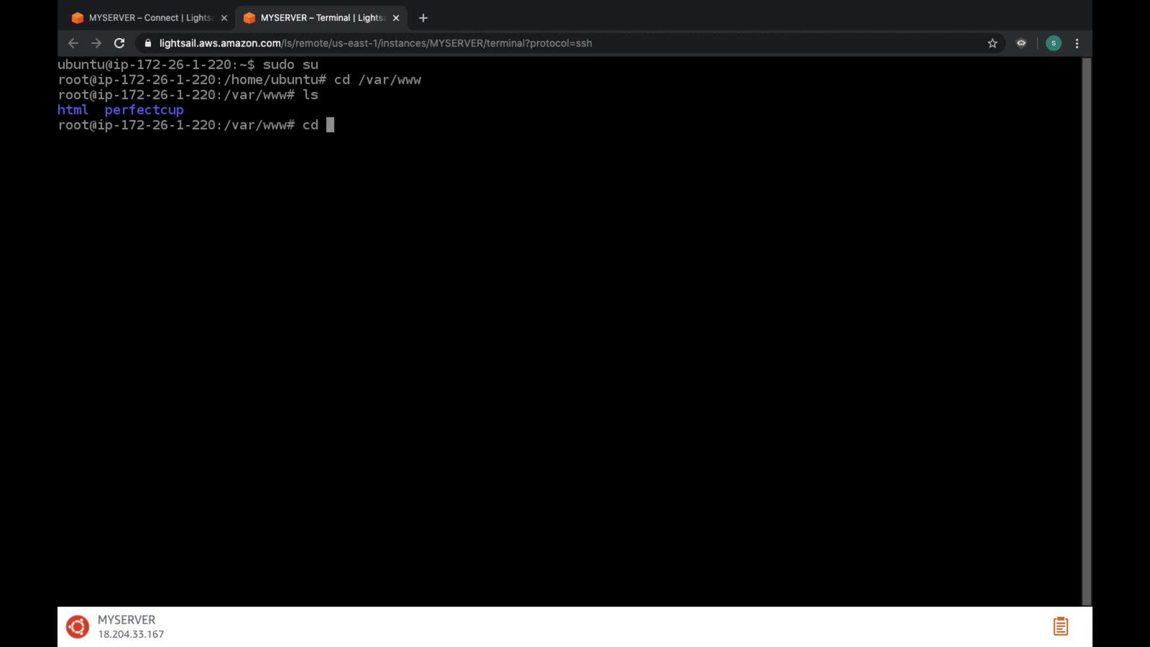
{"action": "type", "text": "perfectcup"}
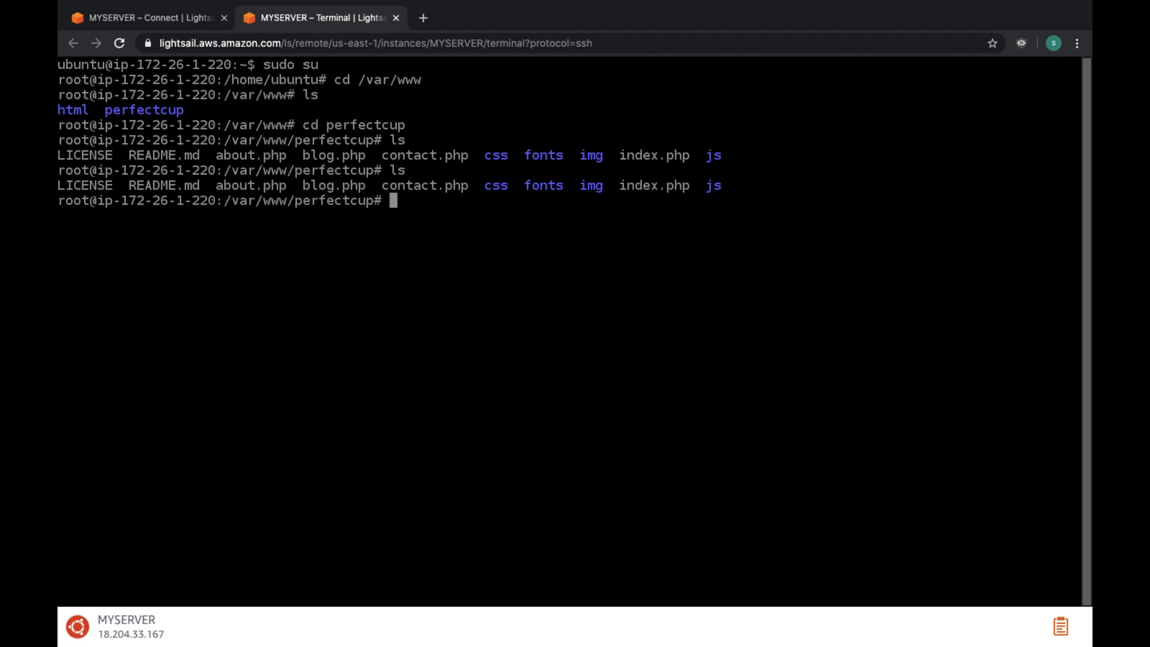
Step: Change into /etc/apache2/sites-available/ and list its configuration files
{"action": "type", "text": "cd /var"}
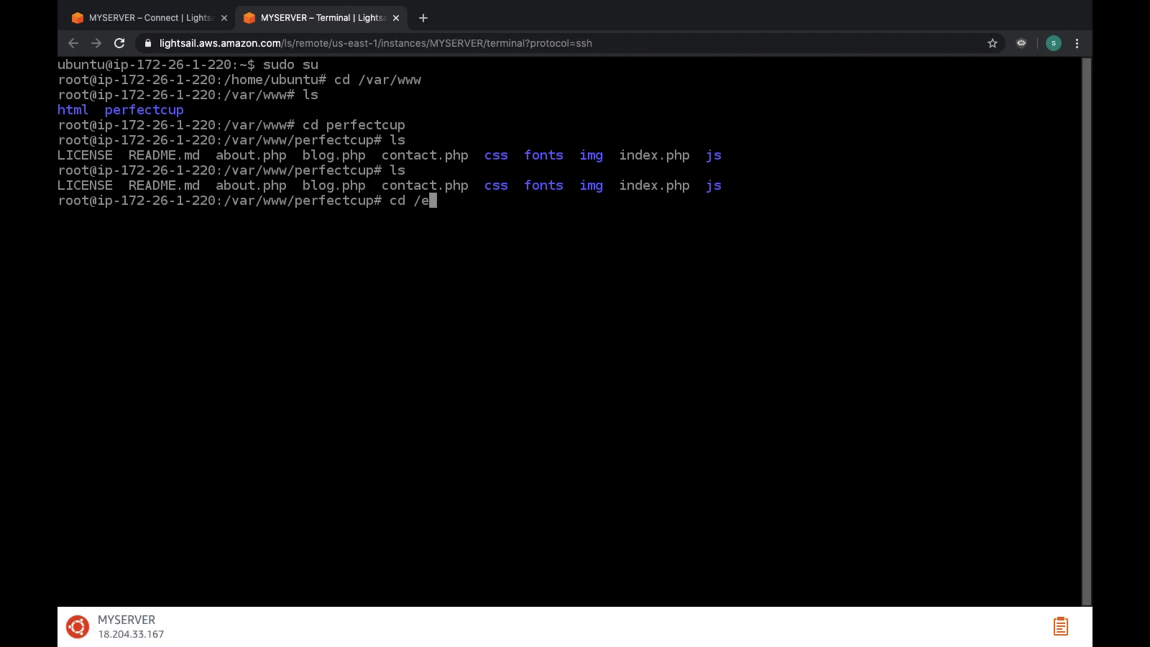
{"action": "type", "text": "tc/a"}
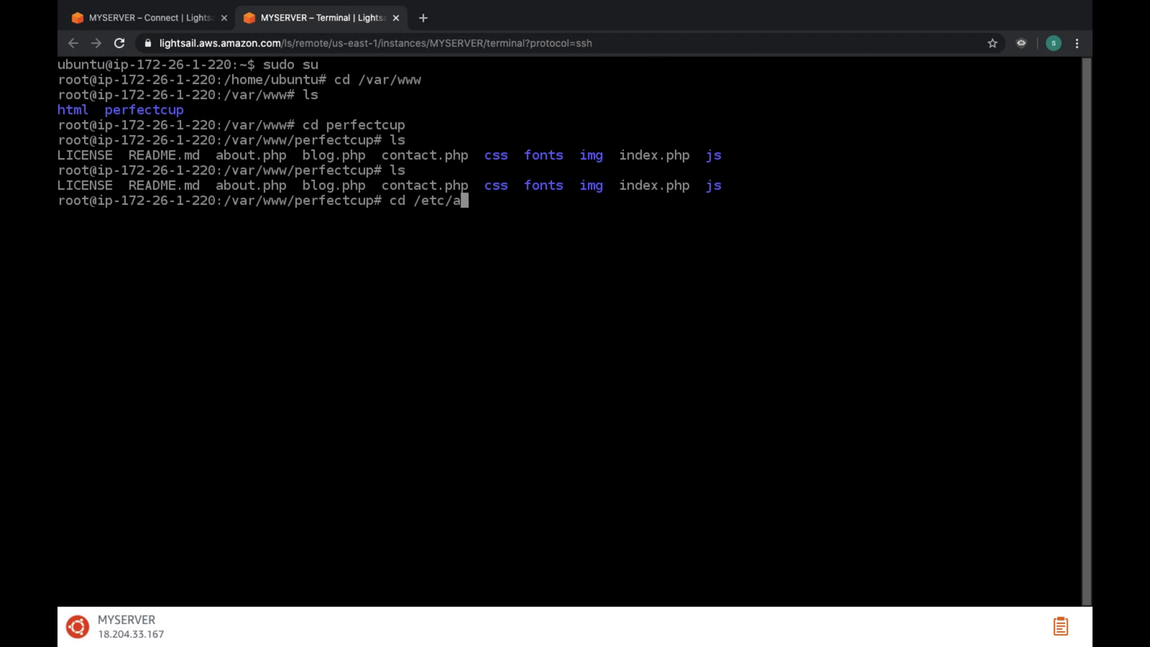
{"action": "type", "text": "pache2"}
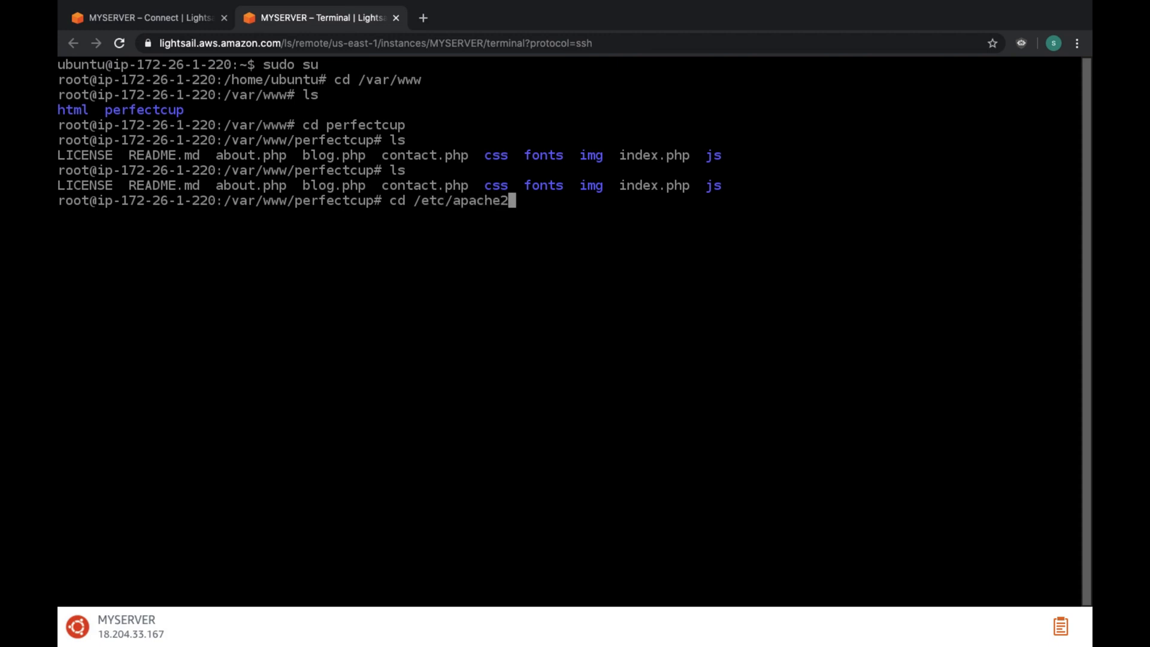
{"action": "type", "text": "/sites-available/"}
{"action": "type", "text": "ls"}
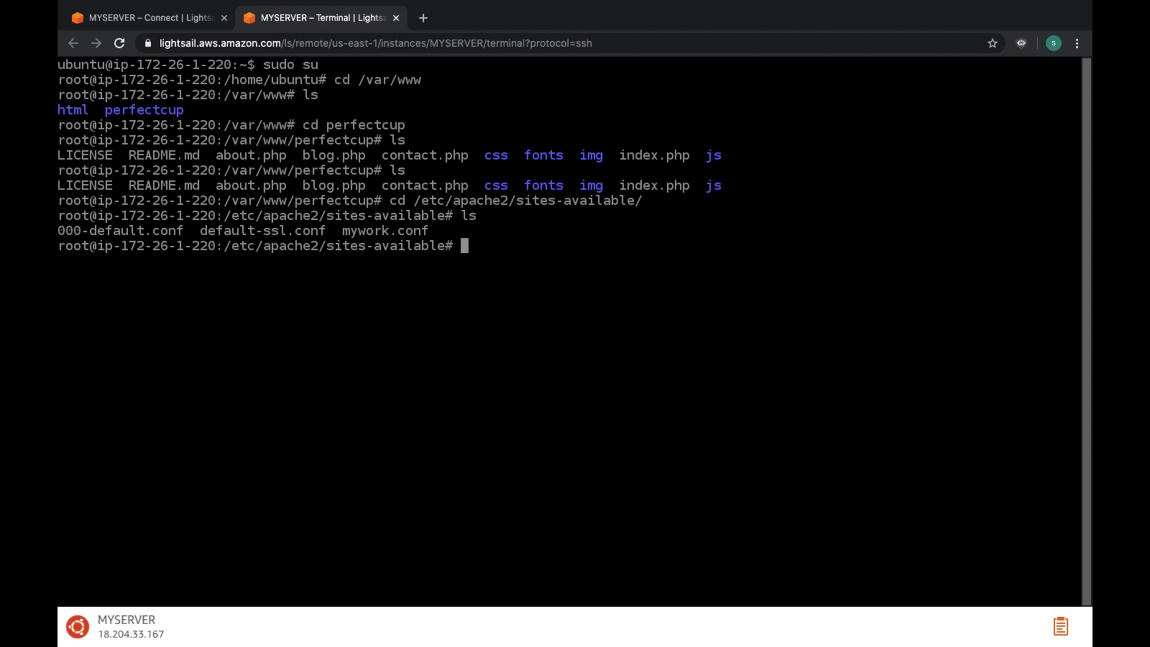
Step: Copy 000-default.conf to a new perfectcup.conf site configuration
{"action": "type", "text": "cp"}
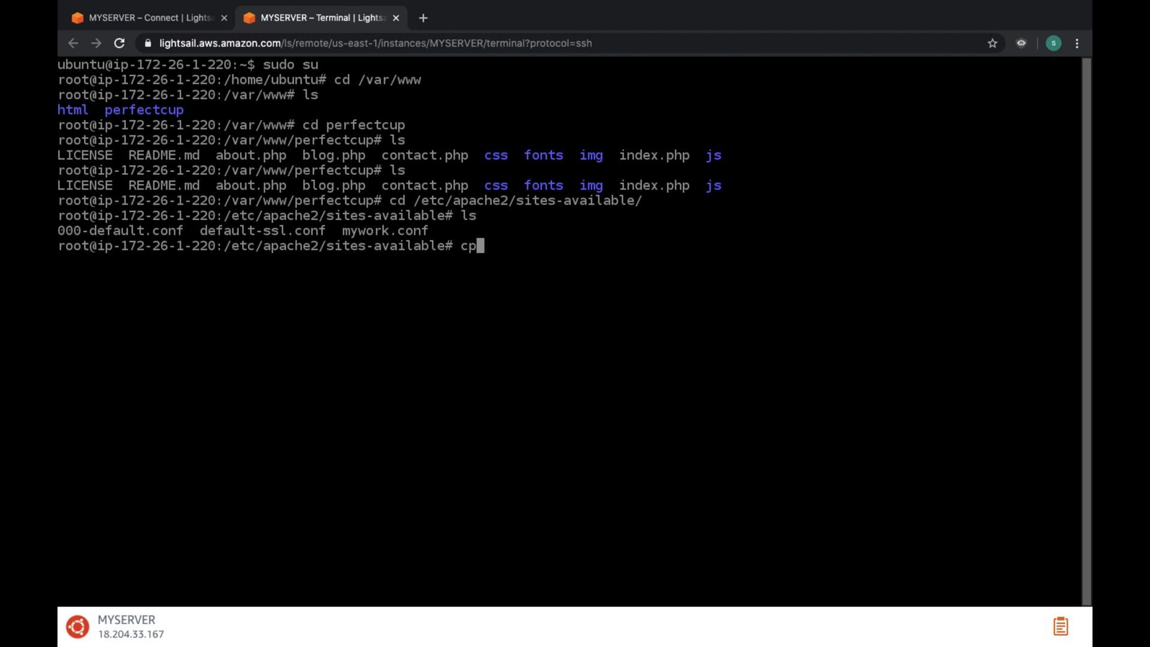
{"action": "type", "text": "0"}
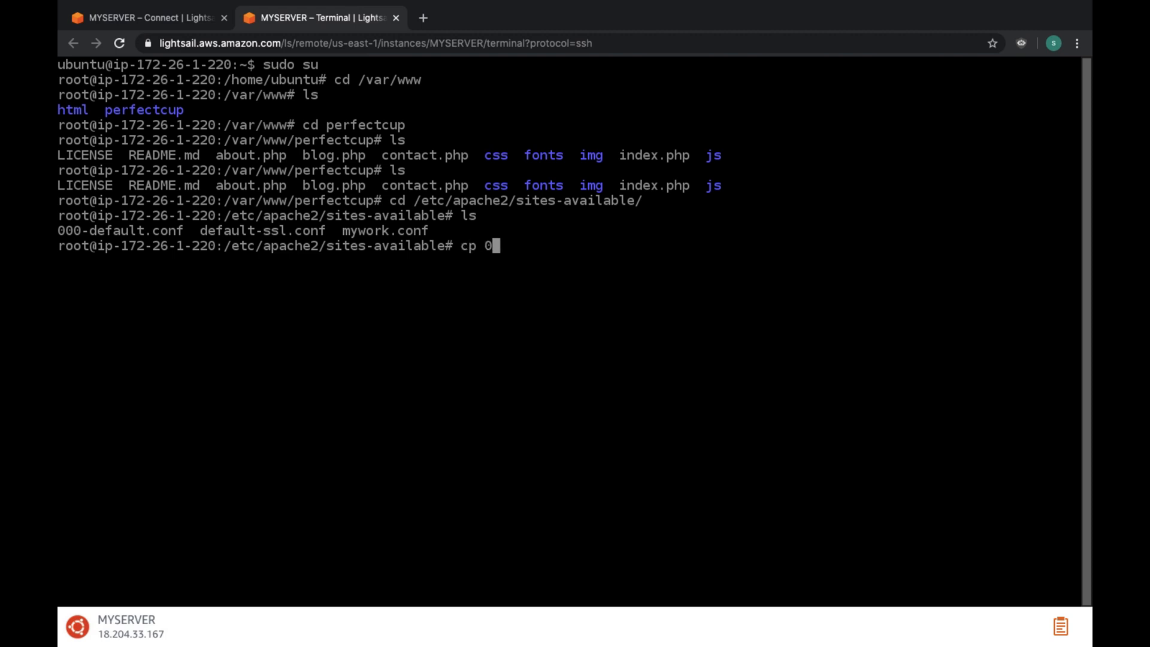
{"action": "type", "text": "00-de"}
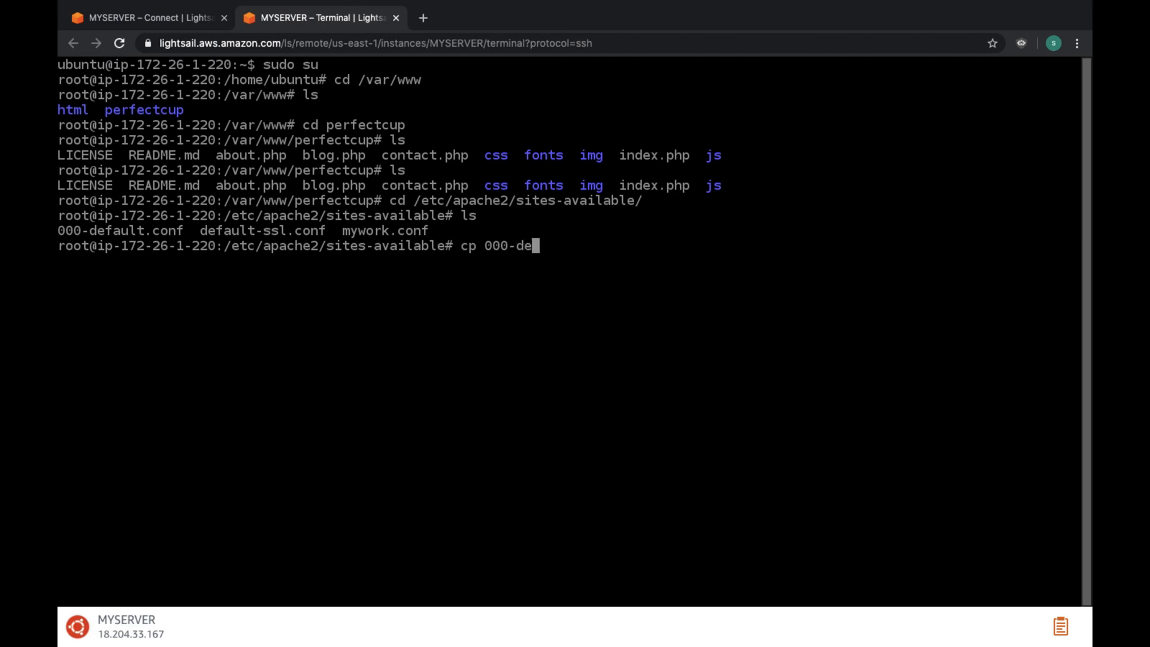
{"action": "type", "text": "fault.conf"}
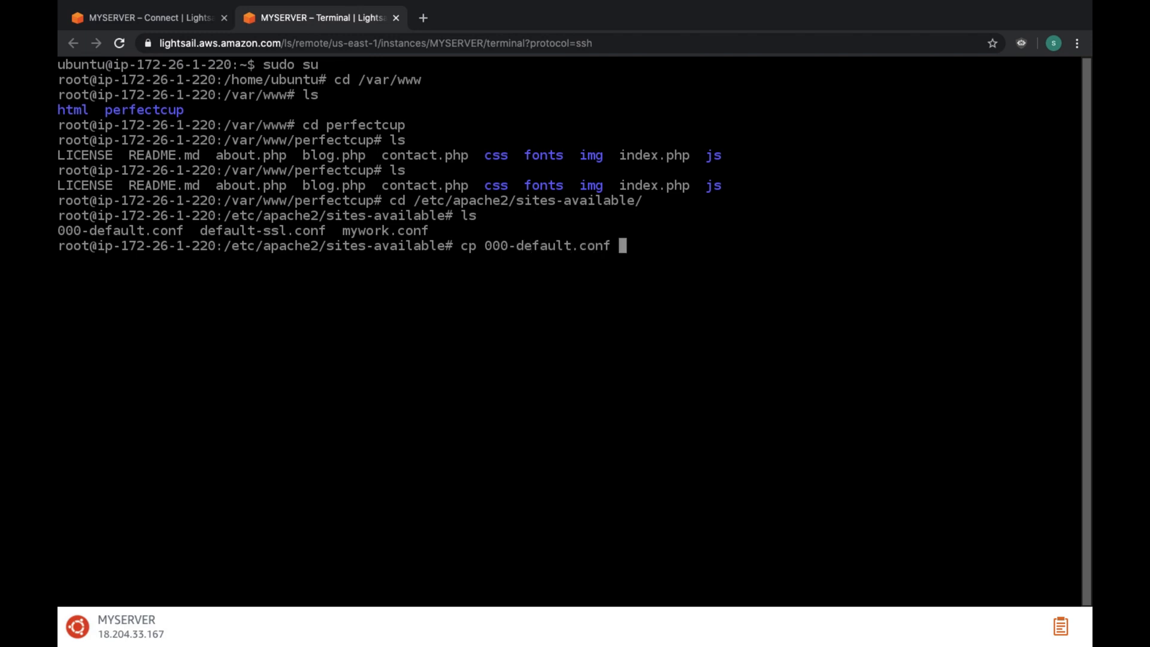
{"action": "type", "text": "perfect"}
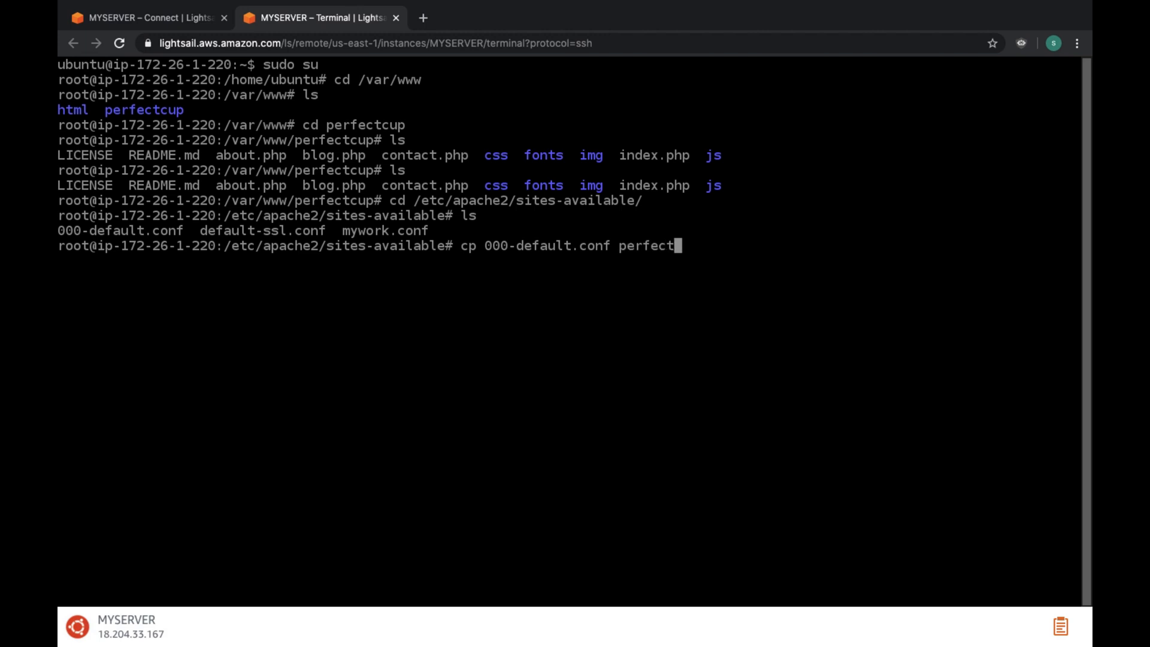
{"action": "type", "text": "up"}
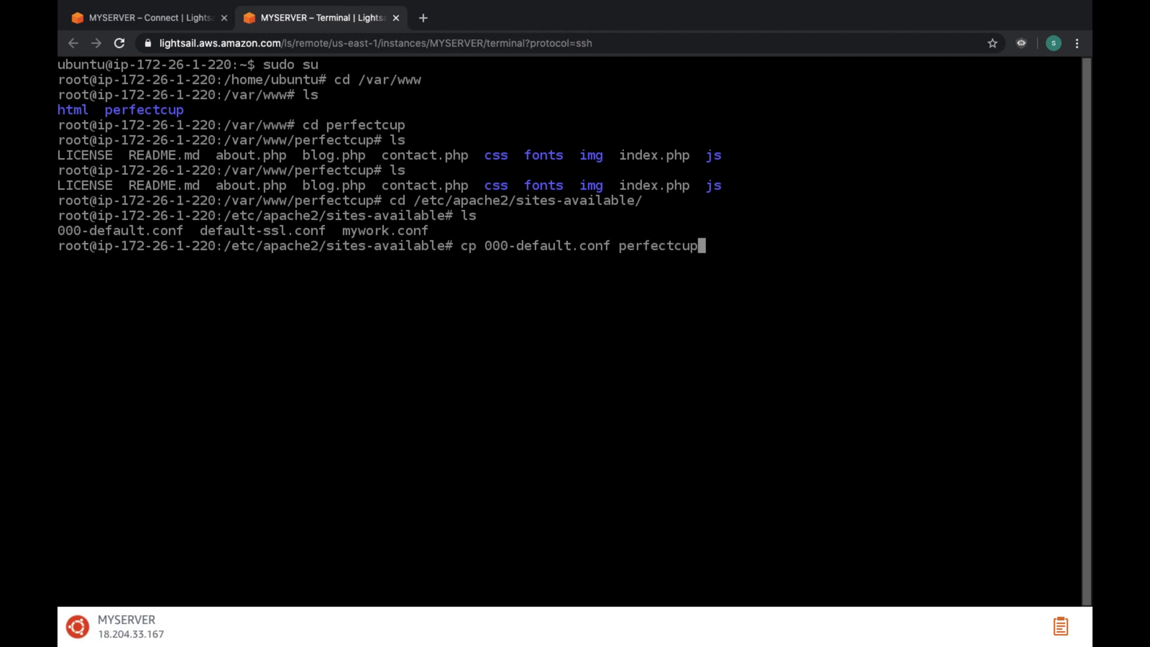
{"action": "type", "text": "."}
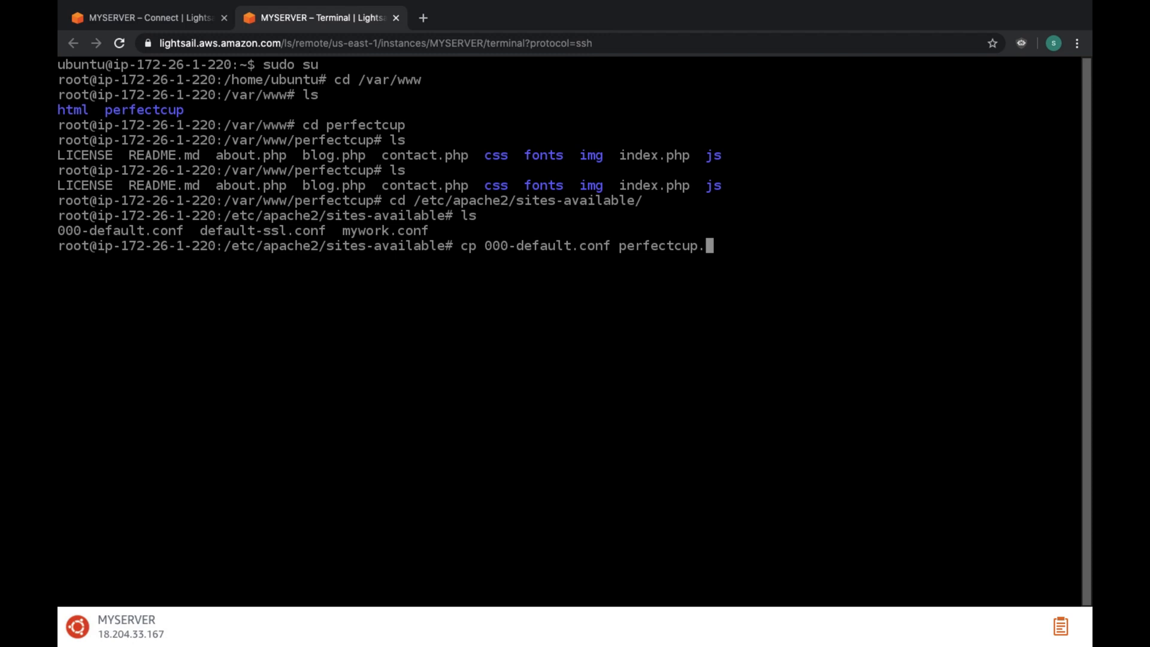
{"action": "type", "text": "conf"}
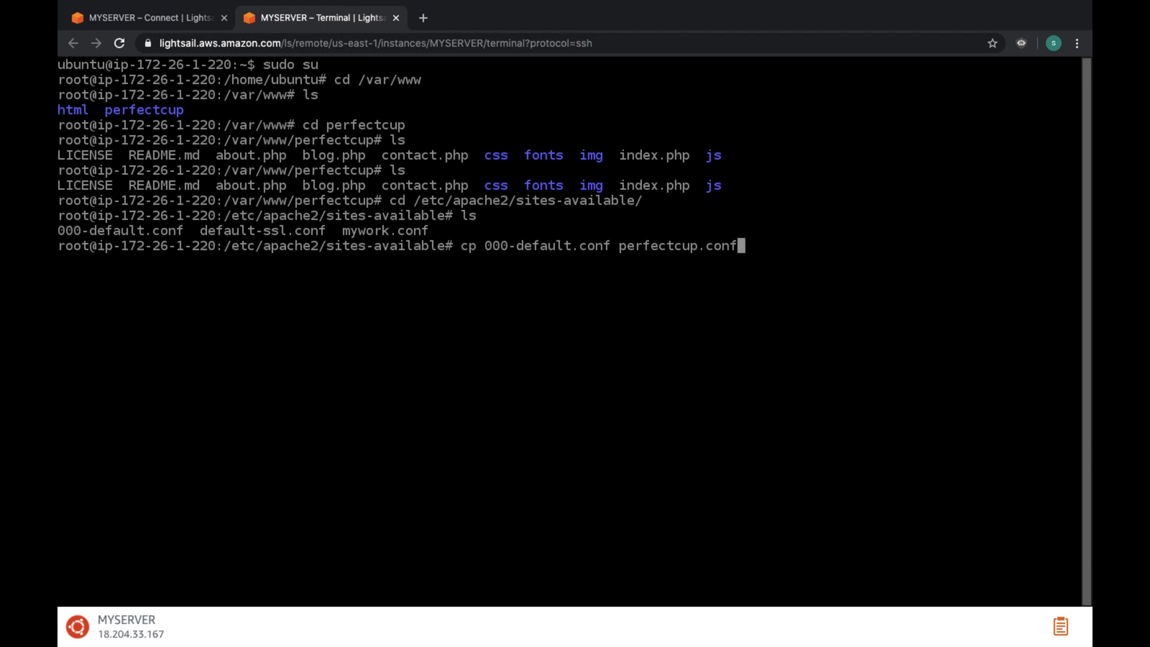
{"action": "key", "text": "Enter"}
{"action": "type", "text": "ls"}
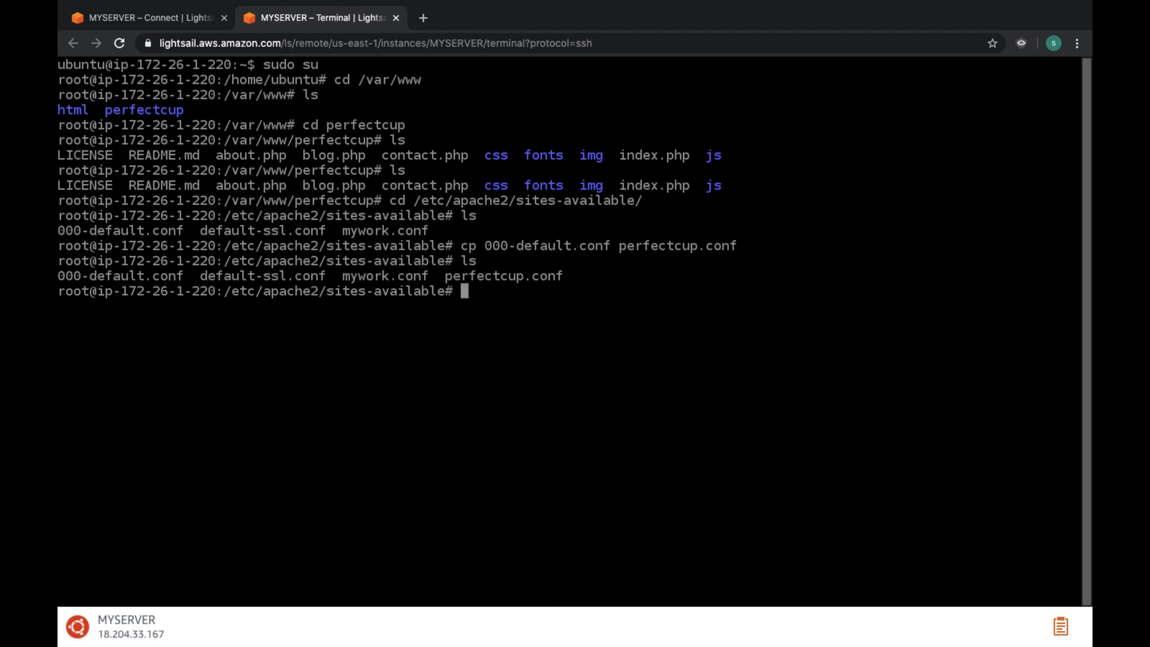
Step: Edit perfectcup.conf in nano and set ServerAdmin to a perfectcup address
{"action": "type", "text": "nano"}
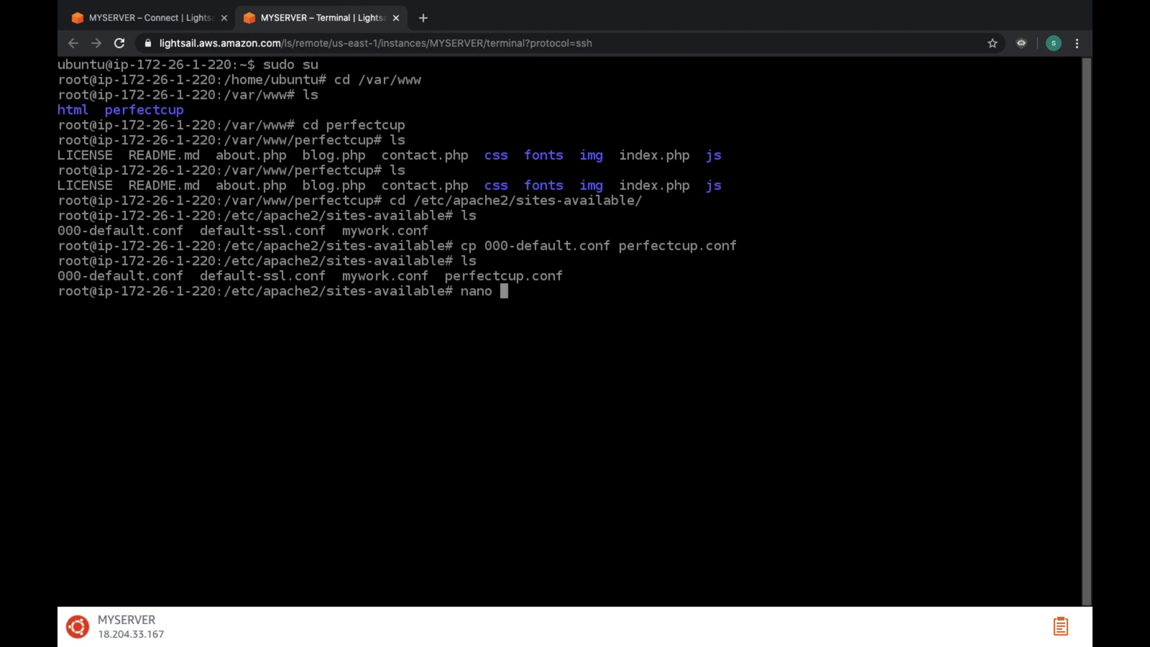
{"action": "type", "text": "perfect"}
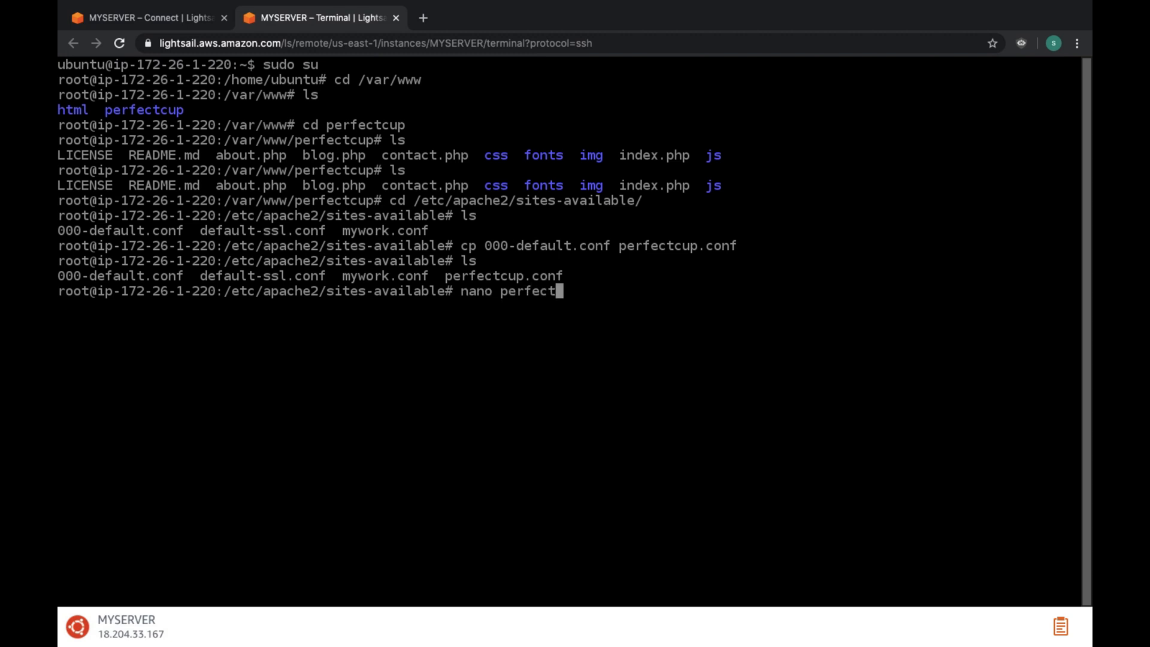
{"action": "type", "text": "cup"}
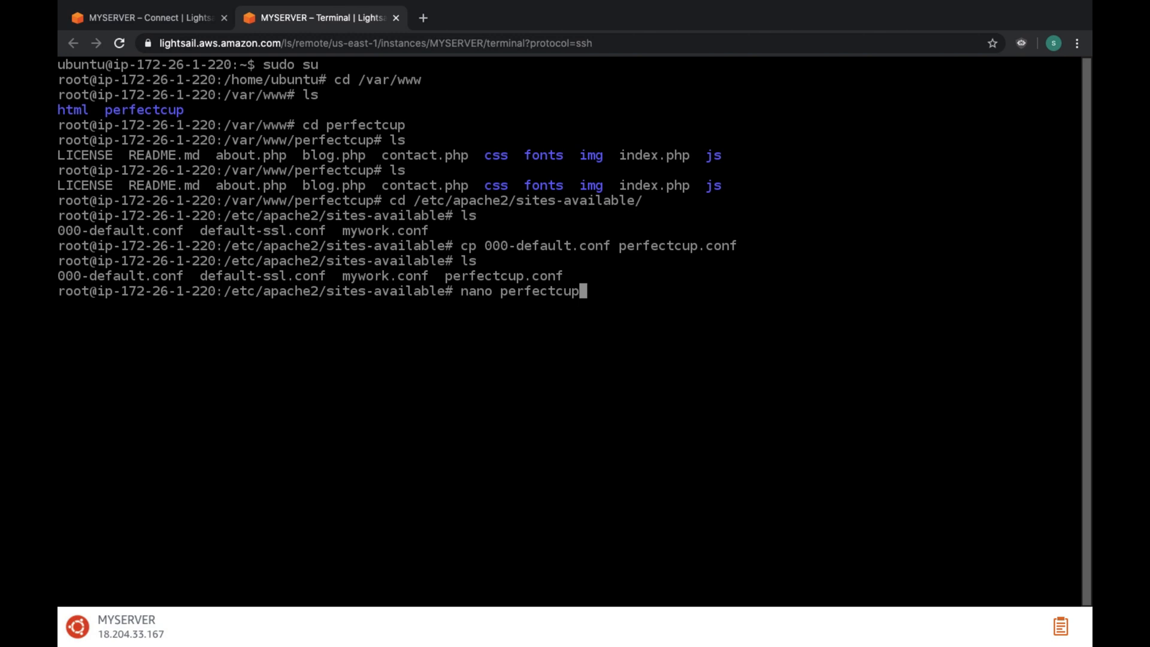
{"action": "type", "text": ".c"}
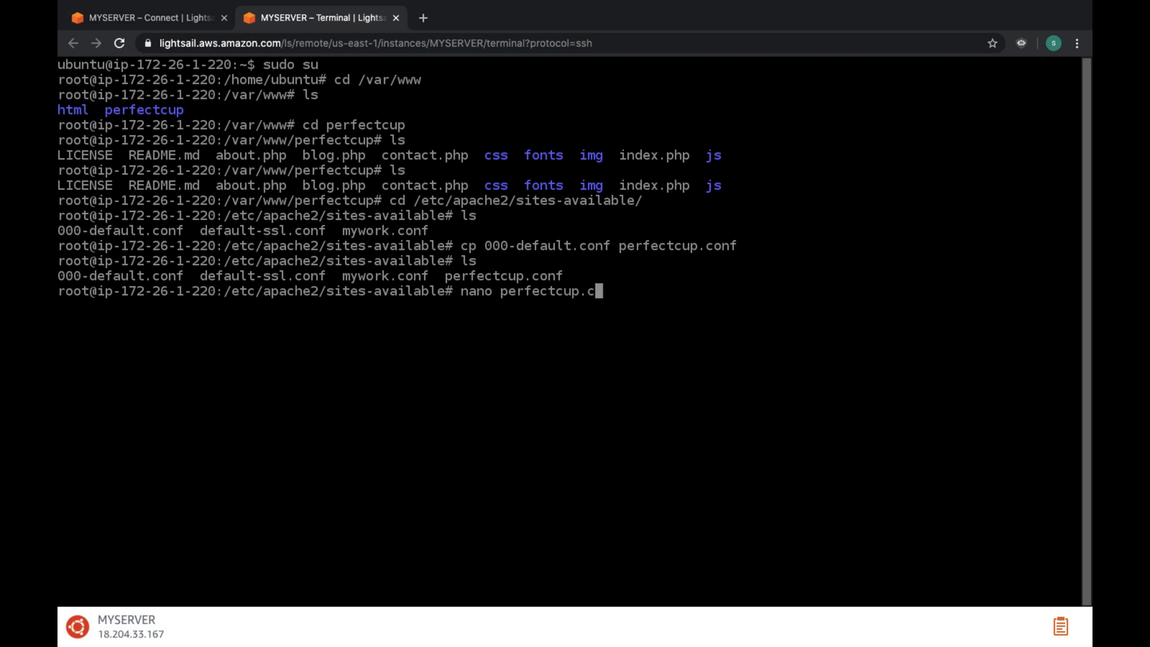
{"action": "type", "text": "onf"}
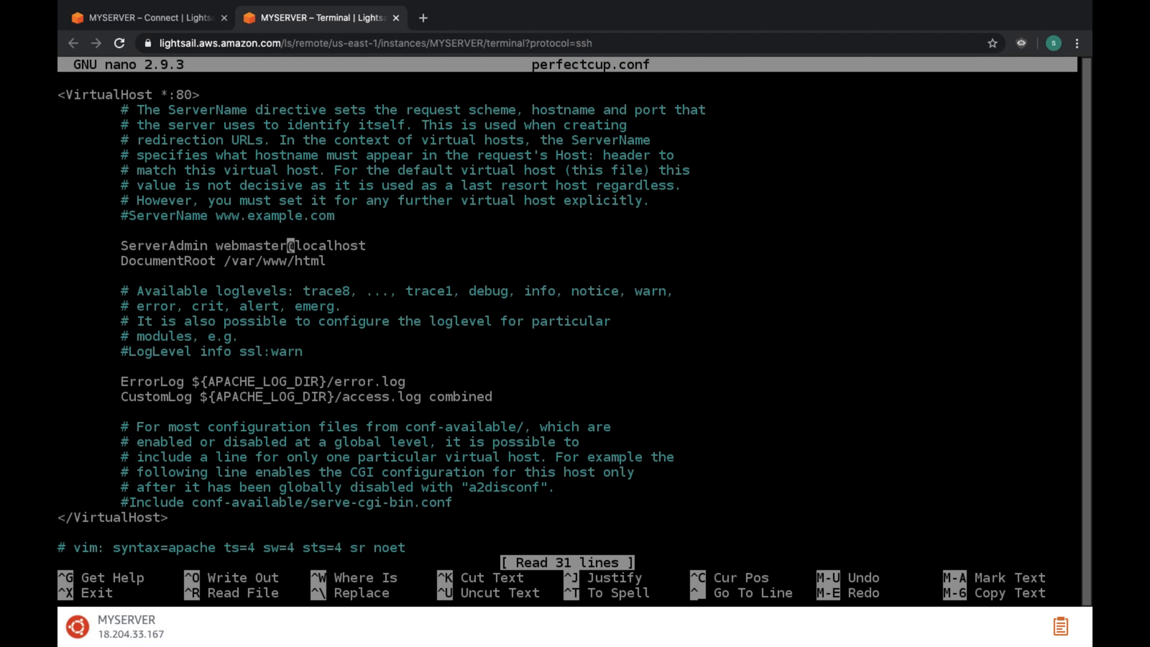
{"action": "key", "text": "BackSpace"}
{"action": "type", "text": "perfe"}
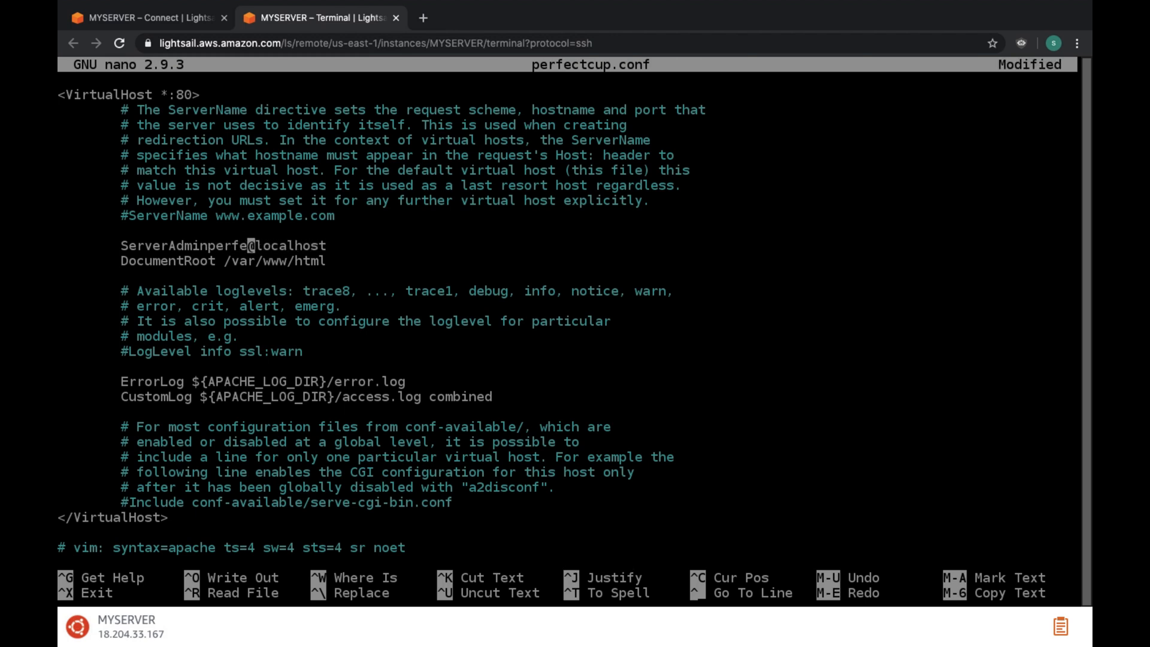
{"action": "type", "text": "ctcup"}
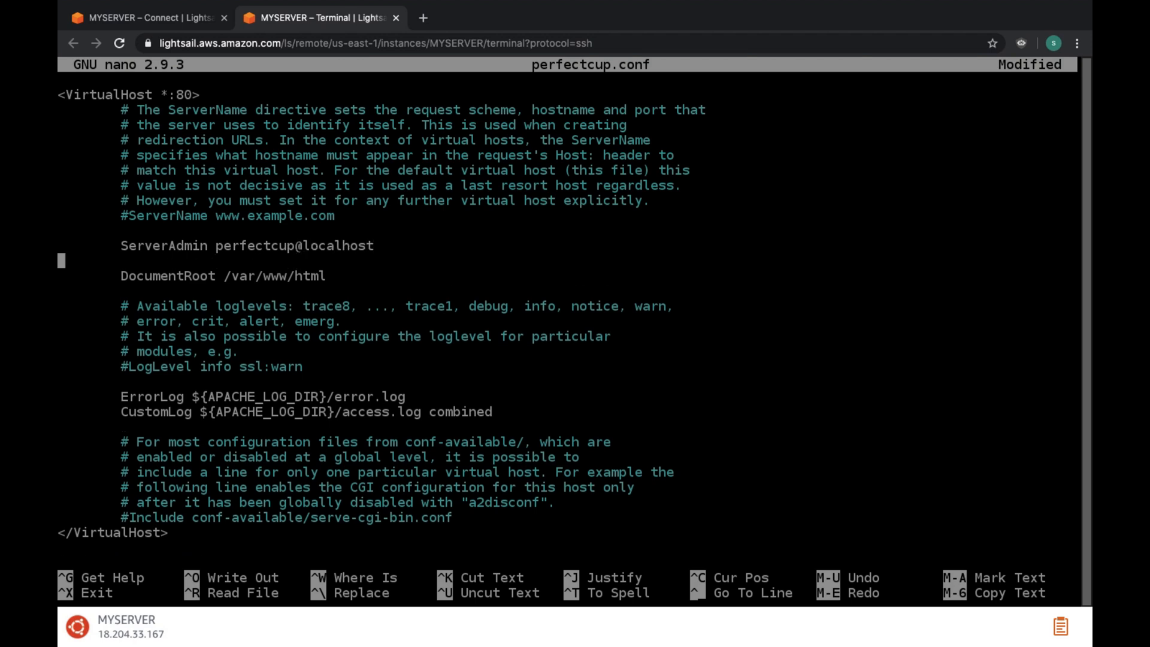
{"action": "type", "text": "Server"}
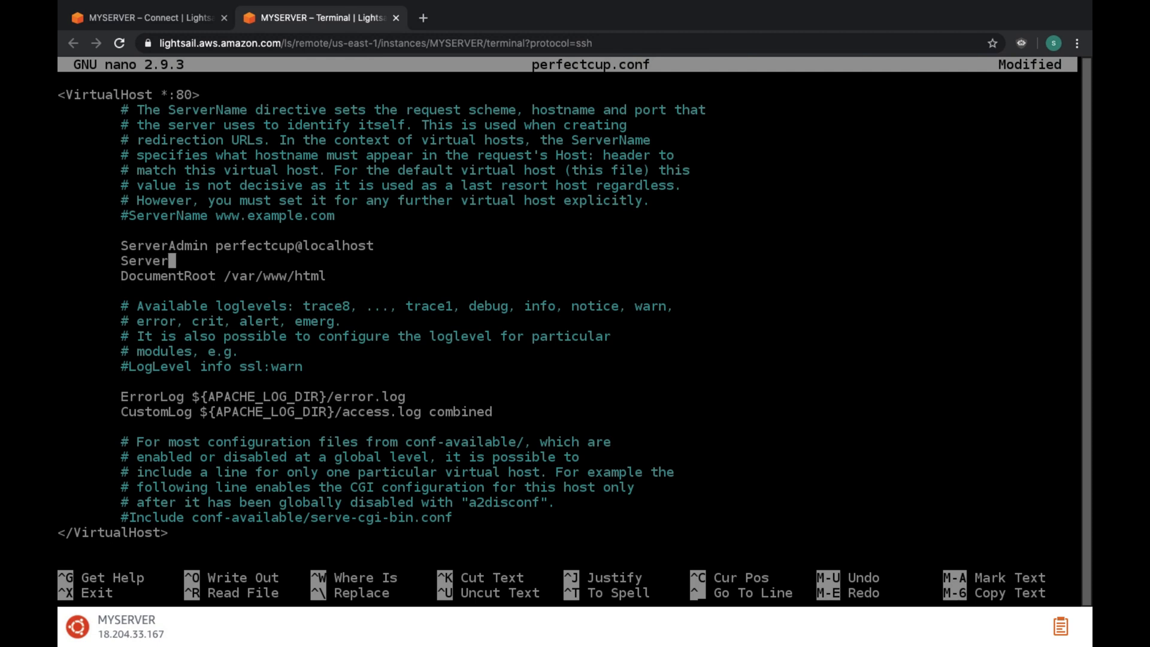
{"action": "type", "text": "Name"}
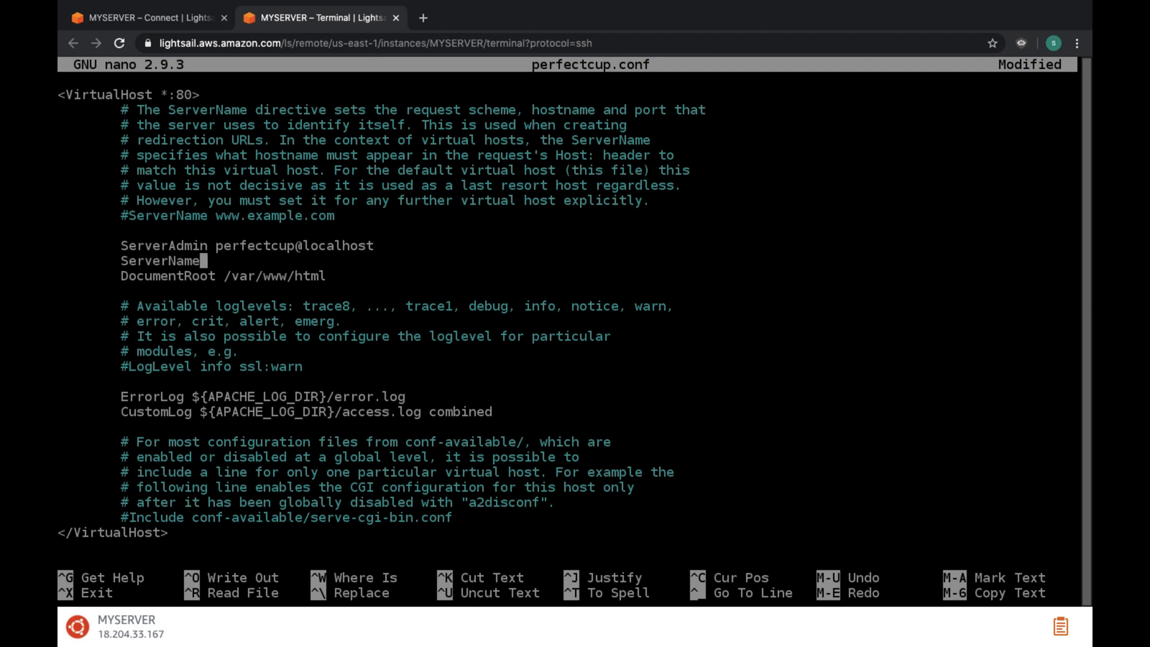
{"action": "type", "text": "pe"}
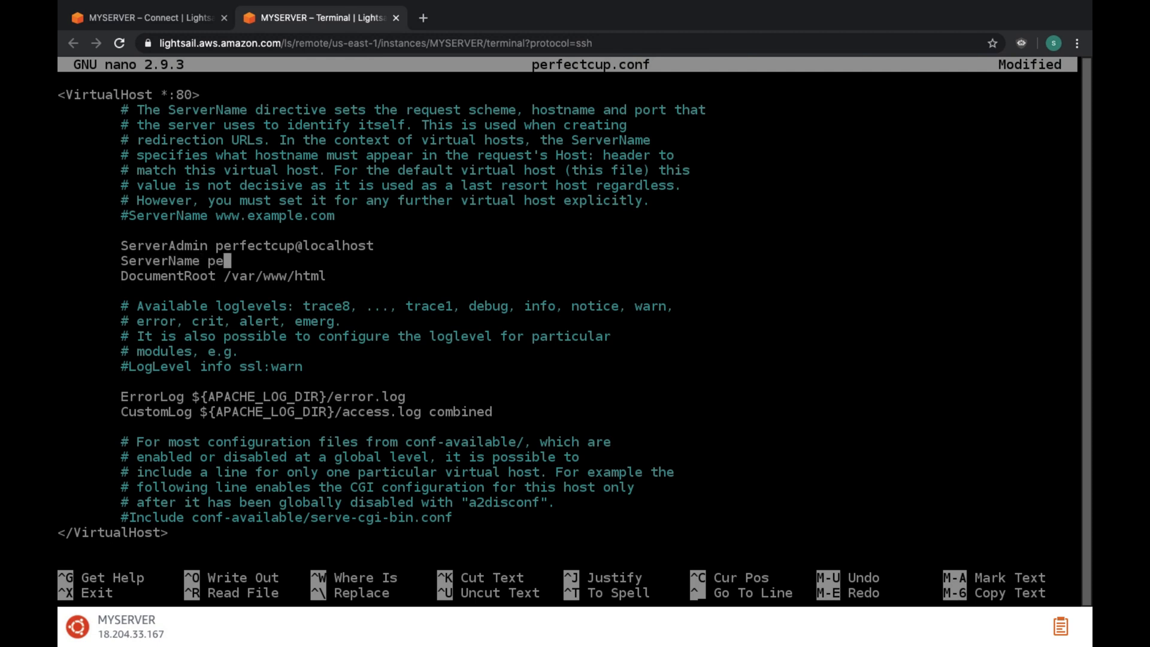
{"action": "type", "text": "rfectcup.com"}
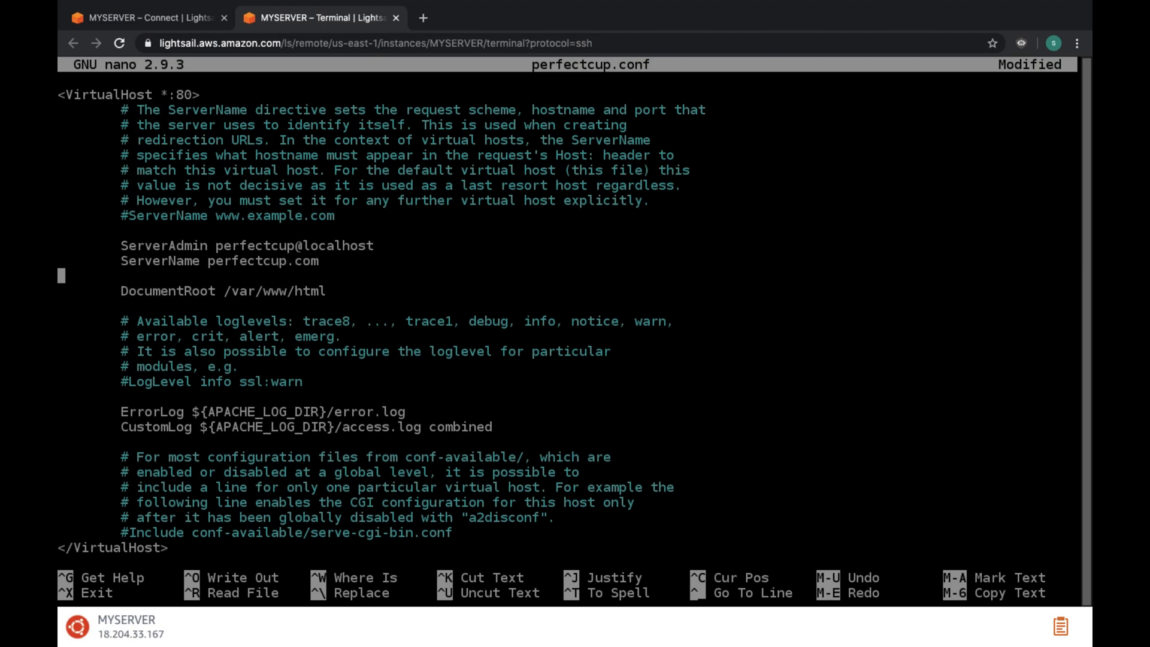
{"action": "type", "text": "Serve"}
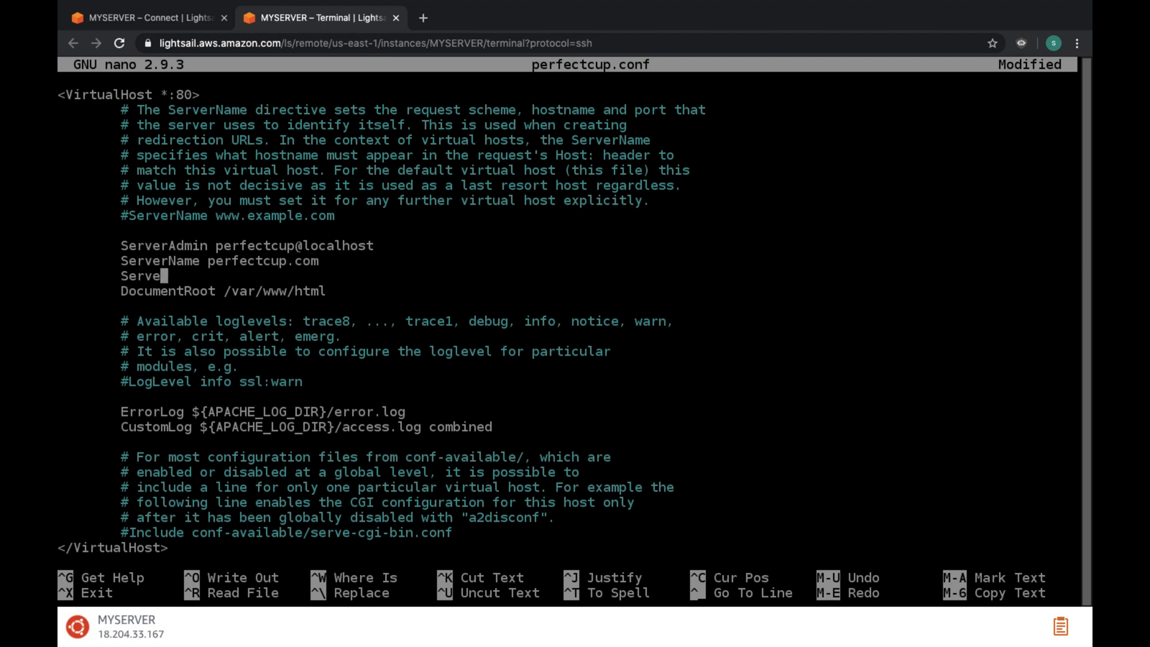
{"action": "type", "text": "rAlias"}
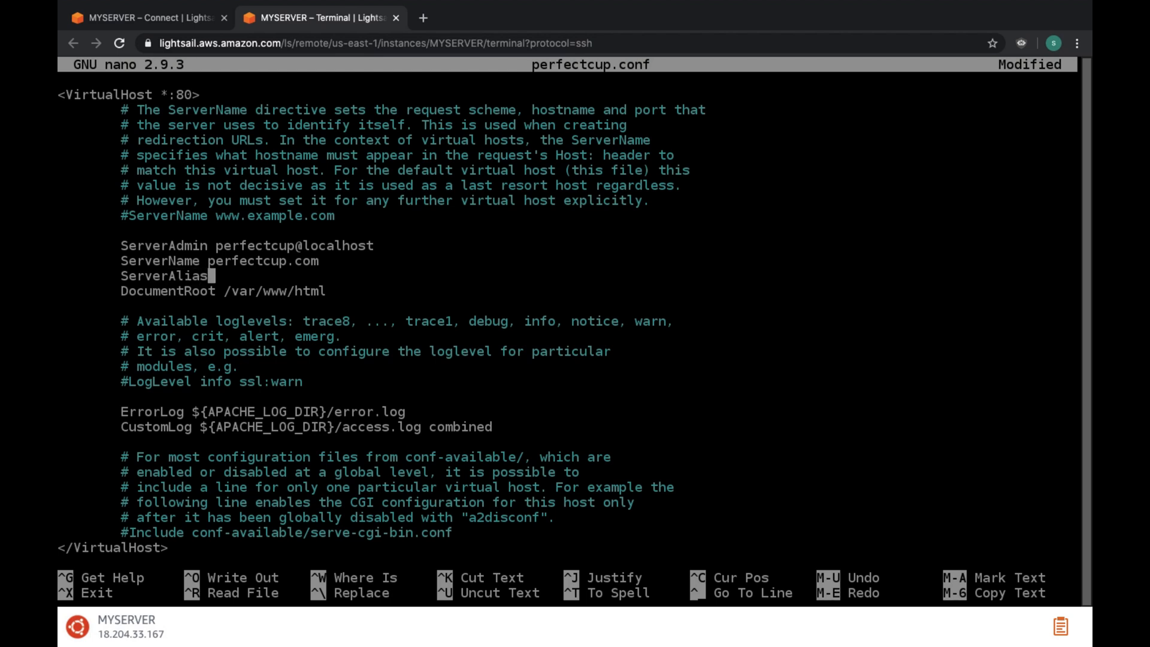
{"action": "type", "text": "perfec"}
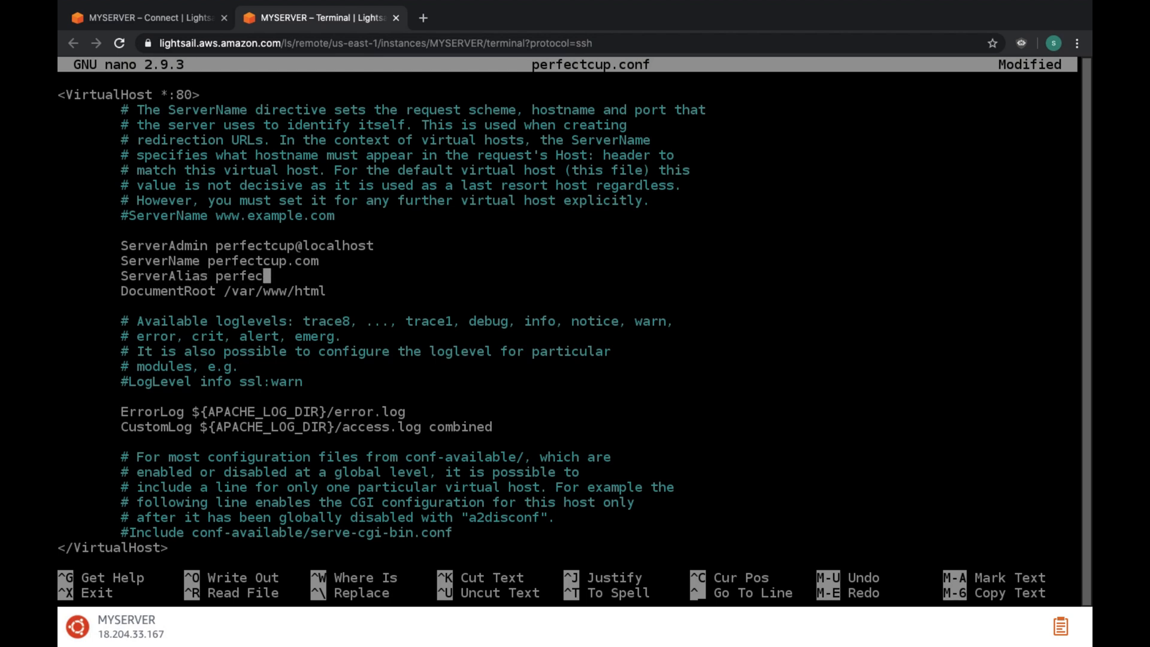
{"action": "key", "text": "Backspace"}
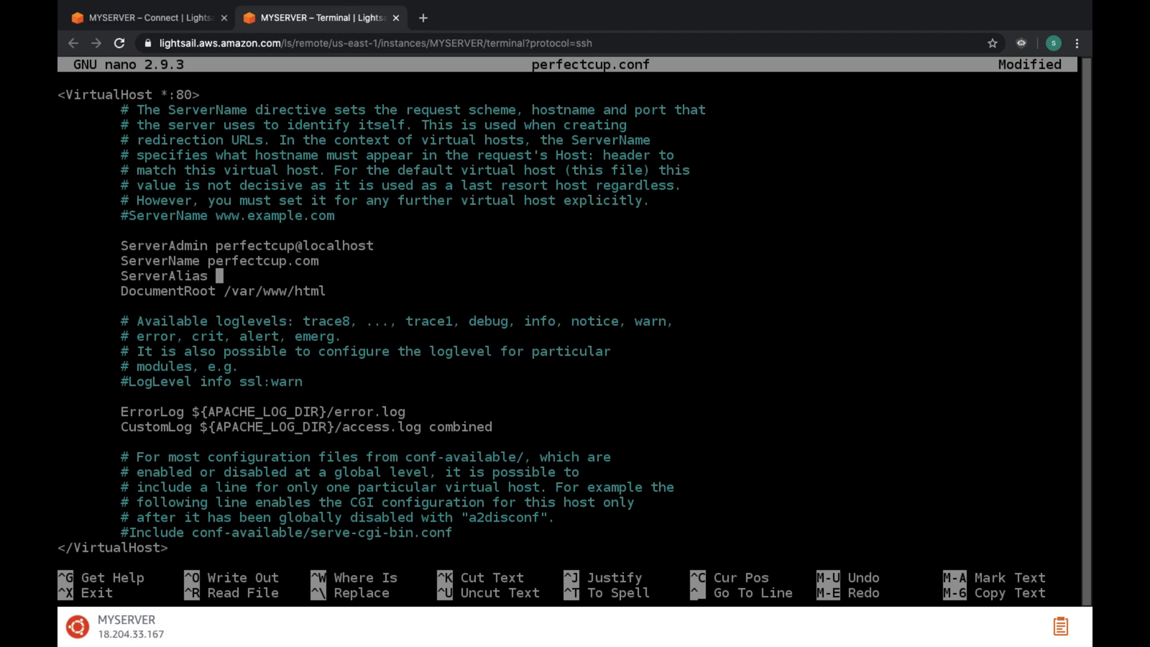
{"action": "type", "text": "www.p"}
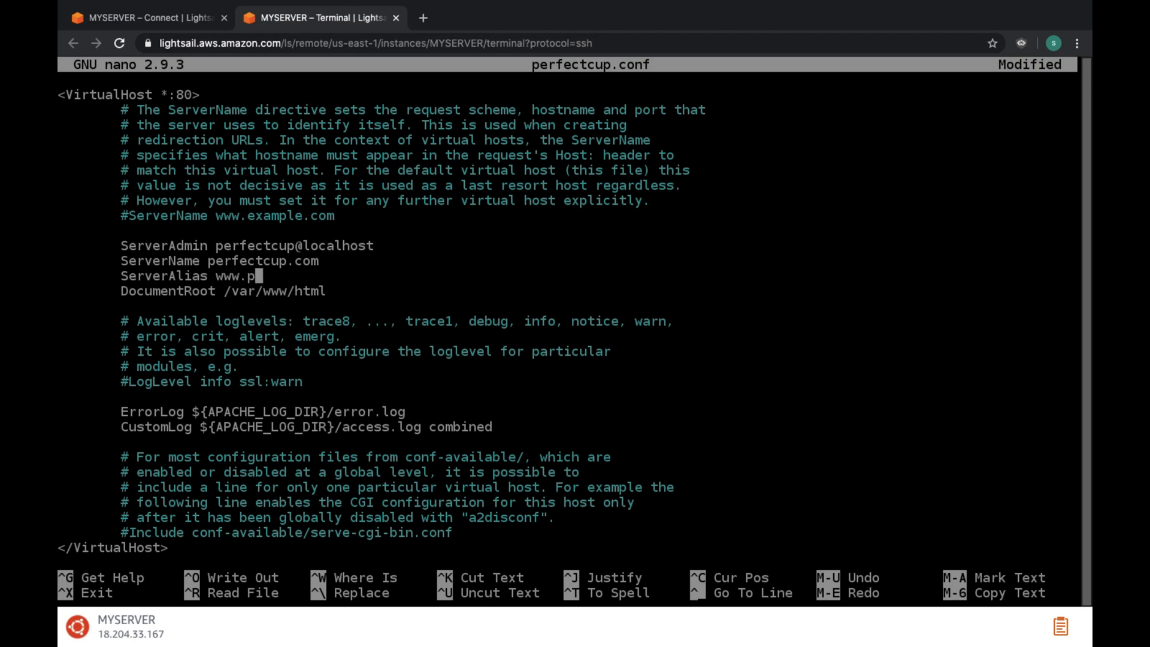
{"action": "type", "text": "erfectcup"}
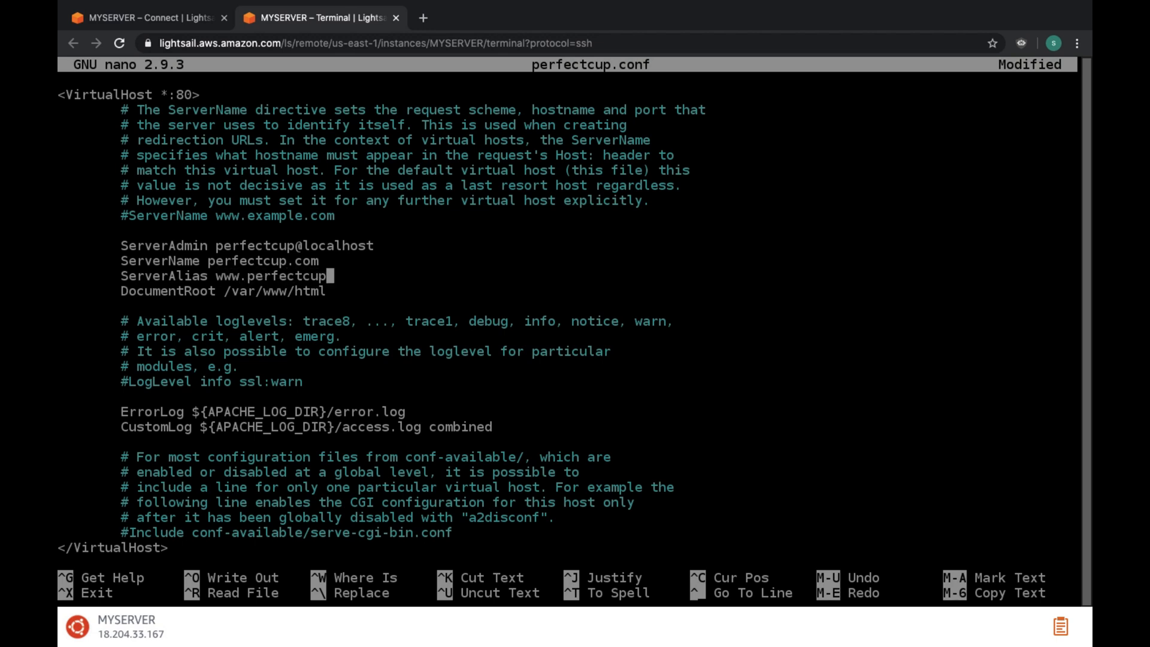
{"action": "type", "text": ".com"}
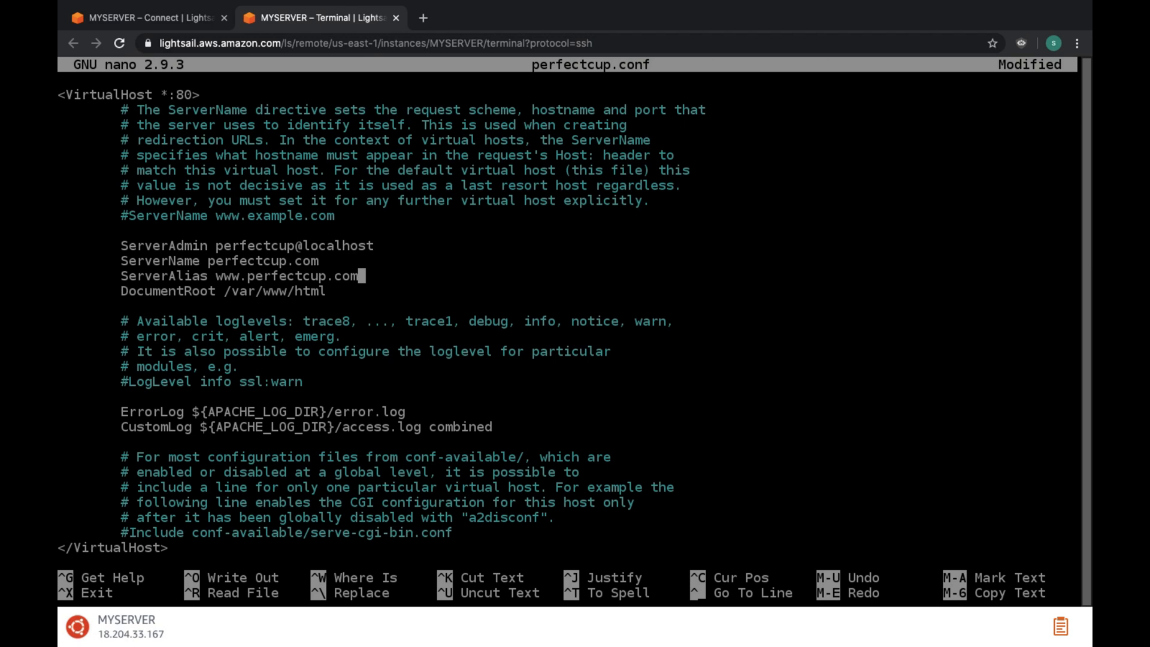
Step: Change DocumentRoot to /var/www/perfectcup and begin exiting nano to save
{"action": "key", "text": "Down"}
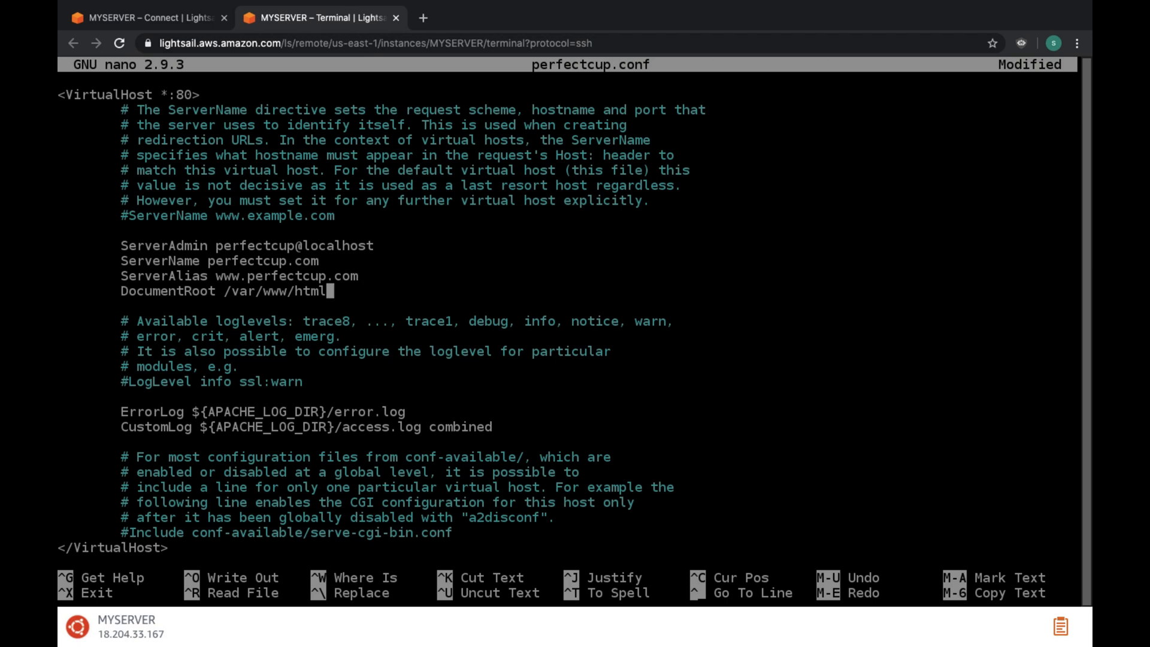
{"action": "key", "text": "Backspace"}
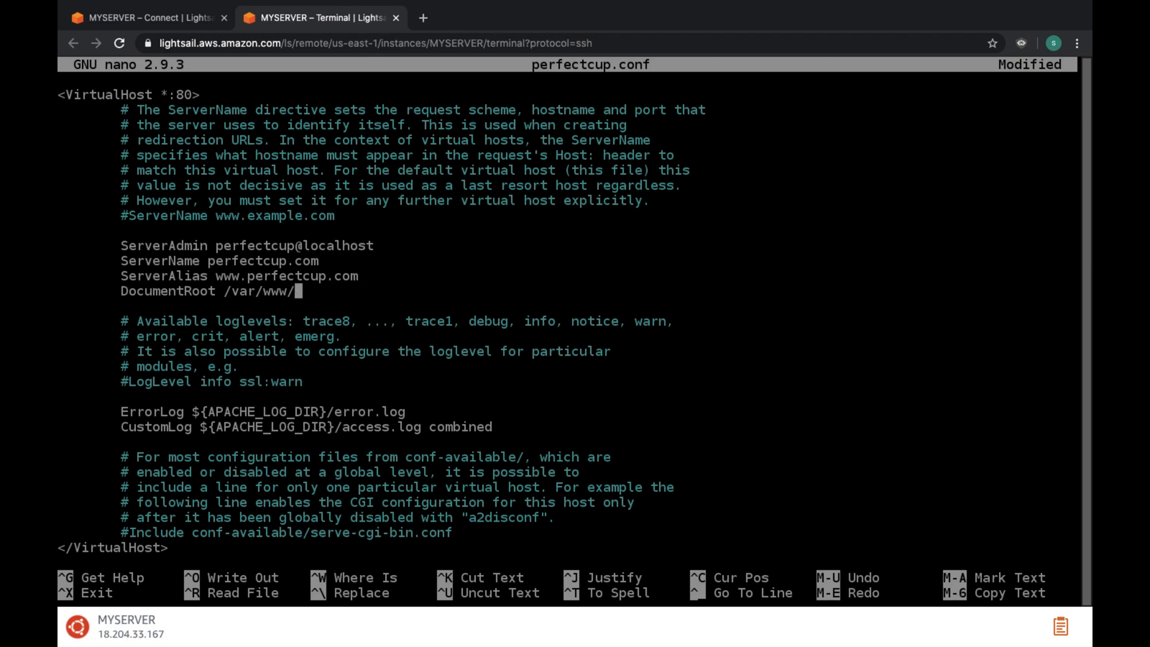
{"action": "type", "text": "perfectc"}
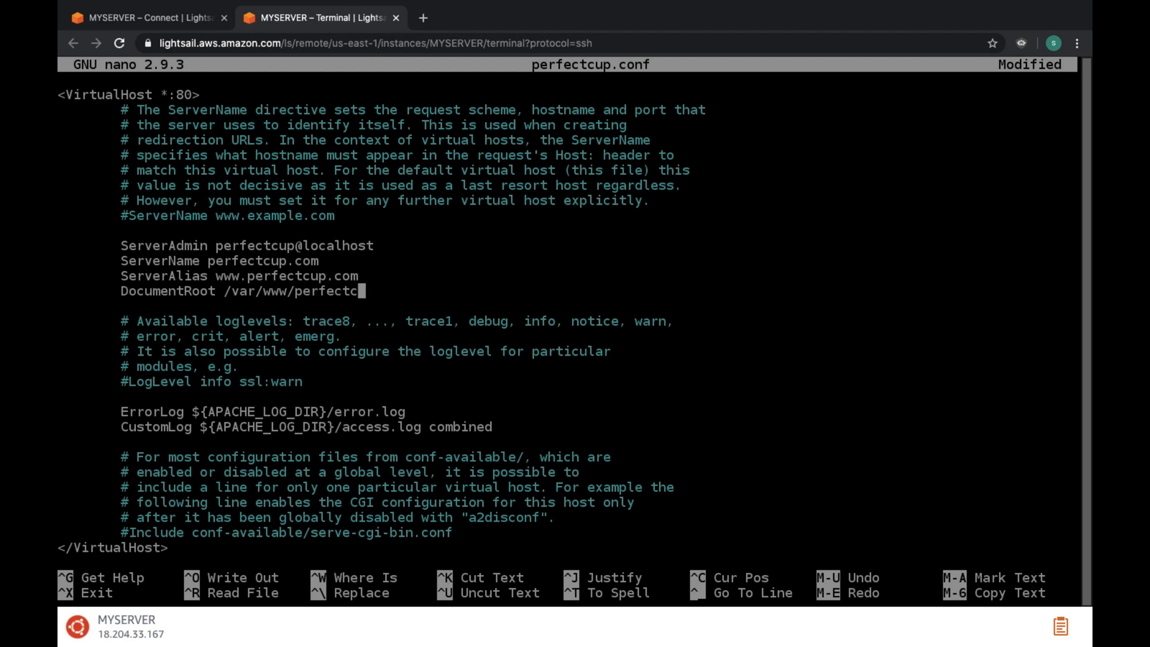
{"action": "type", "text": "up"}
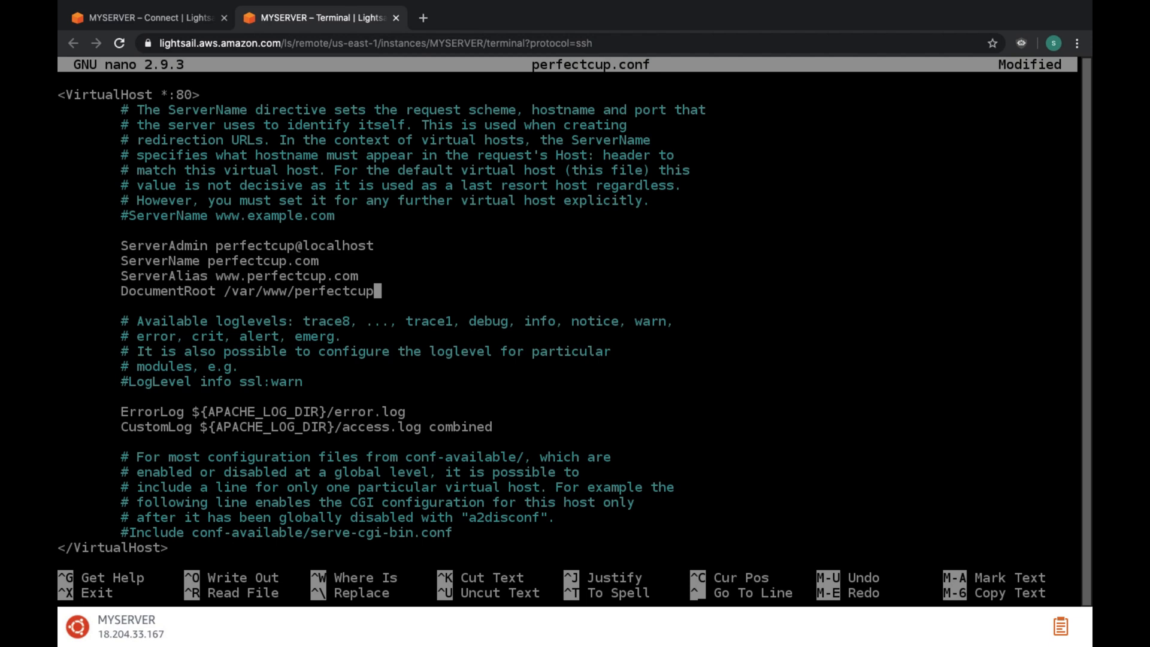
{"action": "key", "text": "ctrl+x"}
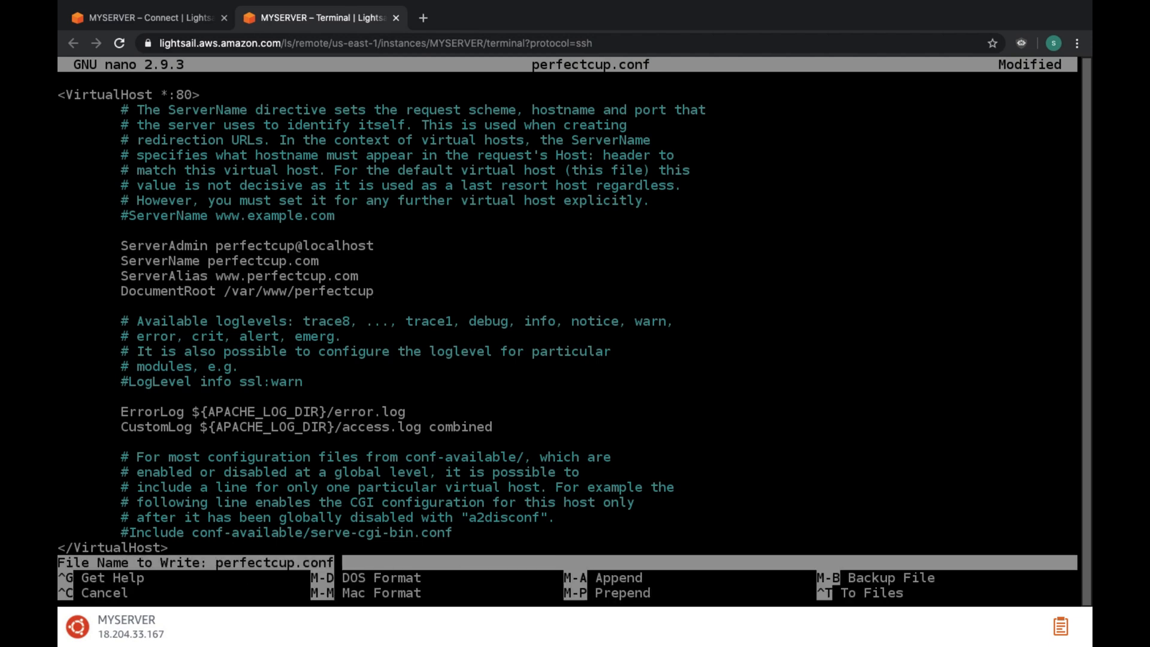
Step: Confirm saving perfectcup.conf, leave nano and clear the terminal
{"action": "key", "text": "Enter"}
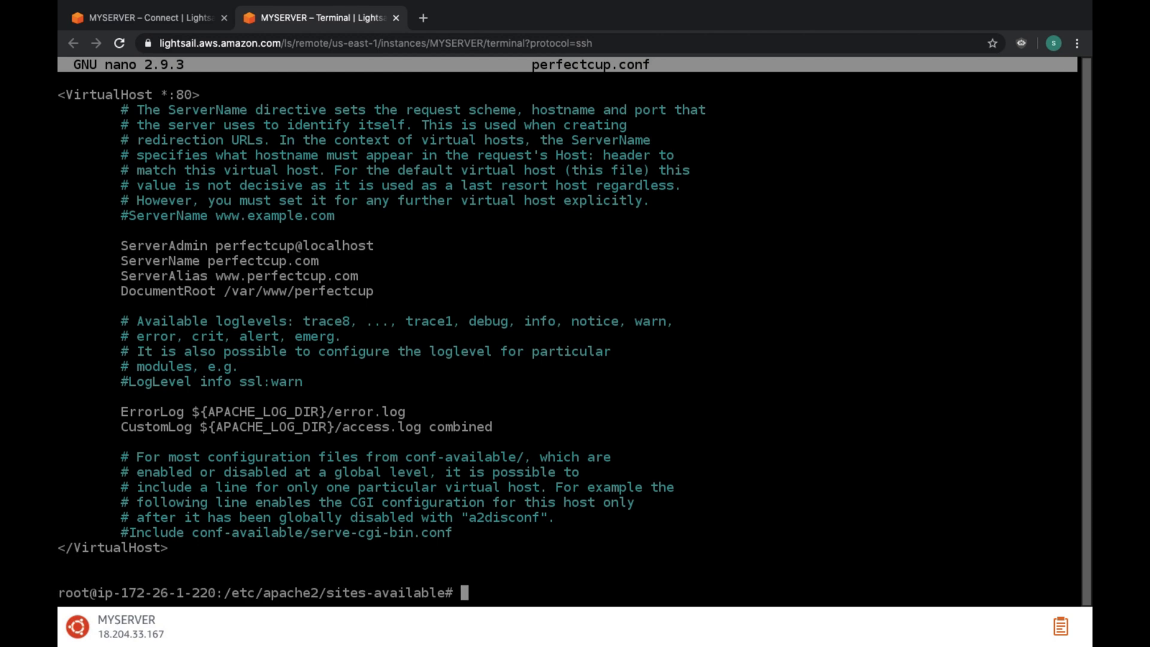
{"action": "type", "text": "clear"}
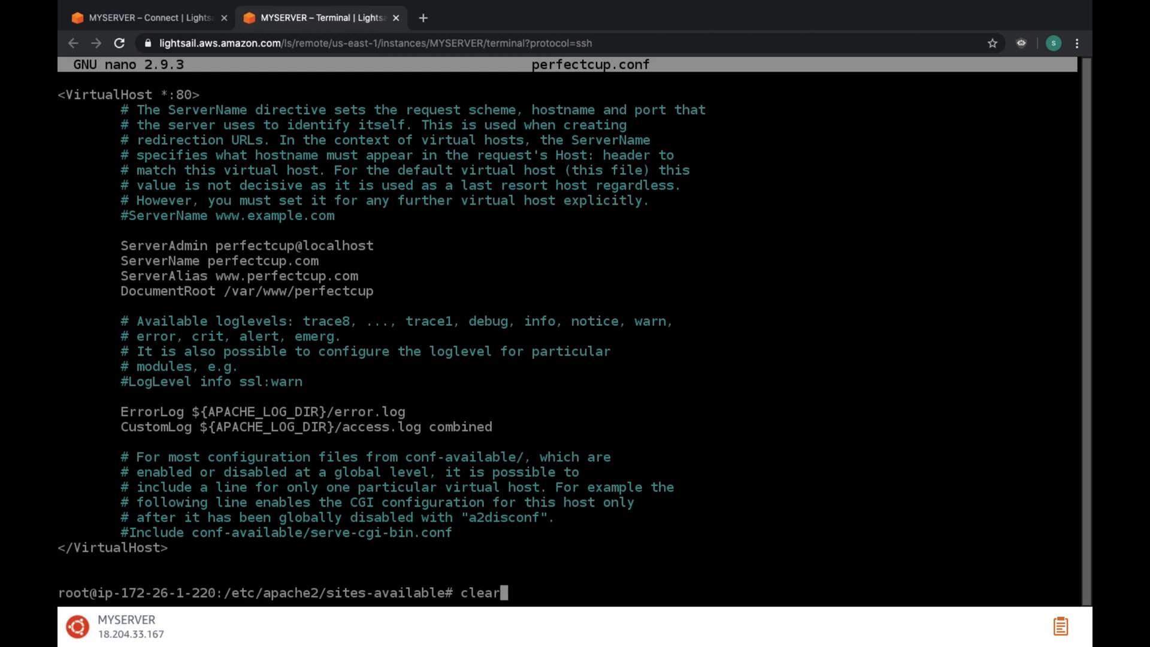
{"action": "key", "text": "Enter"}
{"action": "type", "text": "ls"}
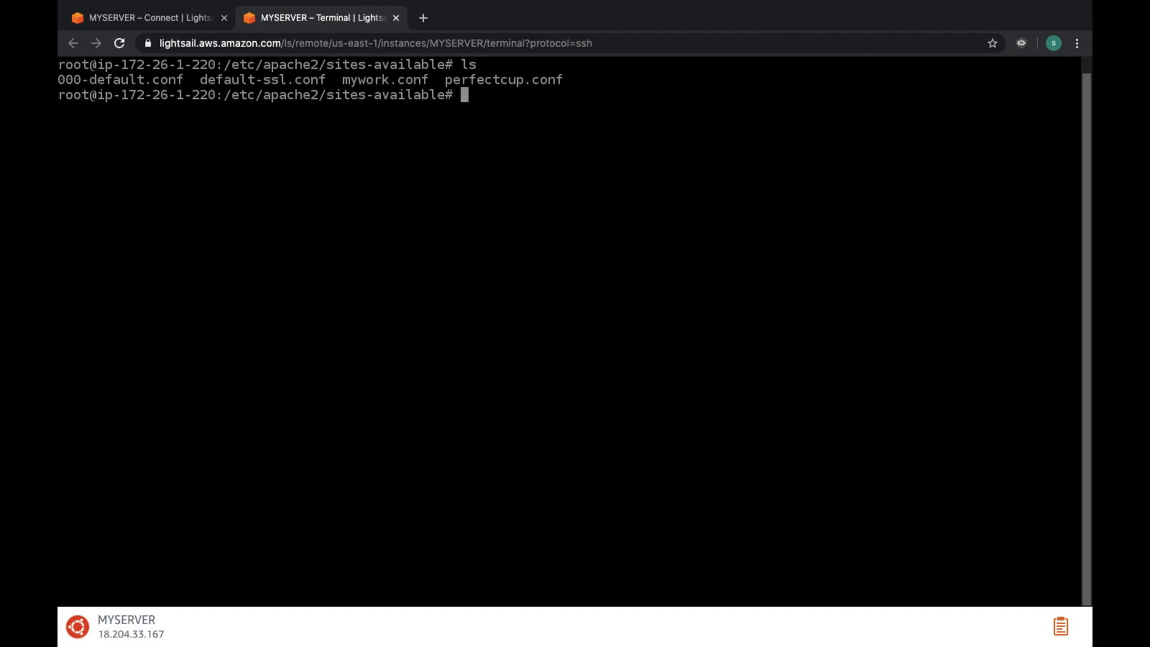
Step: Enable the perfectcup site with a2ensite perfectcup.conf
{"action": "type", "text": "a2"}
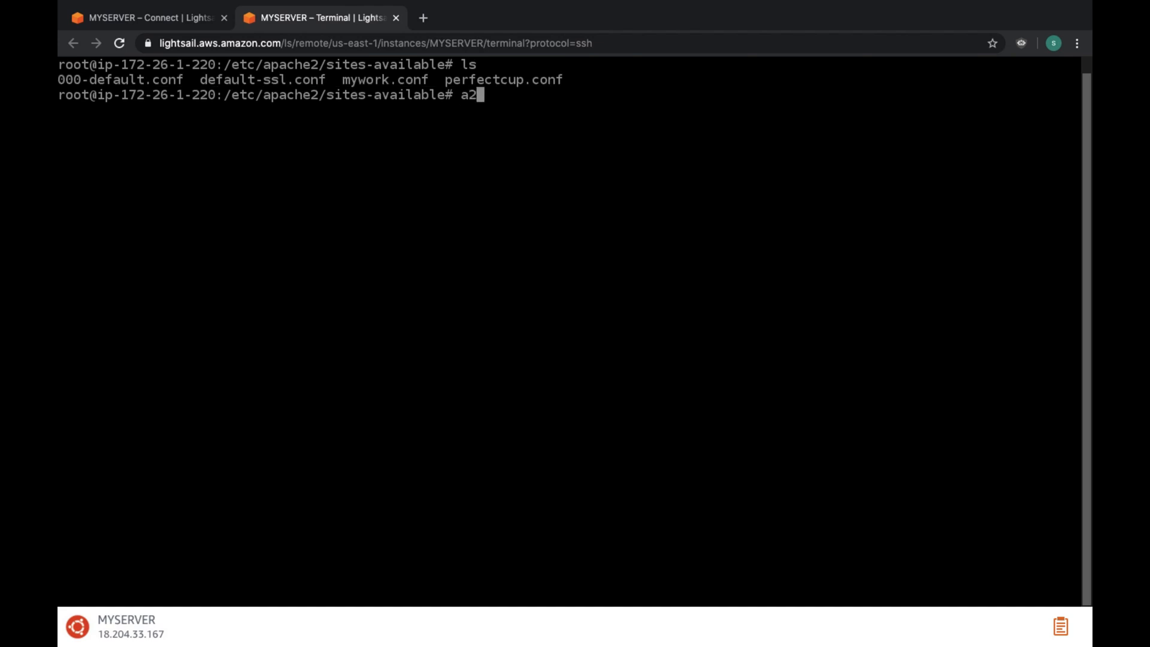
{"action": "type", "text": "e"}
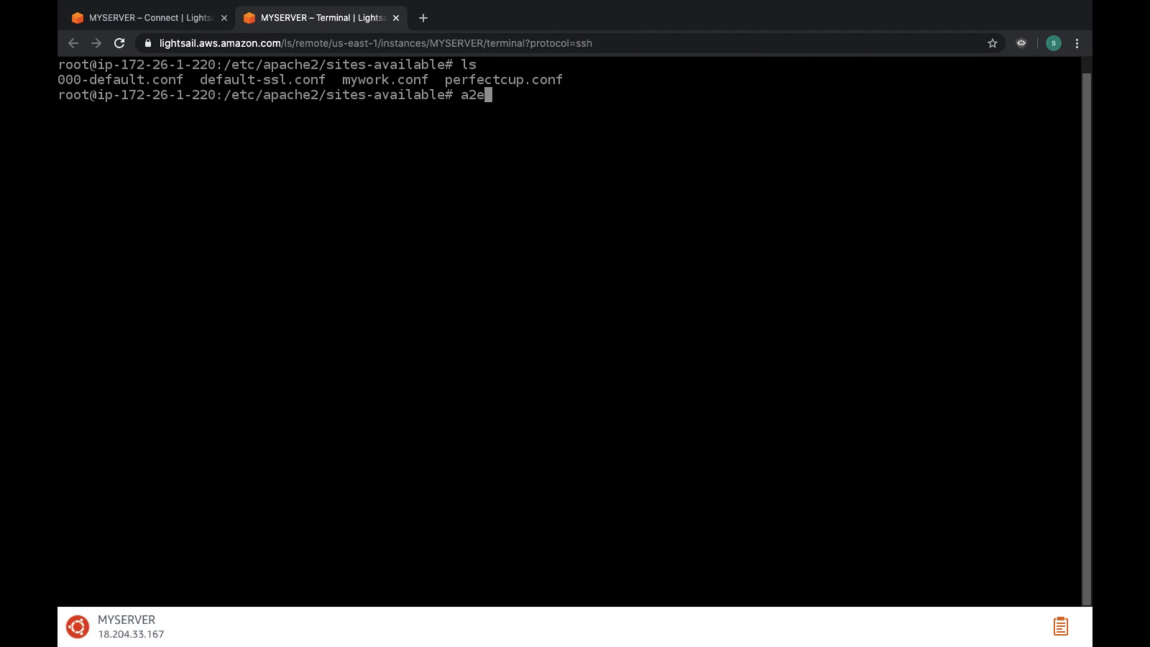
{"action": "type", "text": "nsite"}
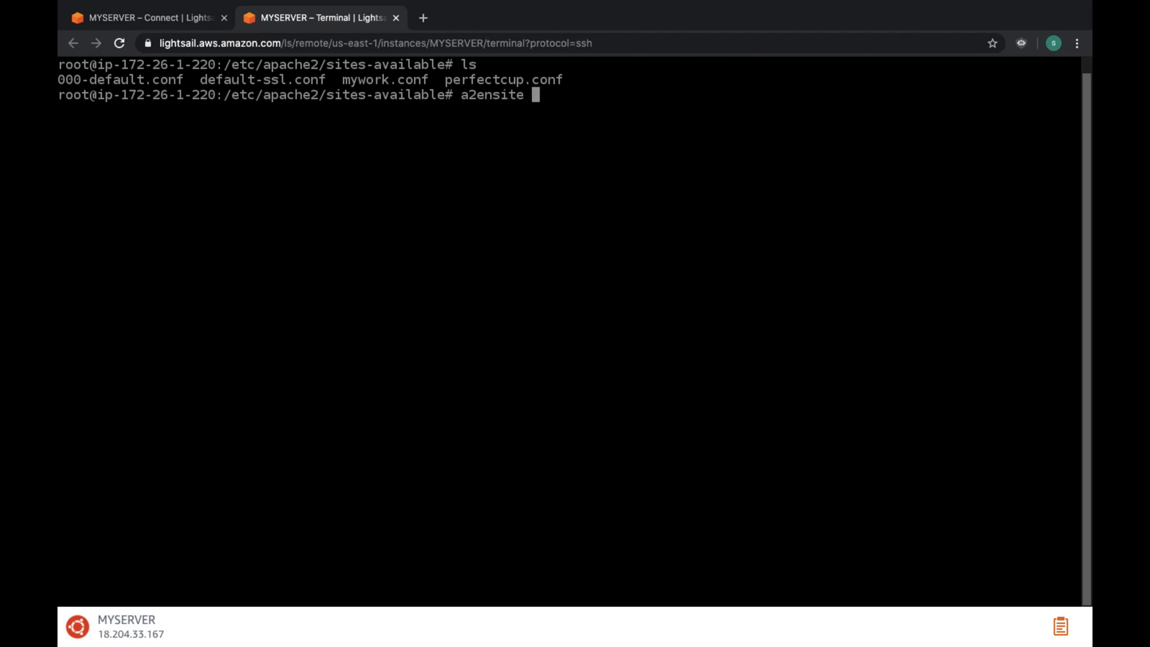
{"action": "type", "text": "perfectcup.conf"}
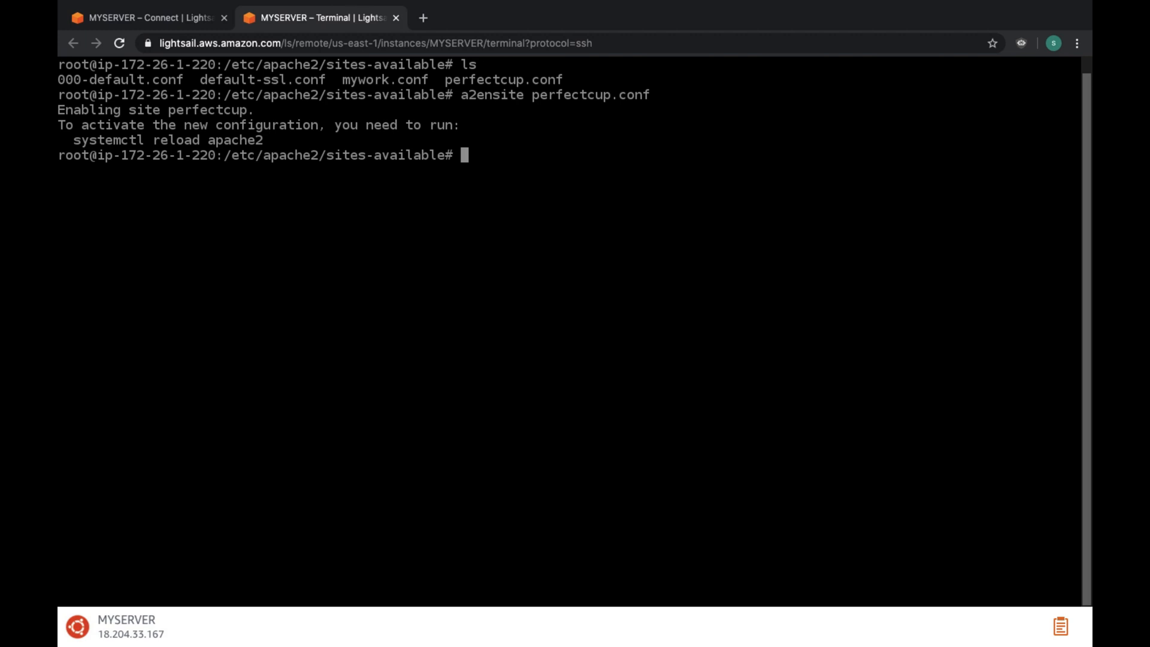
Step: Disable the 000-default.conf and mywork.conf sites with a2dissite
{"action": "type", "text": "a2di"}
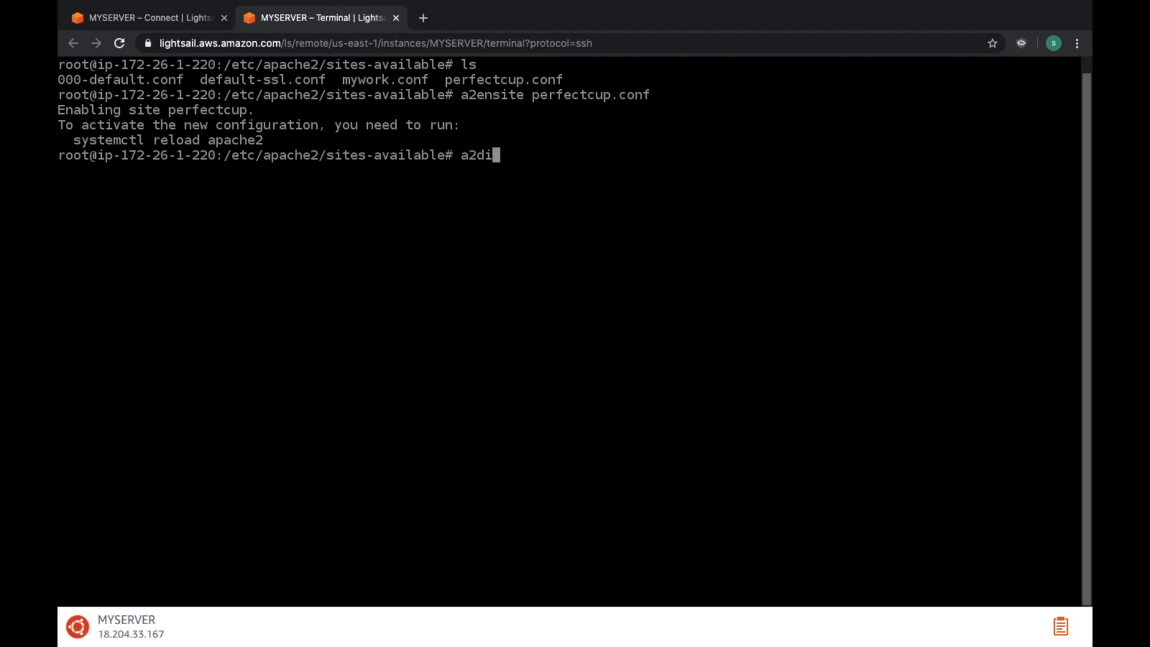
{"action": "type", "text": "ssite"}
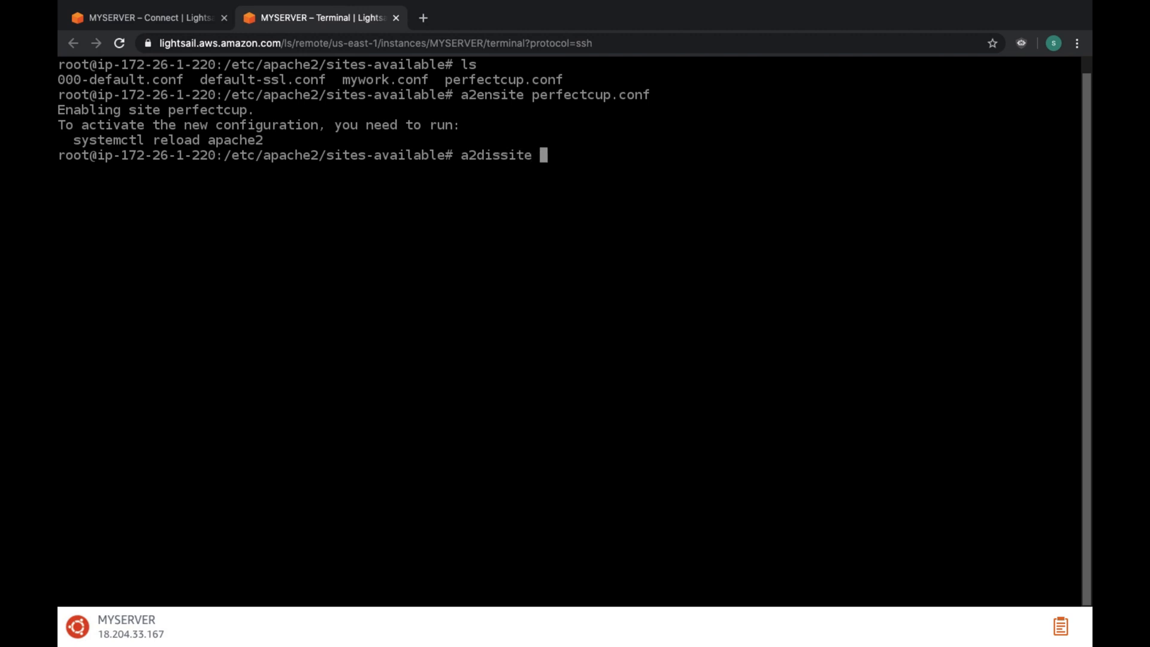
{"action": "type", "text": "000-default.conf"}
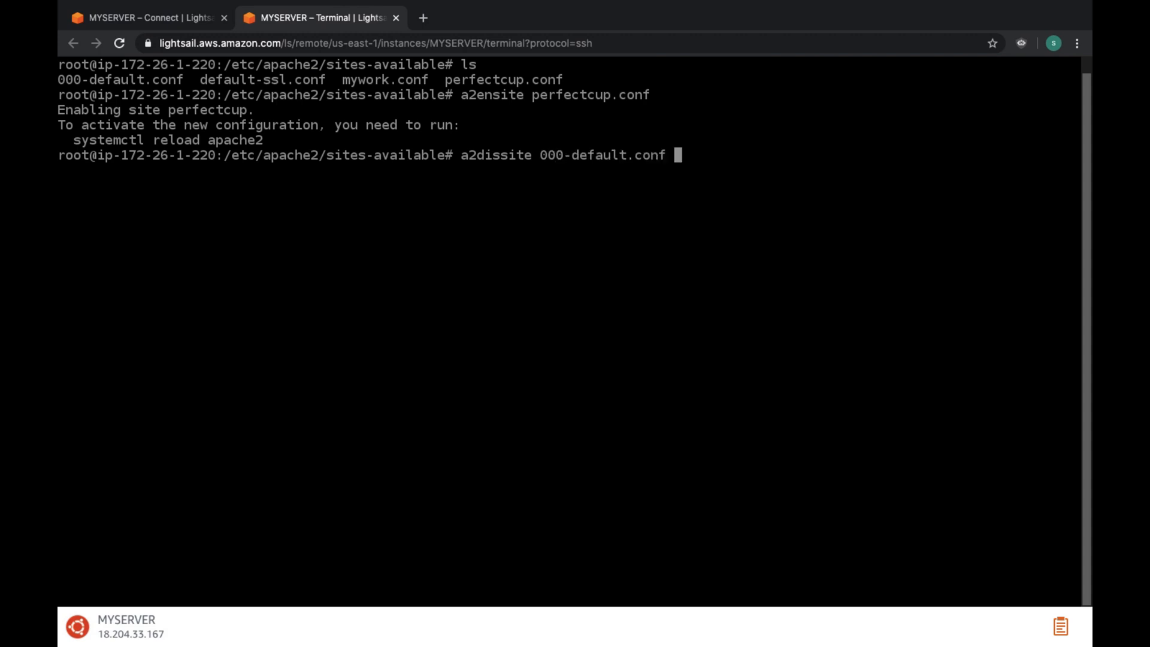
{"action": "key", "text": "Enter"}
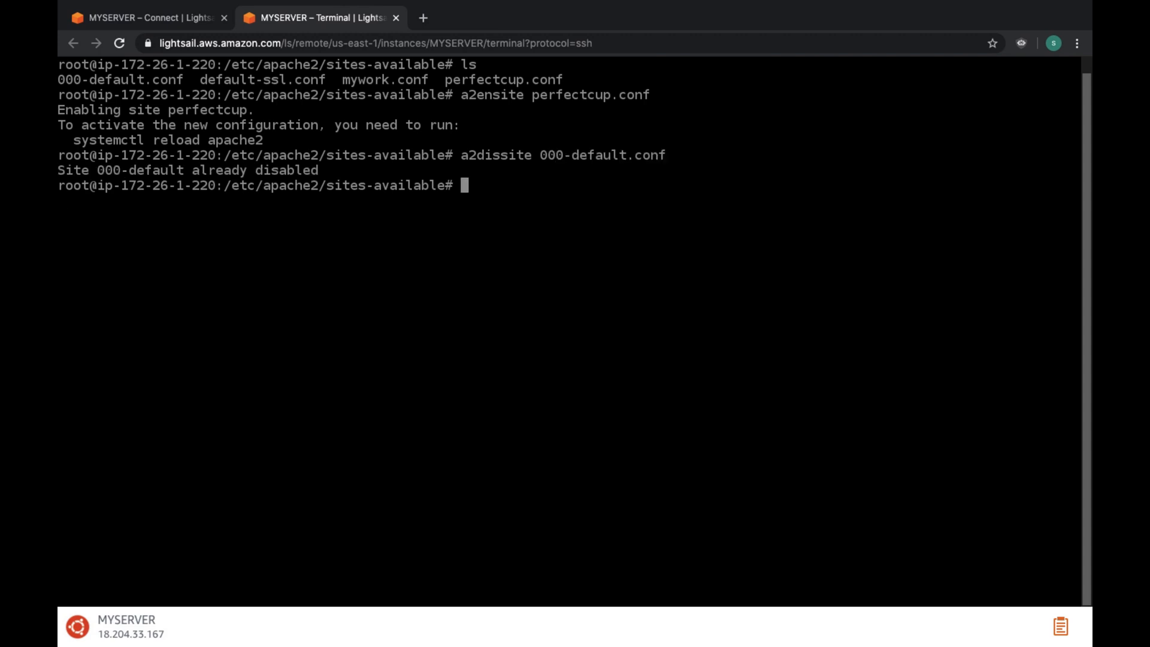
{"action": "type", "text": "a"}
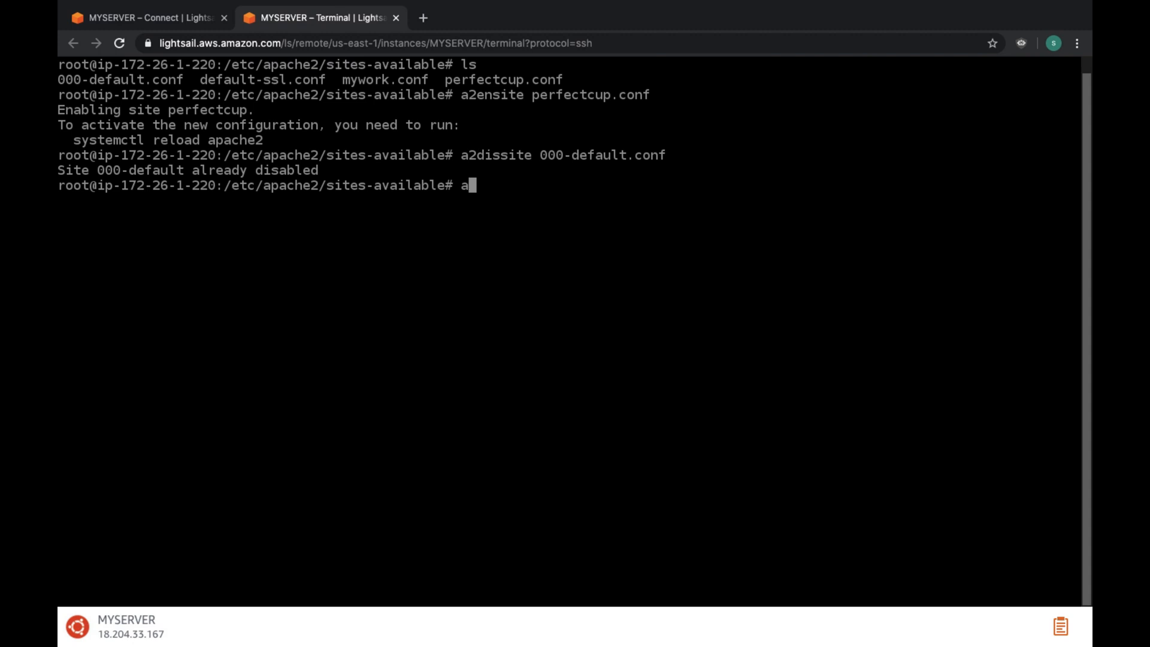
{"action": "type", "text": "2diss"}
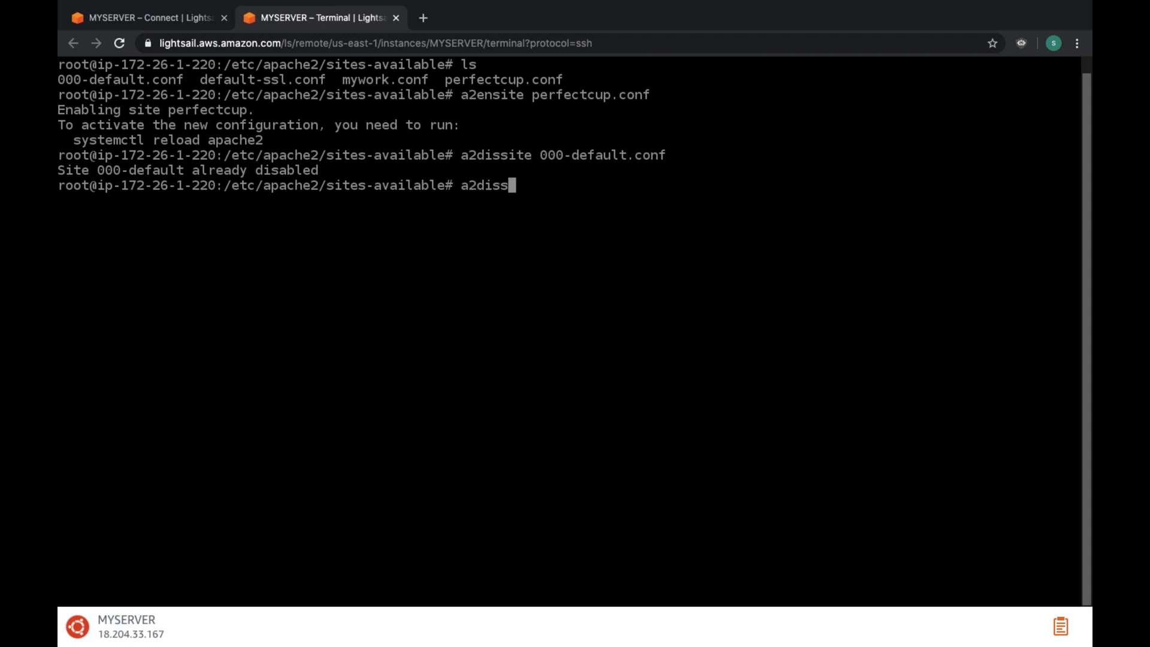
{"action": "type", "text": "ite"}
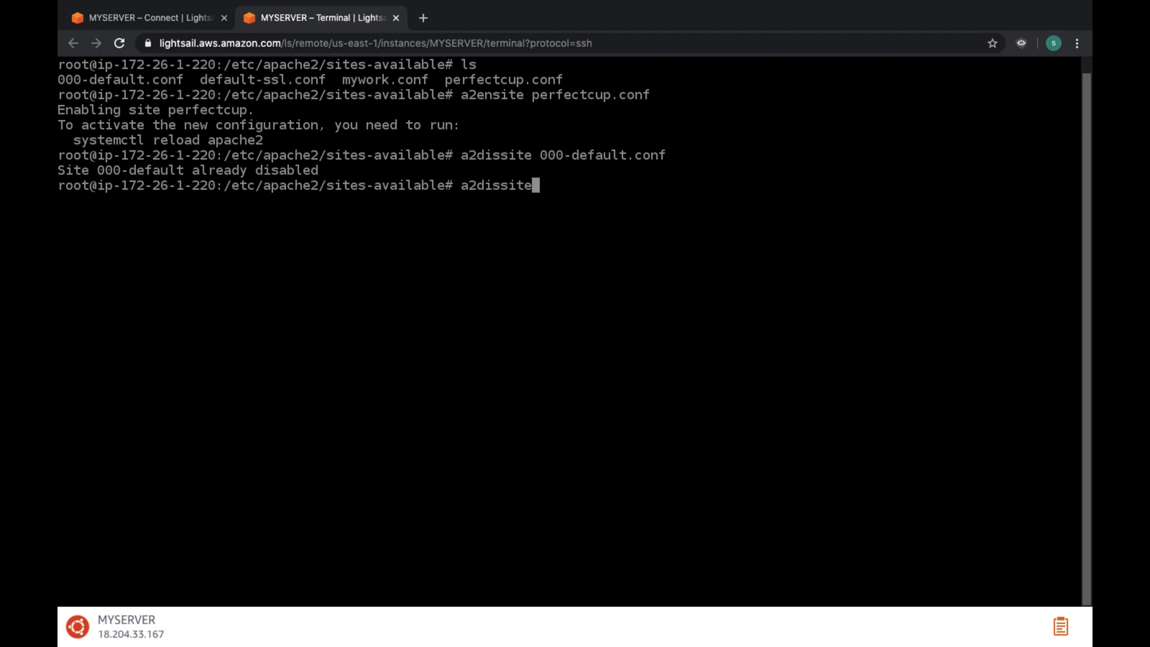
{"action": "type", "text": "mywo"}
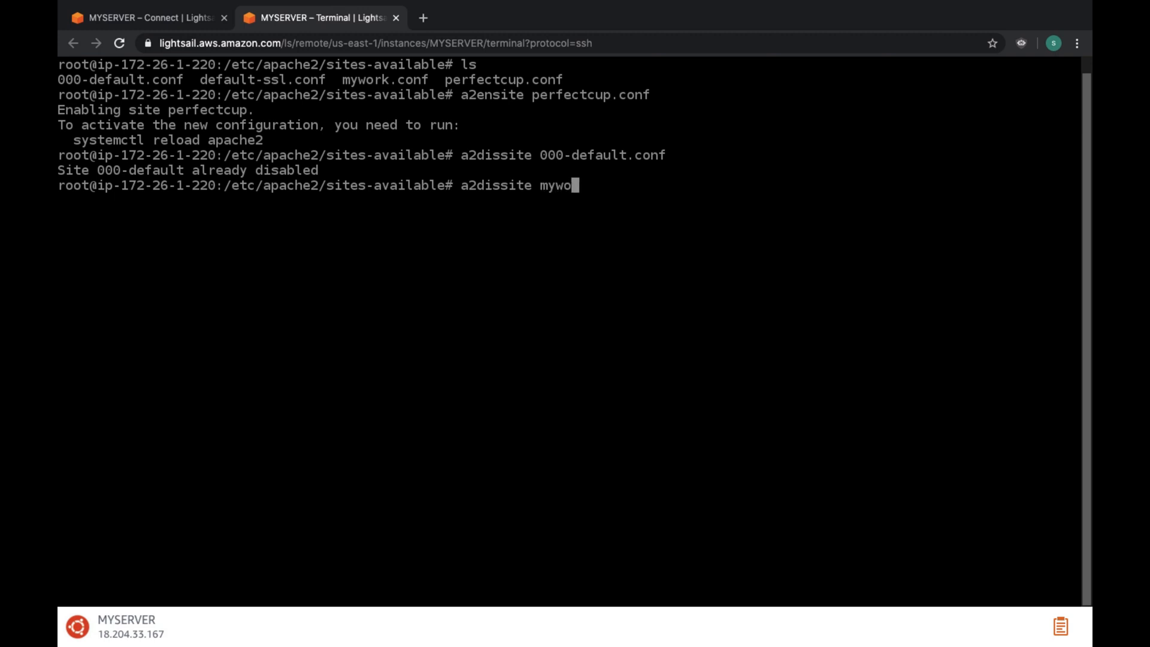
{"action": "type", "text": "rk.conf"}
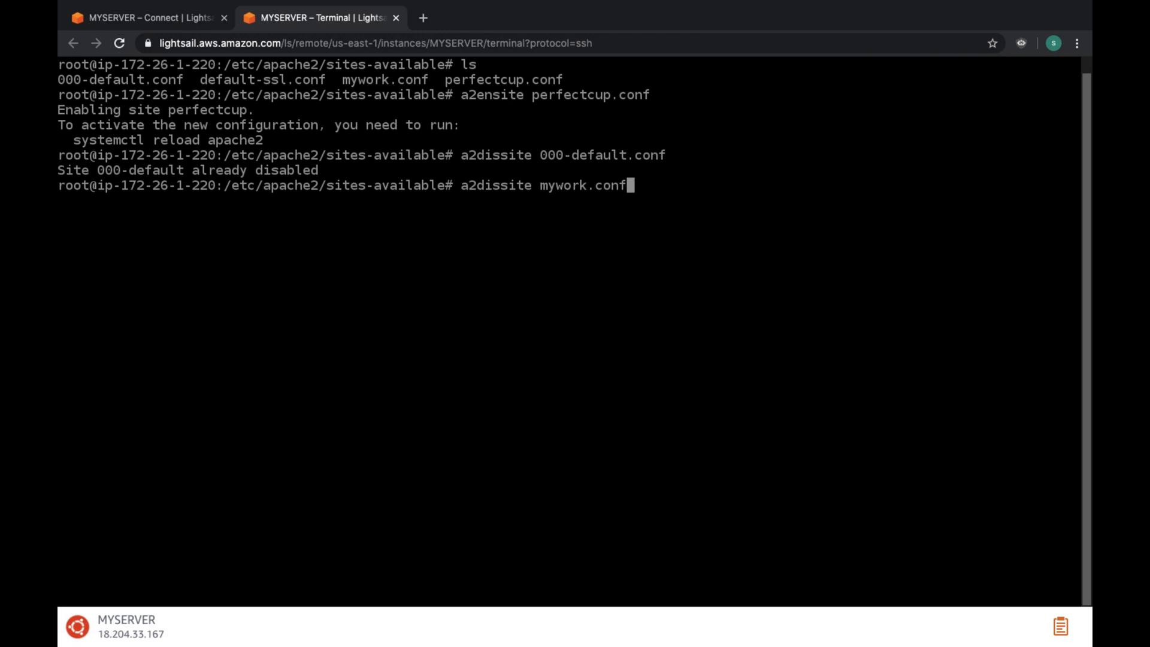
{"action": "key", "text": "Enter"}
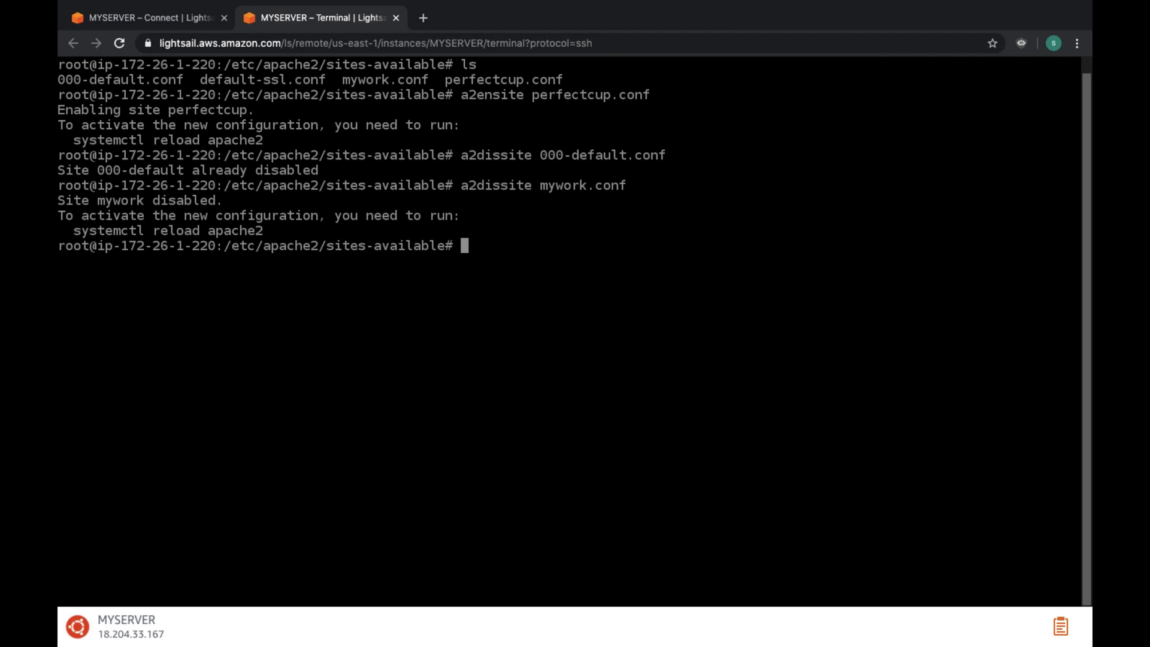
Step: Reload Apache with systemctl reload apache2 and clear the terminal
{"action": "type", "text": "system"}
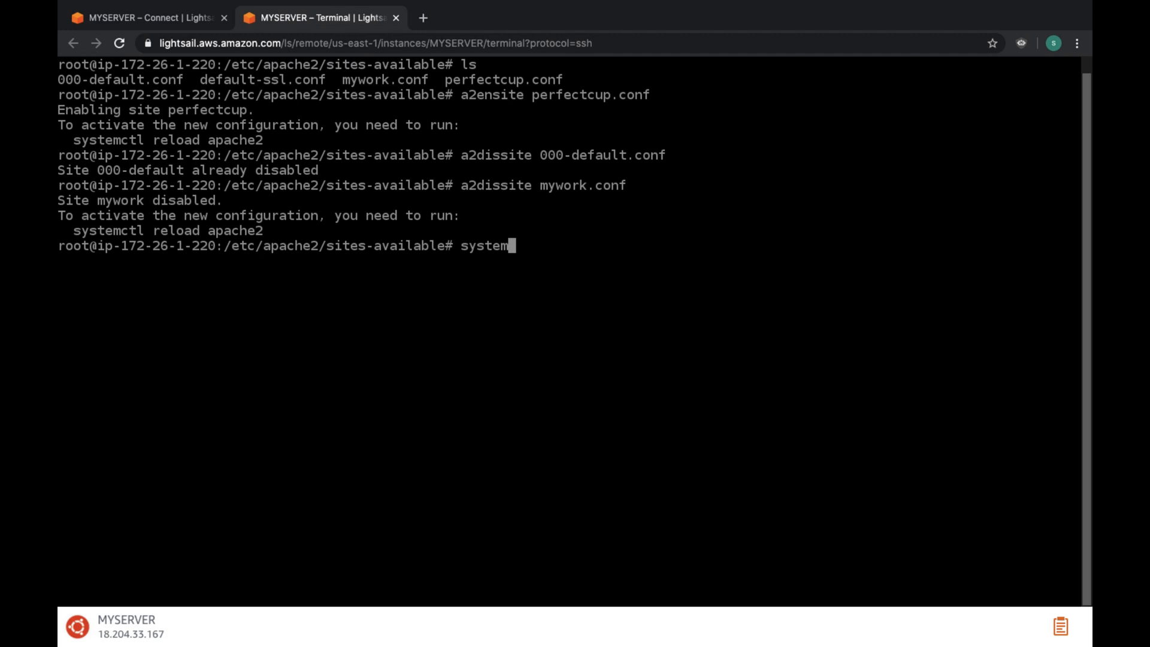
{"action": "type", "text": "ctl re"}
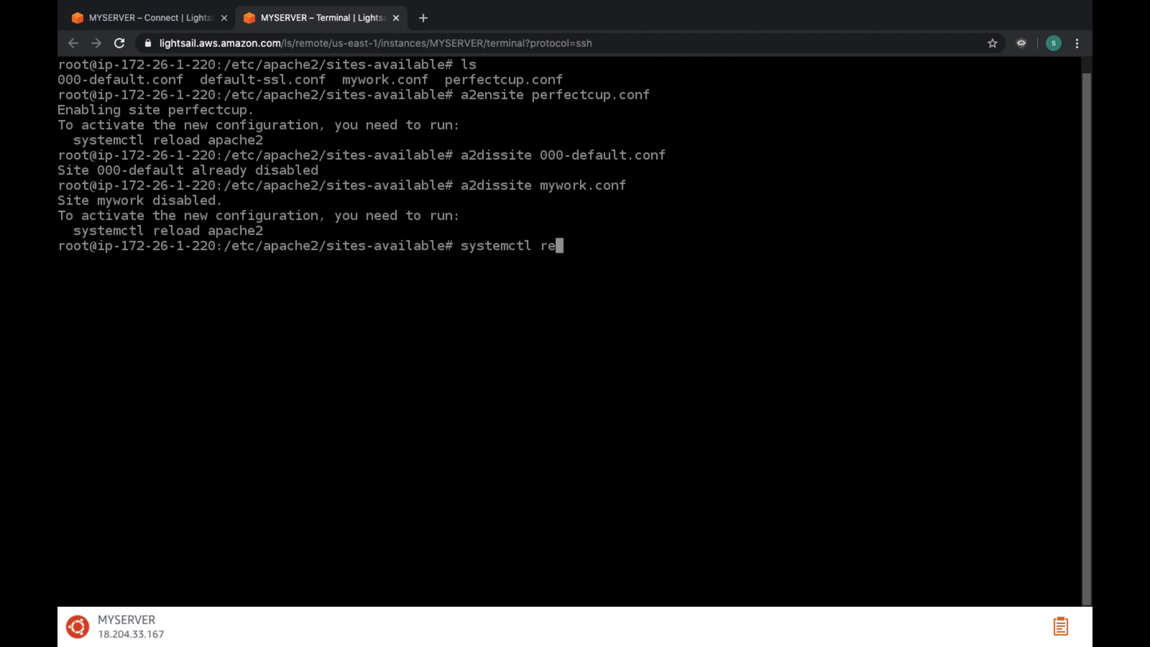
{"action": "type", "text": "load apac"}
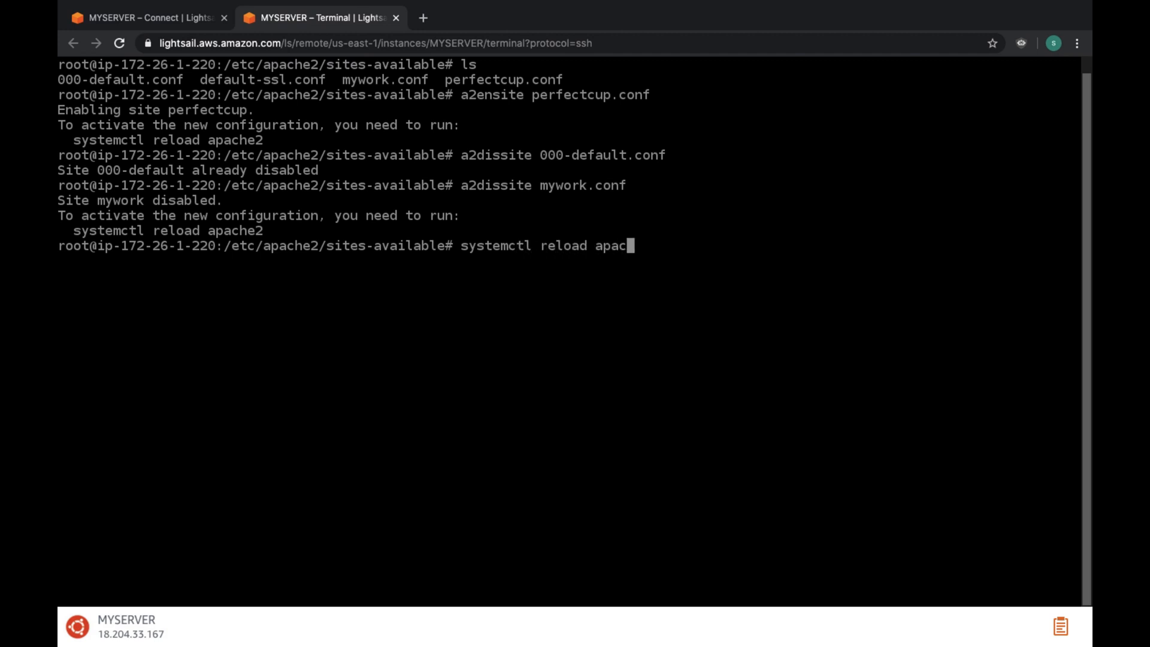
{"action": "type", "text": "he2"}
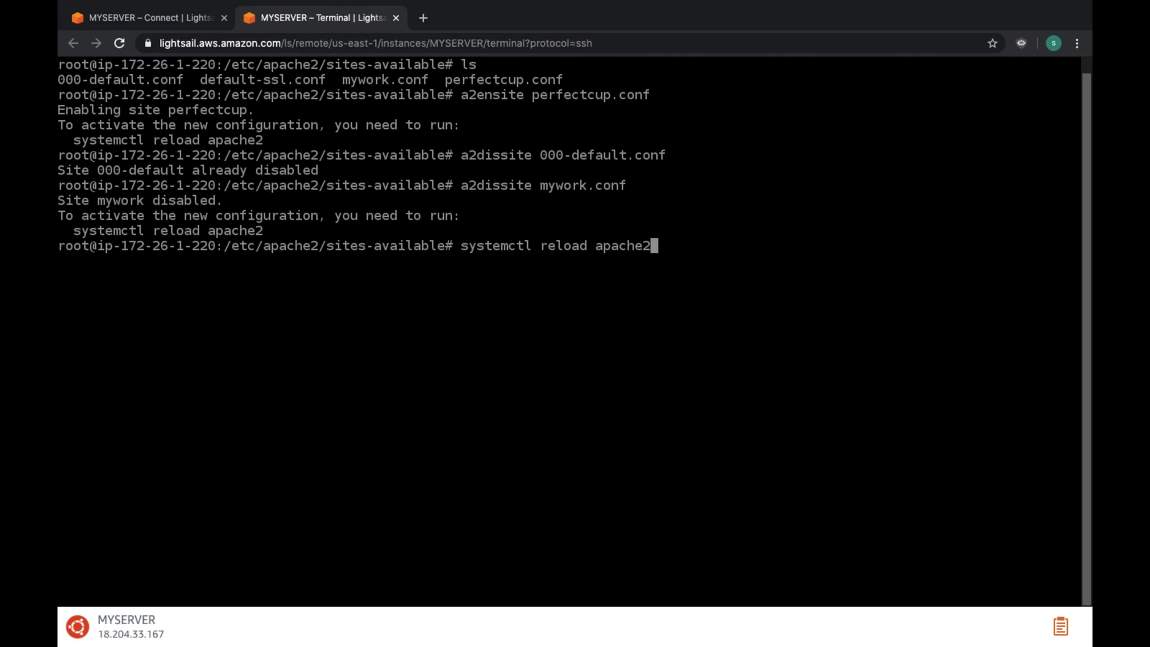
{"action": "key", "text": "Enter"}
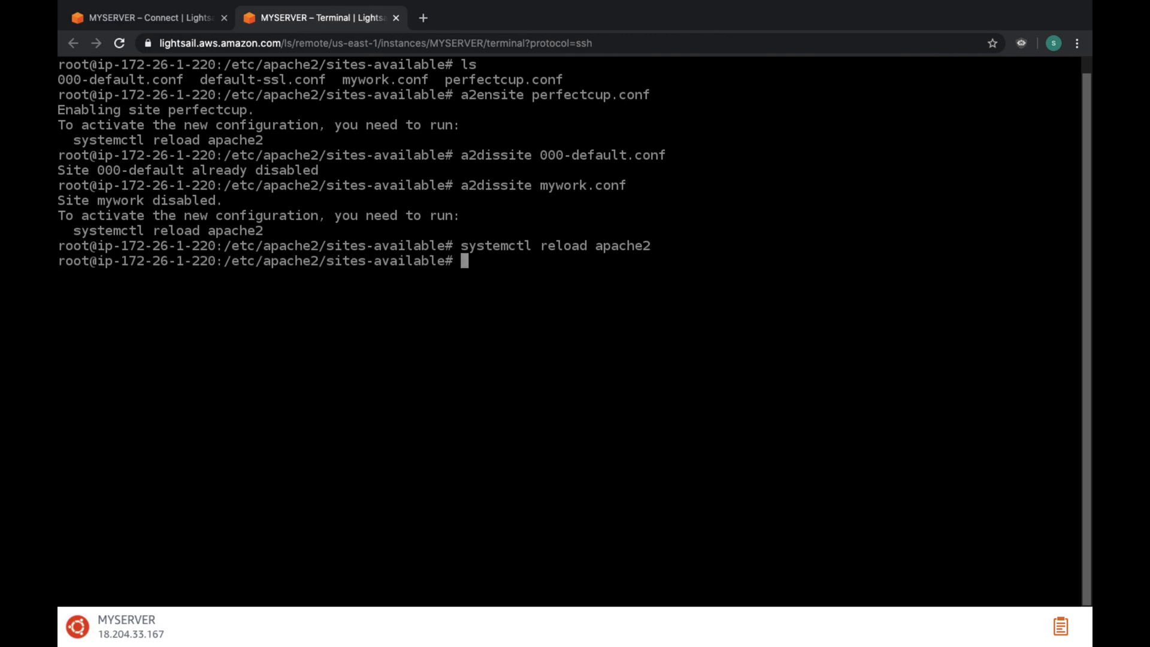
{"action": "type", "text": "clear"}
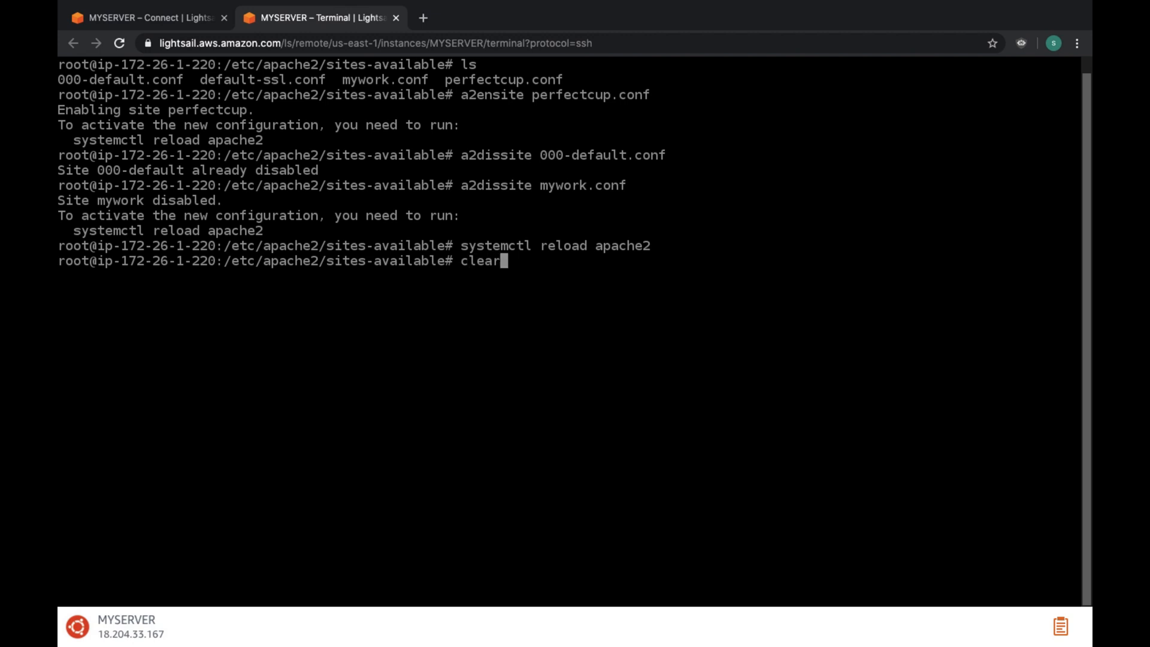
{"action": "key", "text": "Enter"}
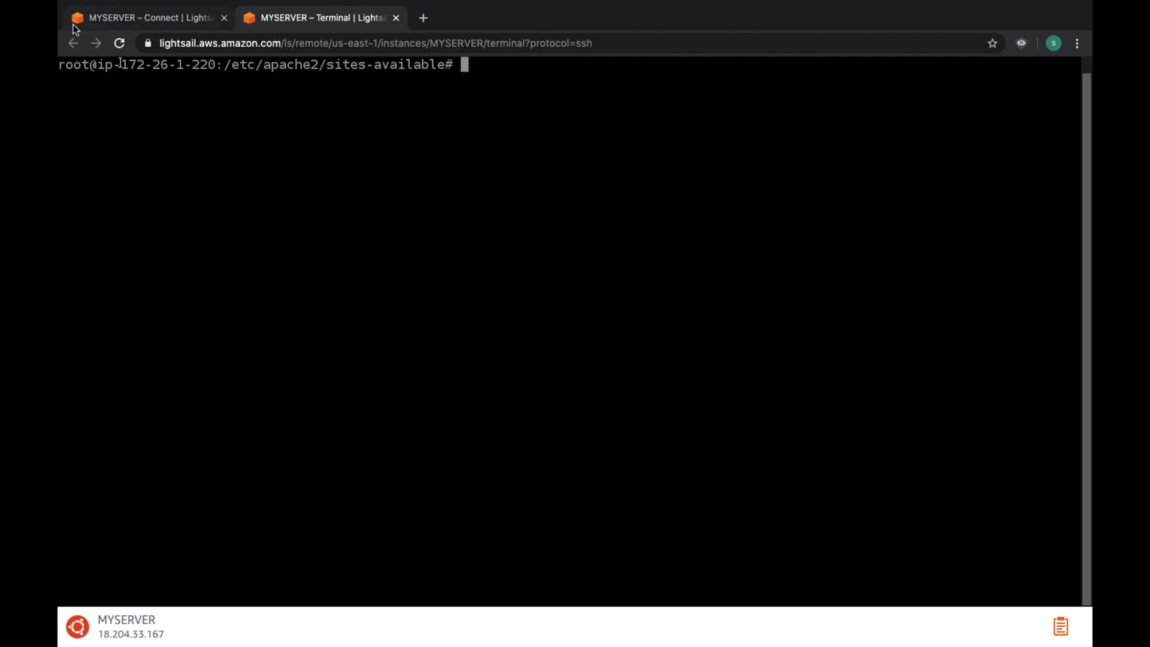
Step: Copy public IP 18.204.33.167 from the Connect page and start a new browser tab for it
{"action": "left_click", "coordinate": [149, 17]}
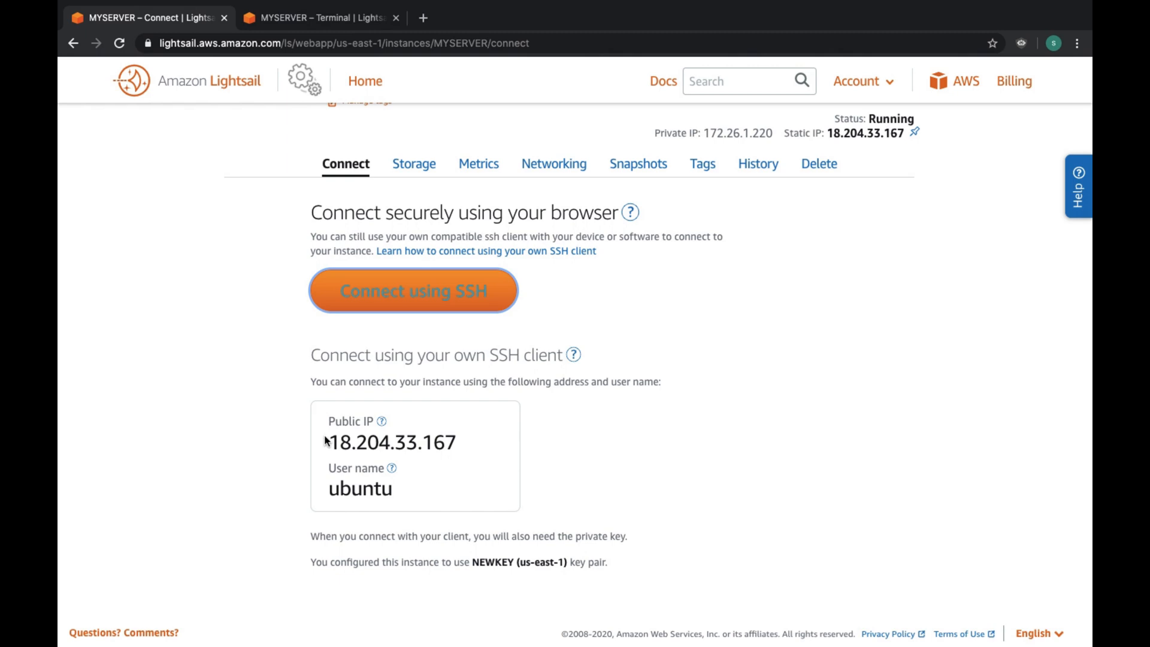
{"action": "double_click", "coordinate": [390, 442]}
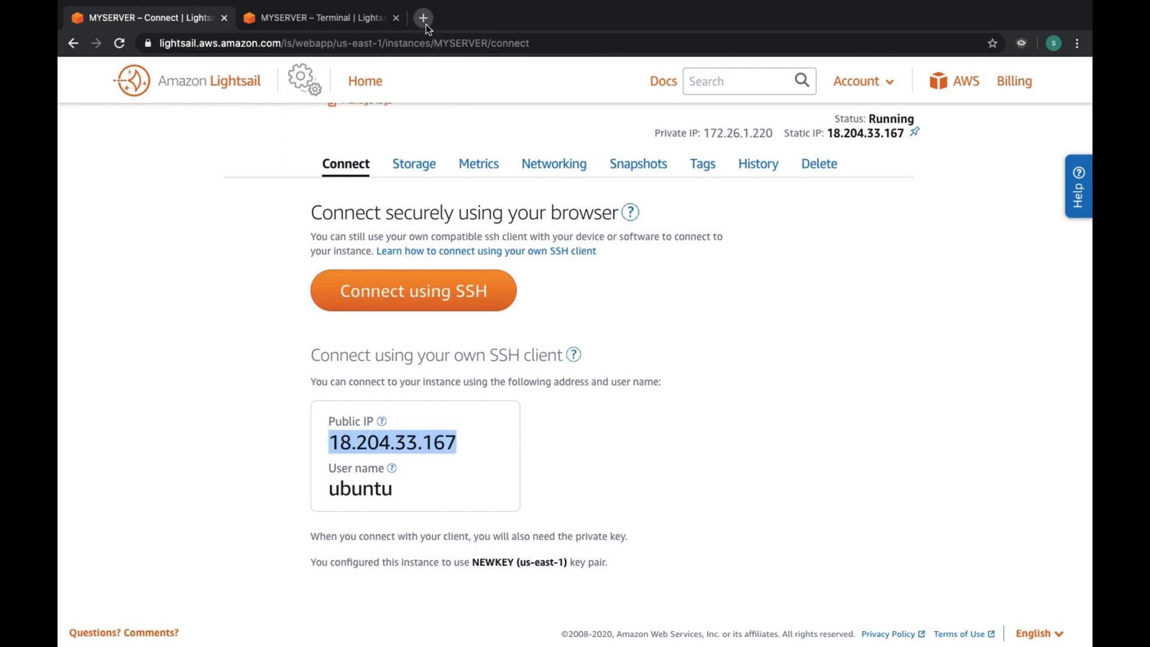
{"action": "left_click", "coordinate": [424, 18]}
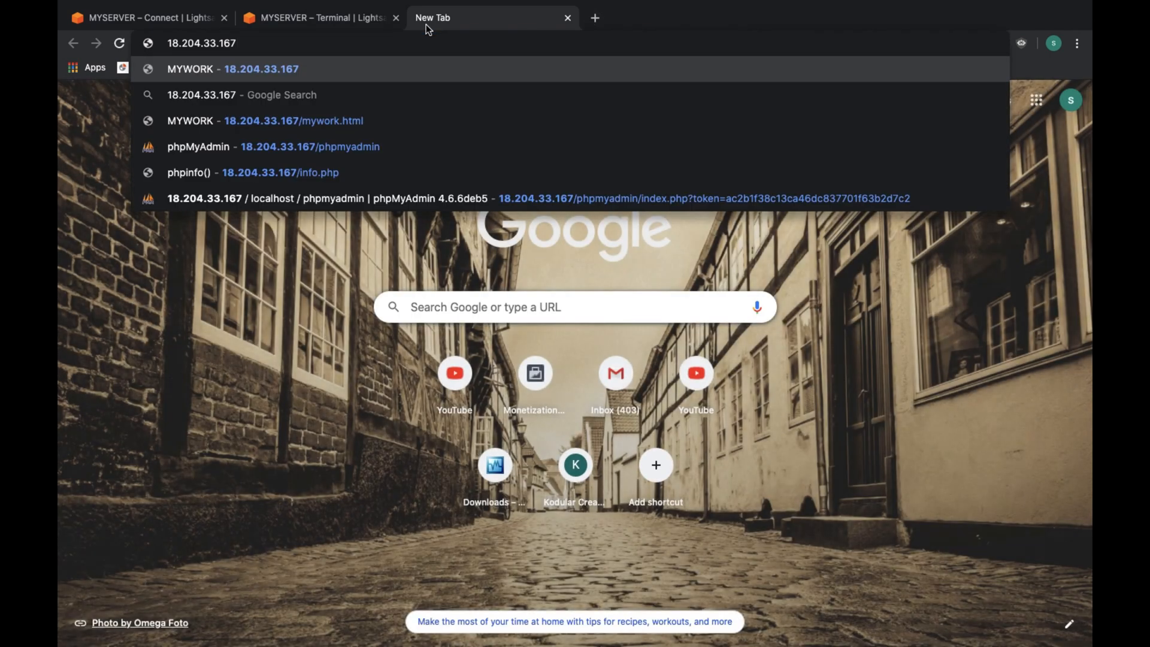